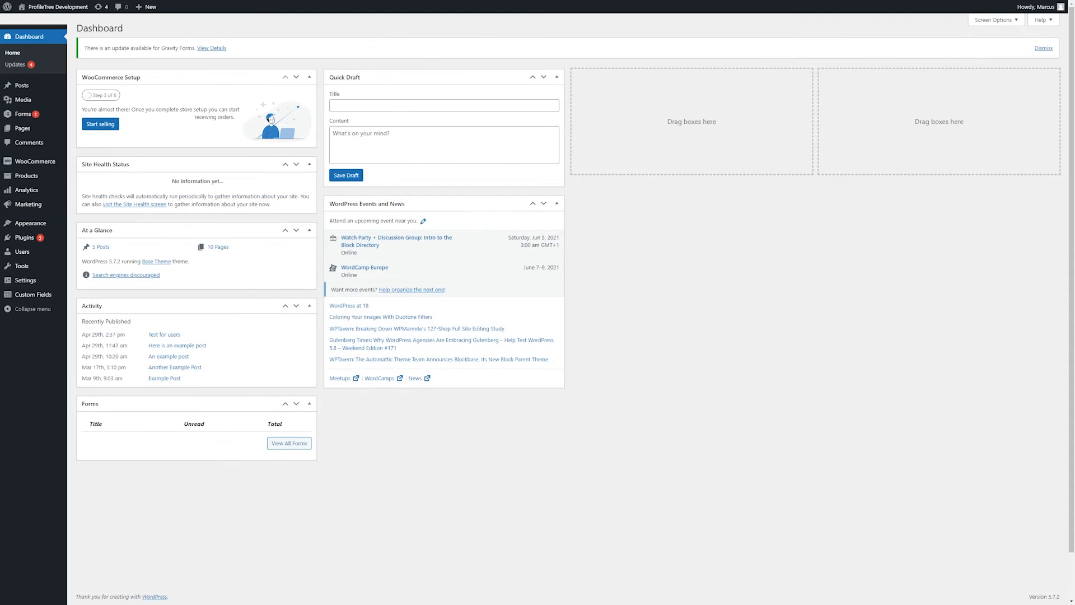
pyautogui.moveTo(68, 329)
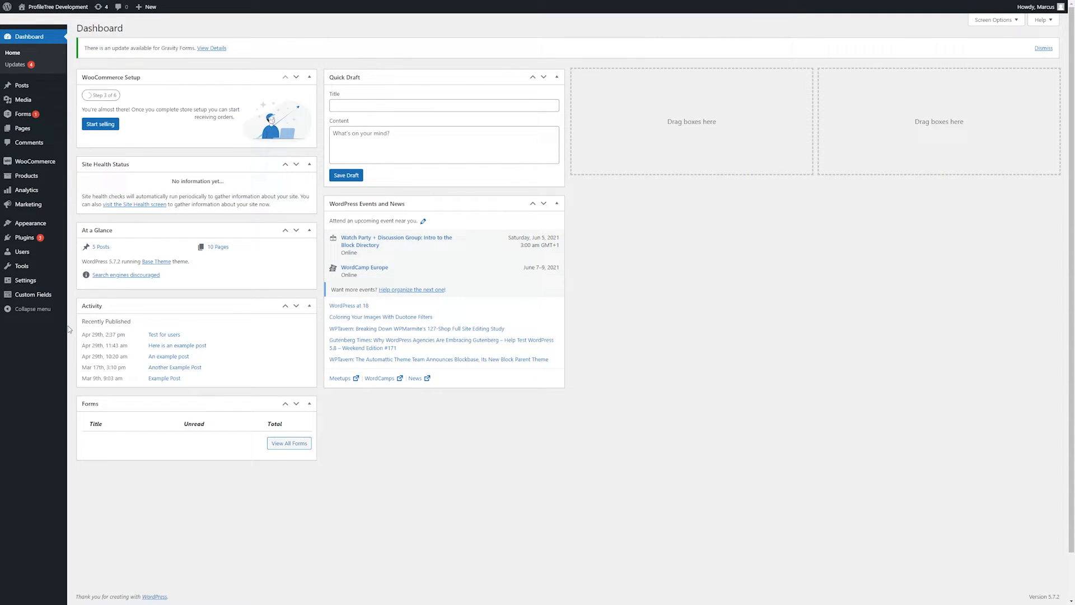
pyautogui.moveTo(262, 221)
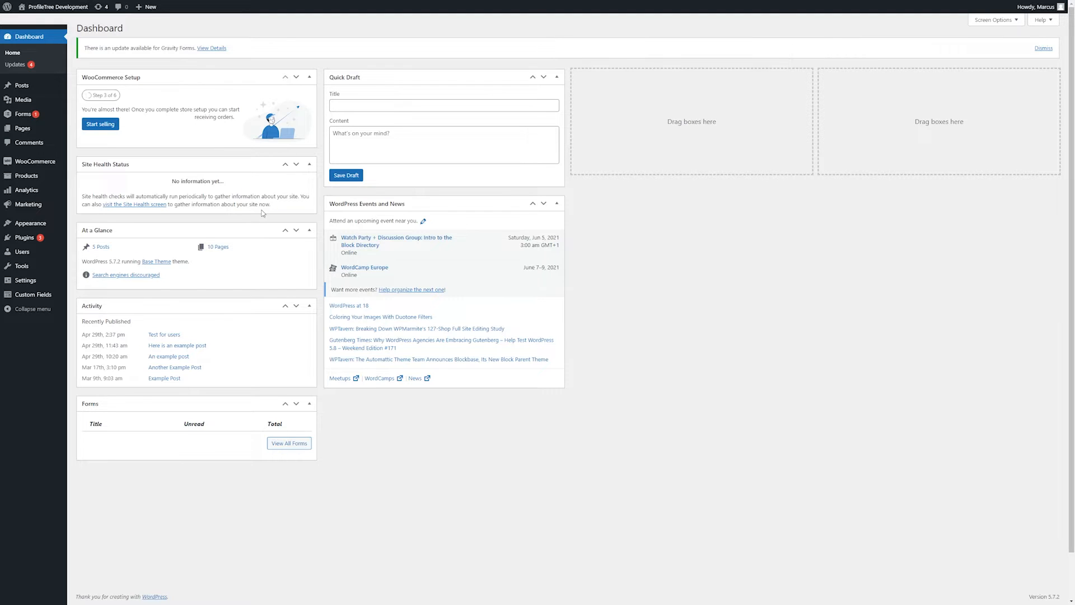
pyautogui.moveTo(30, 223)
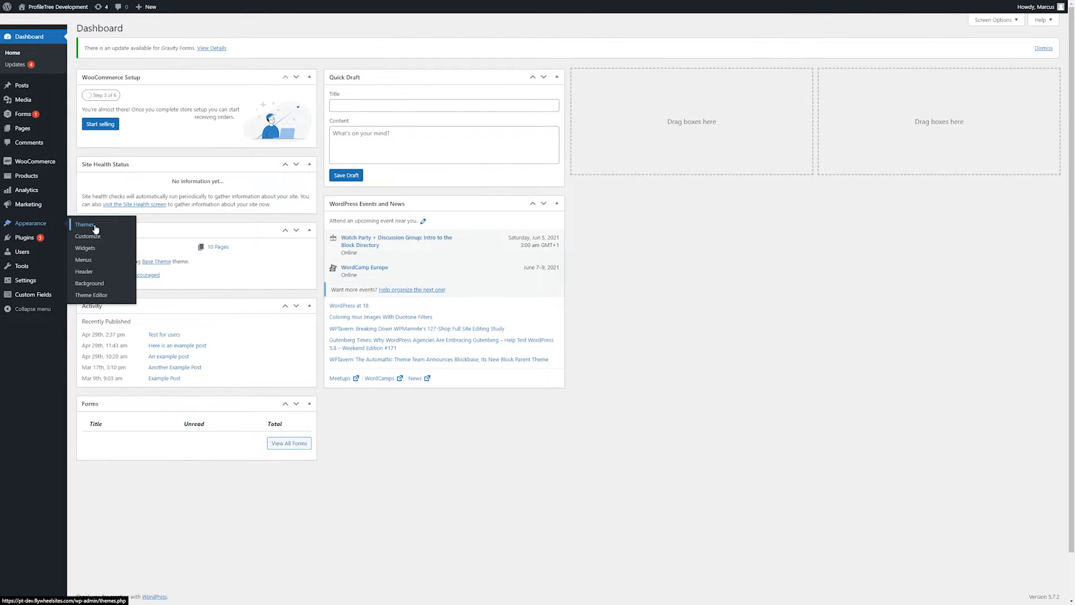
# Open Appearance > Themes, showing Base Theme active and Twenty Twenty-One with an update.
pyautogui.click(84, 224)
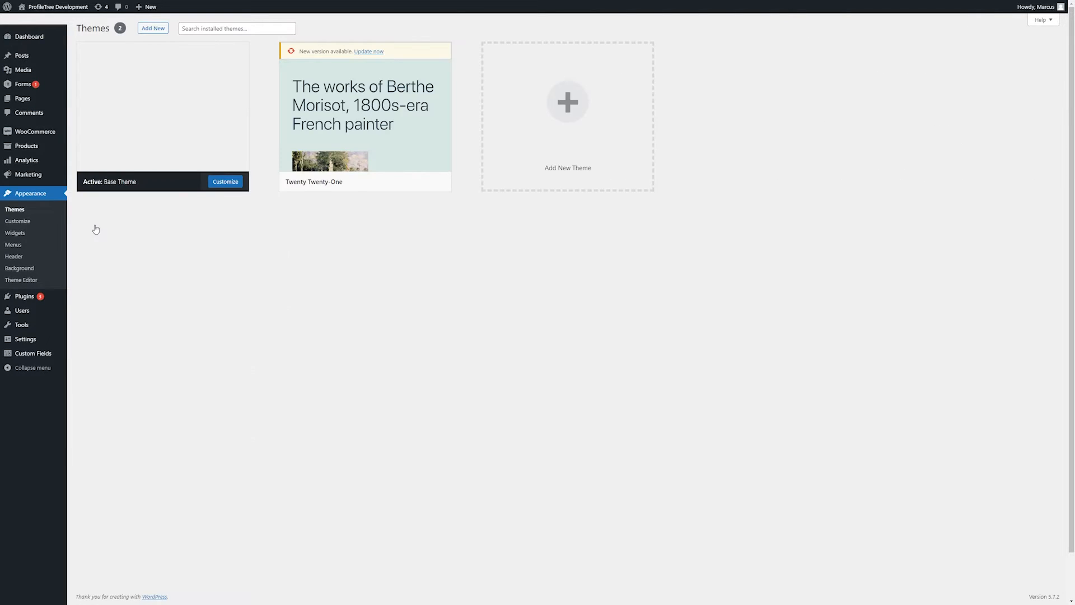
pyautogui.moveTo(108, 229)
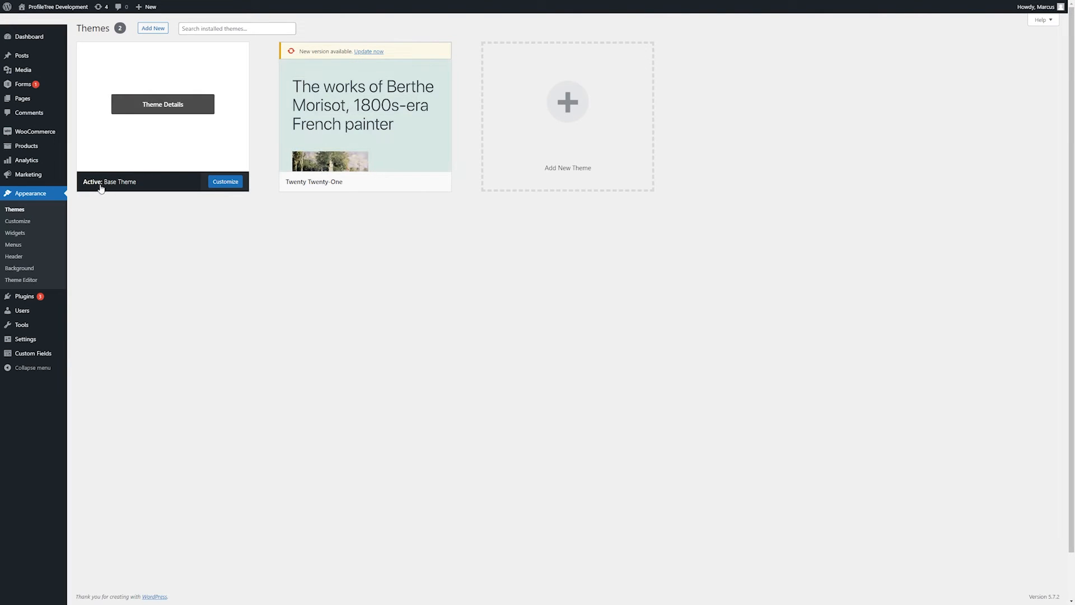
pyautogui.moveTo(110, 190)
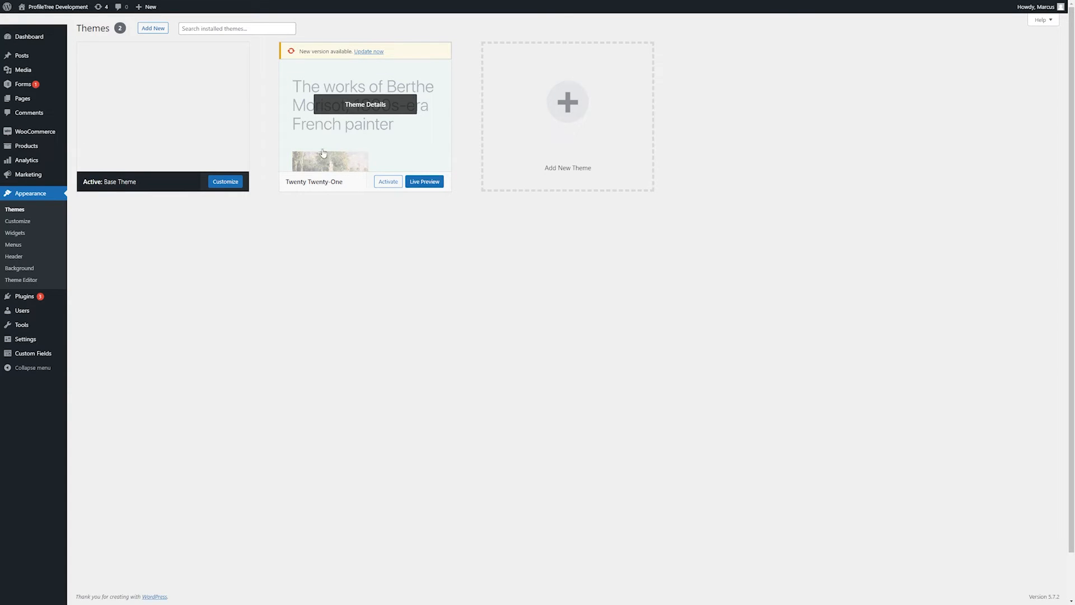
pyautogui.moveTo(359, 146)
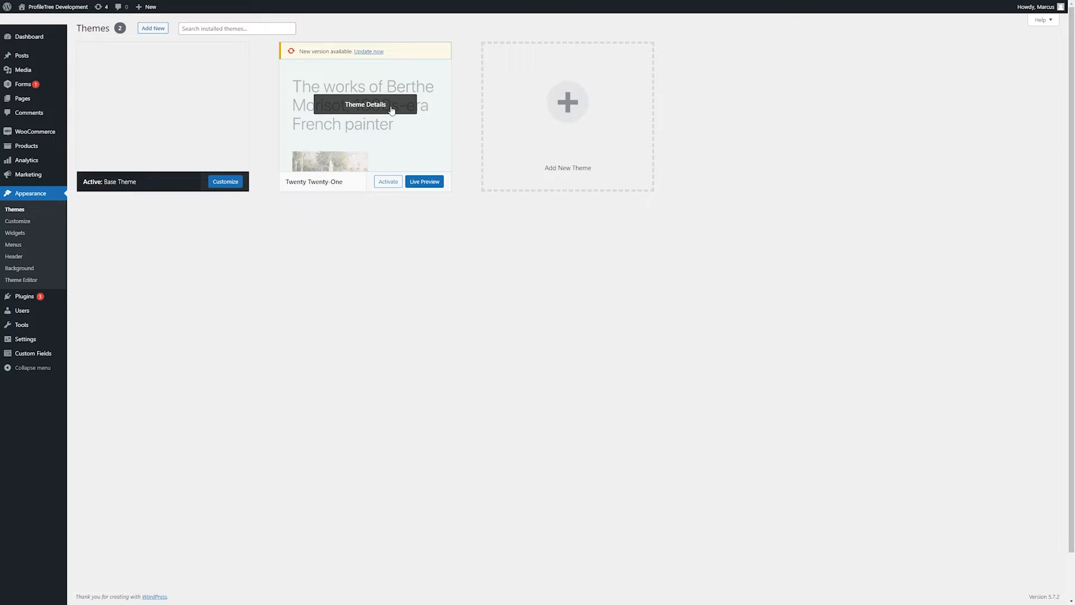
pyautogui.moveTo(174, 154)
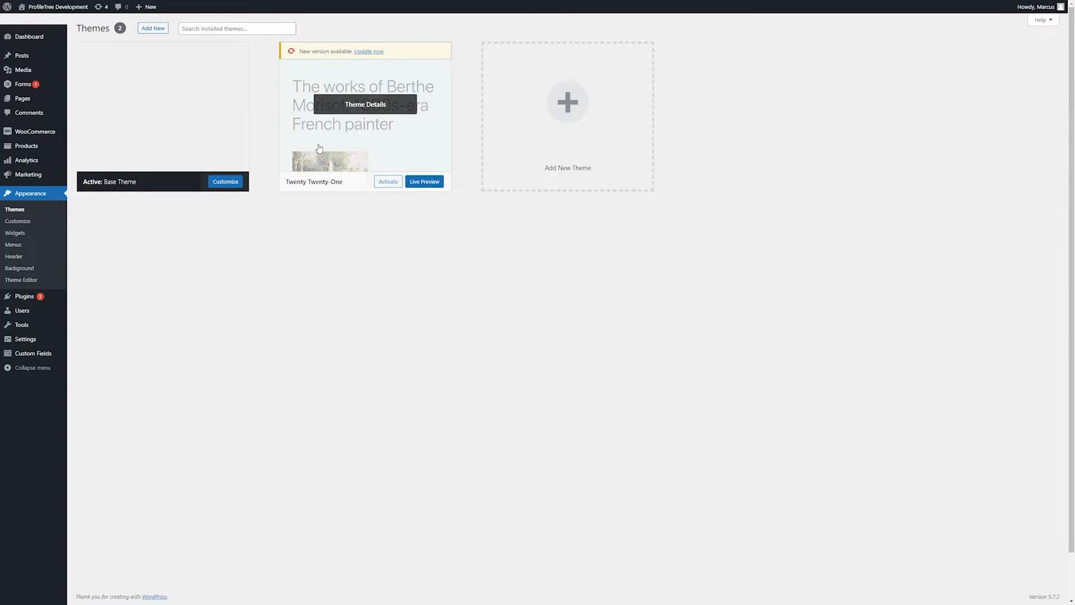
pyautogui.moveTo(362, 133)
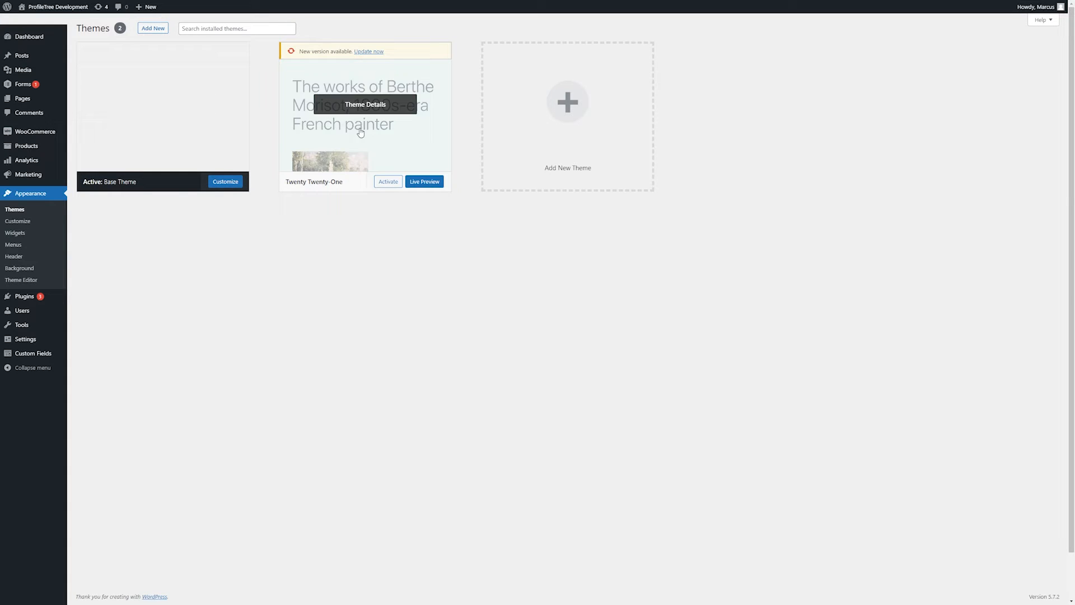
pyautogui.moveTo(332, 71)
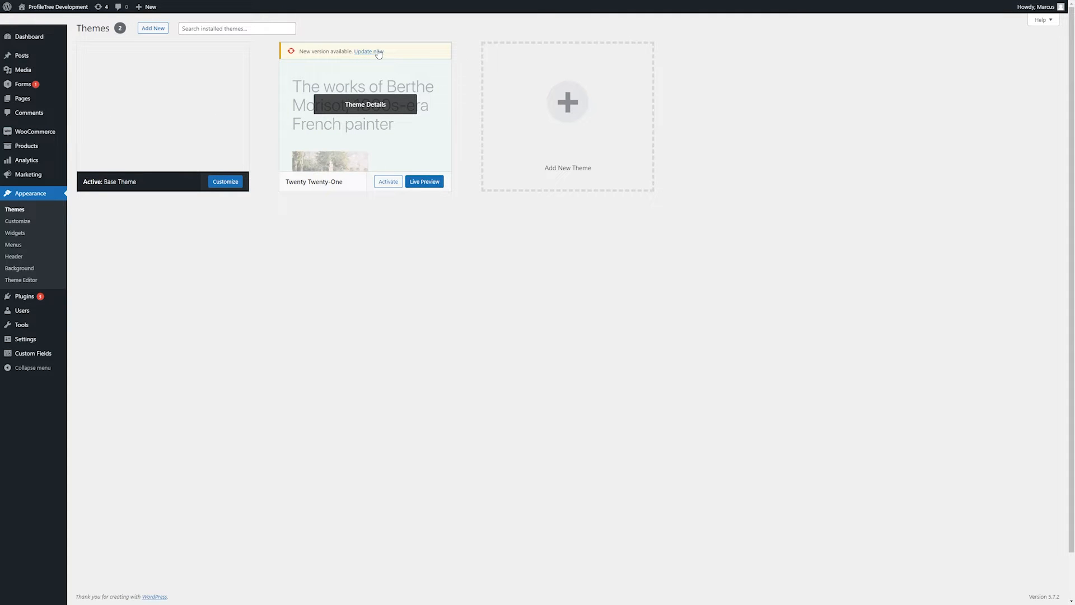
pyautogui.moveTo(223, 55)
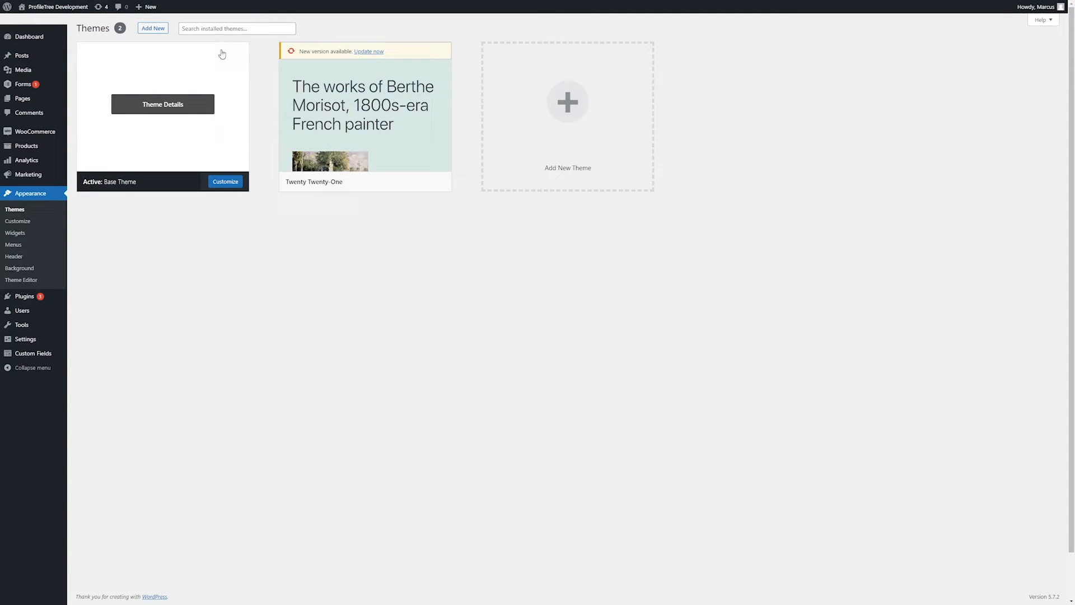
pyautogui.moveTo(366, 116)
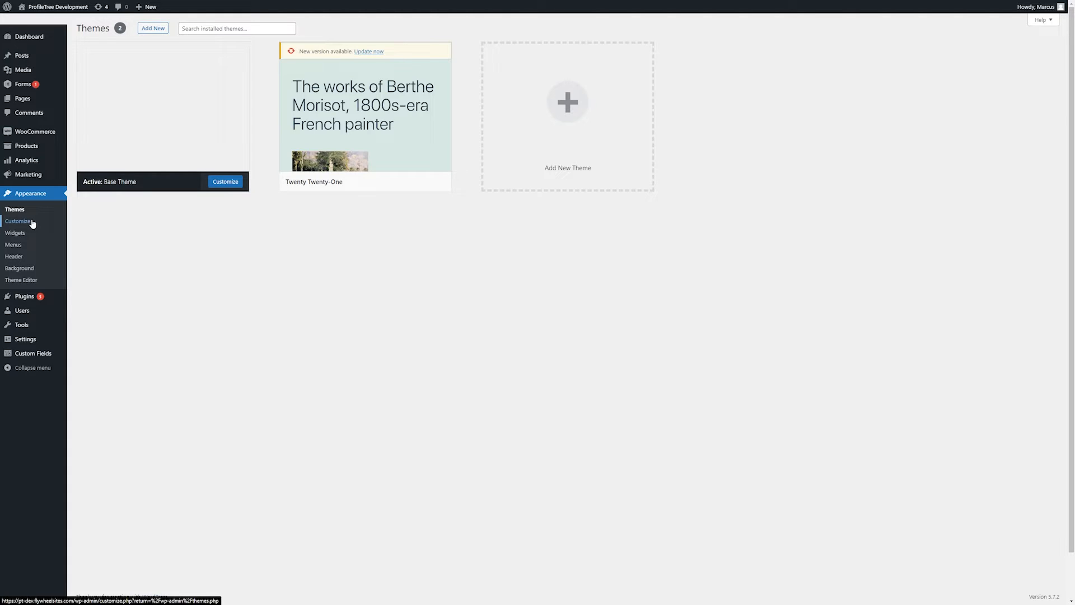
# Open the Base Theme Customizer with its sections beside the live preview.
pyautogui.click(18, 221)
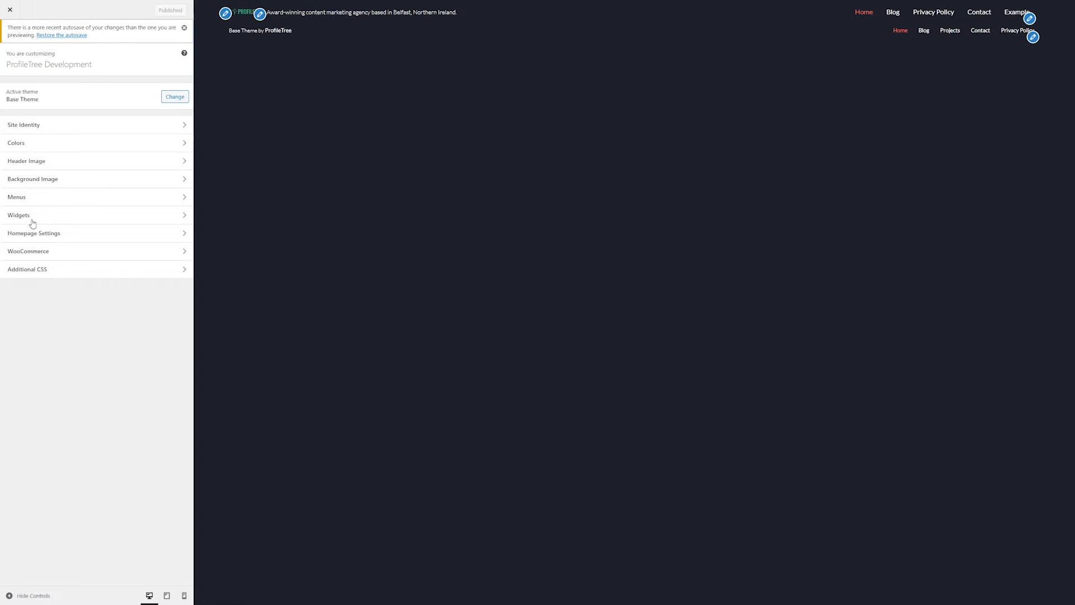
pyautogui.click(19, 214)
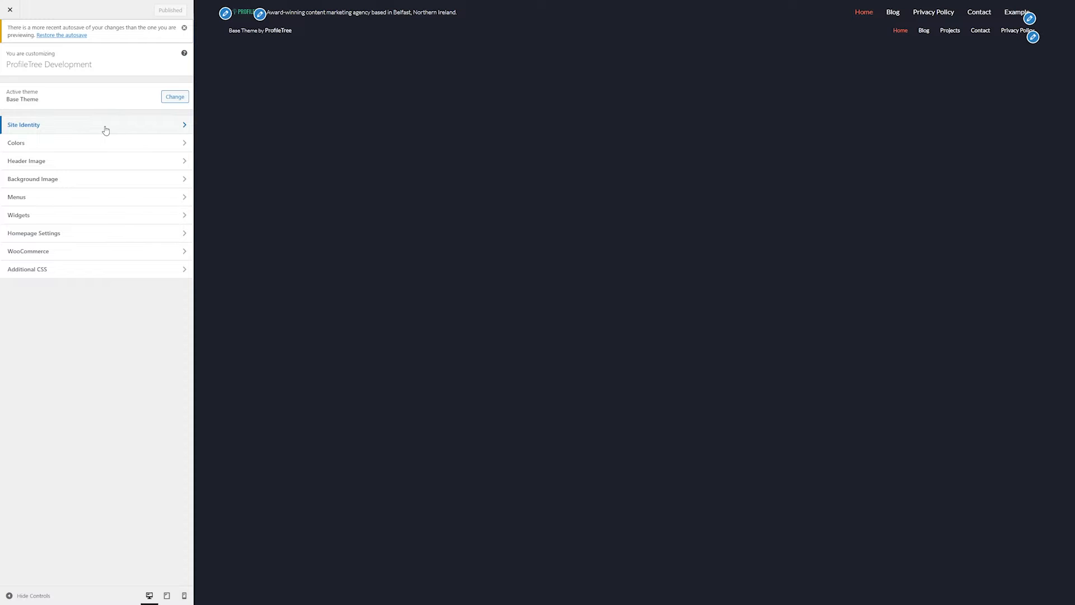
pyautogui.moveTo(115, 126)
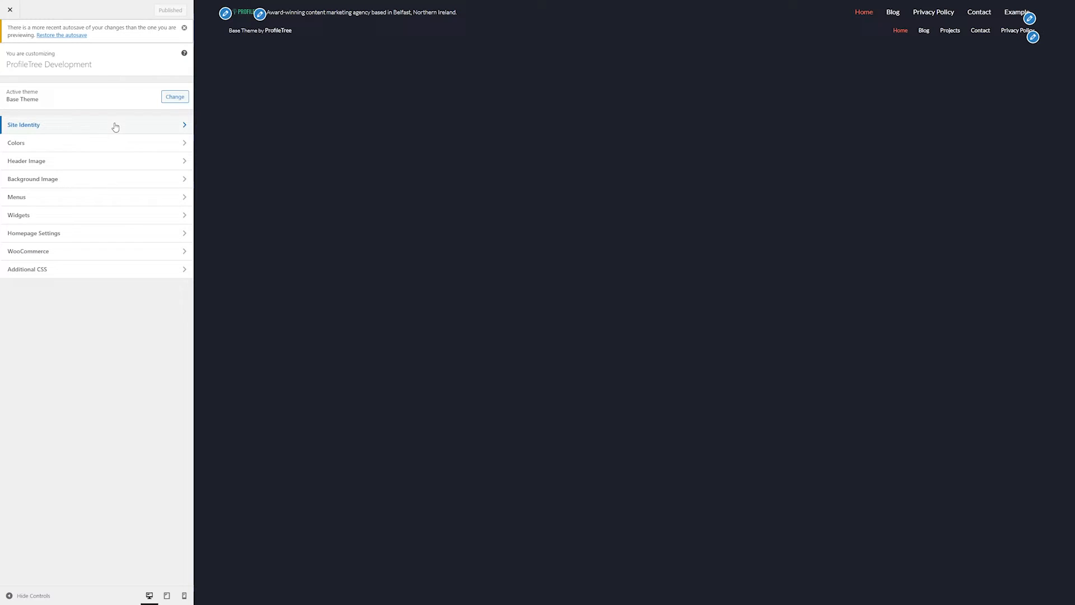
pyautogui.click(23, 124)
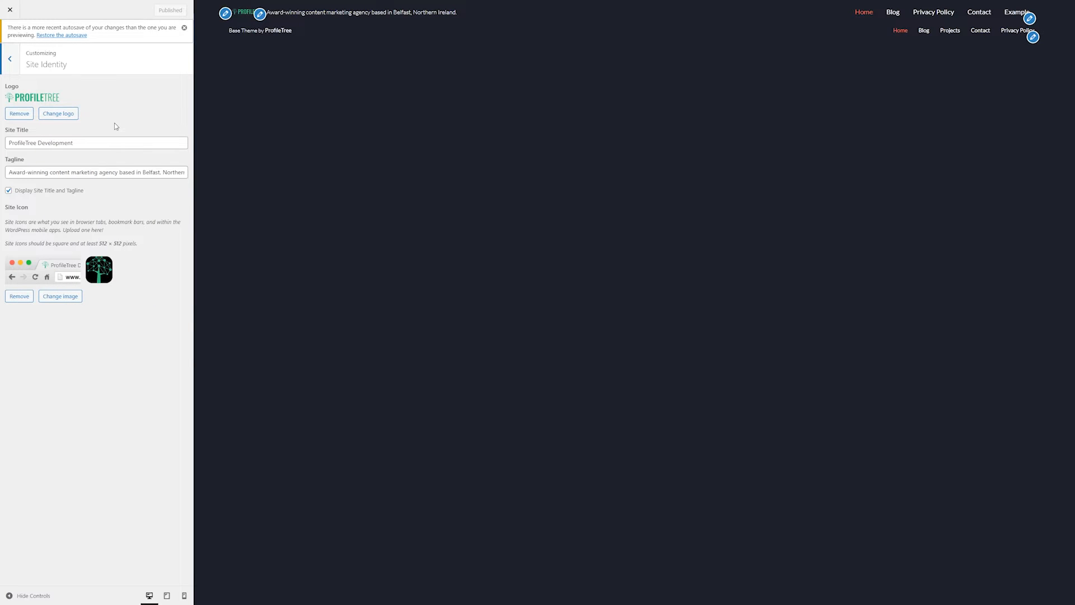
pyautogui.moveTo(60, 103)
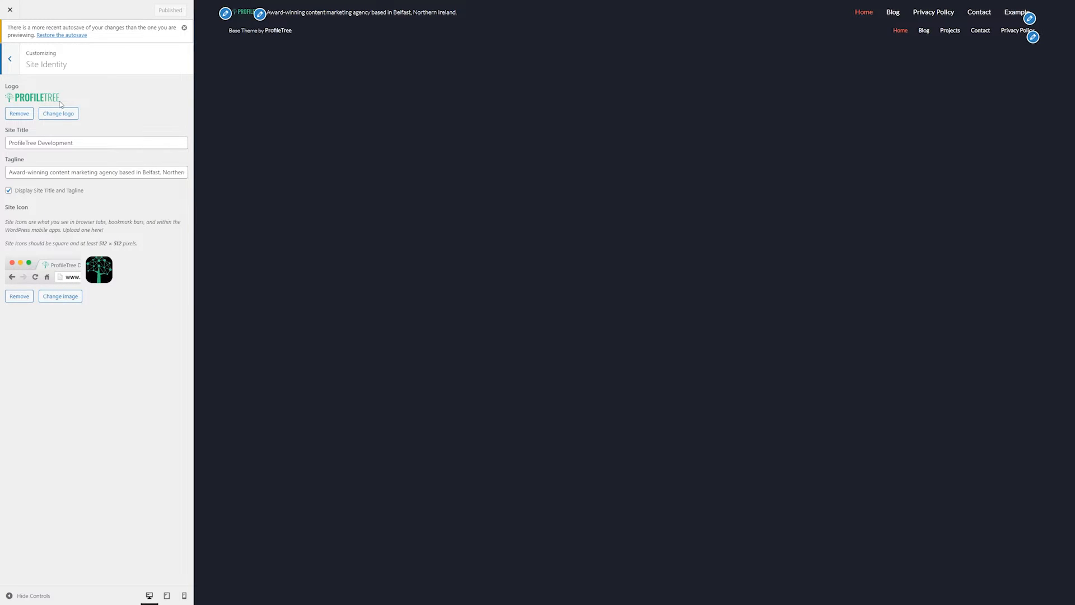
pyautogui.moveTo(114, 290)
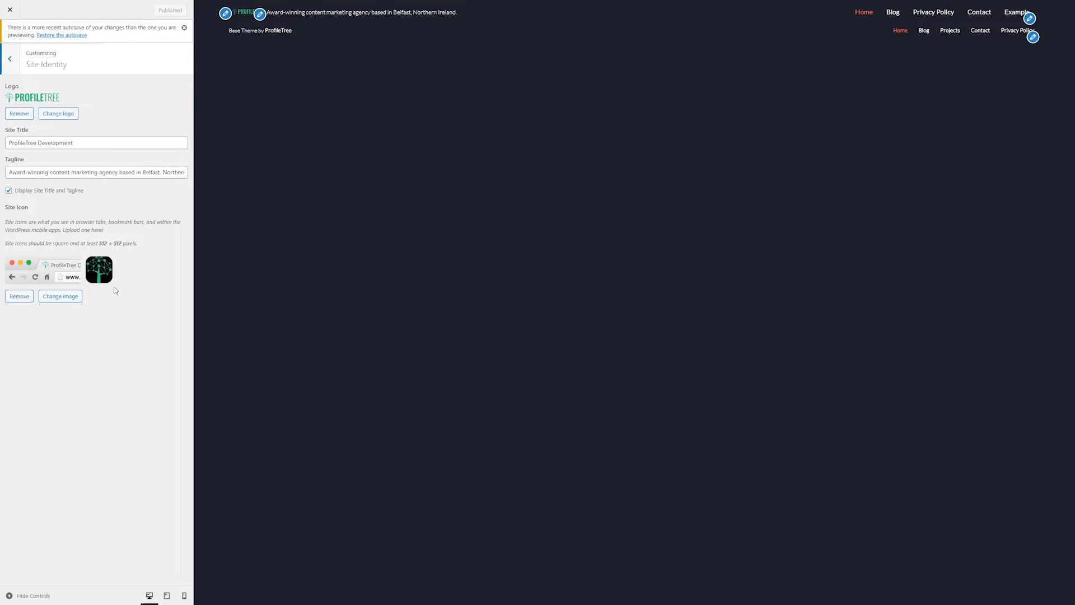
pyautogui.moveTo(87, 241)
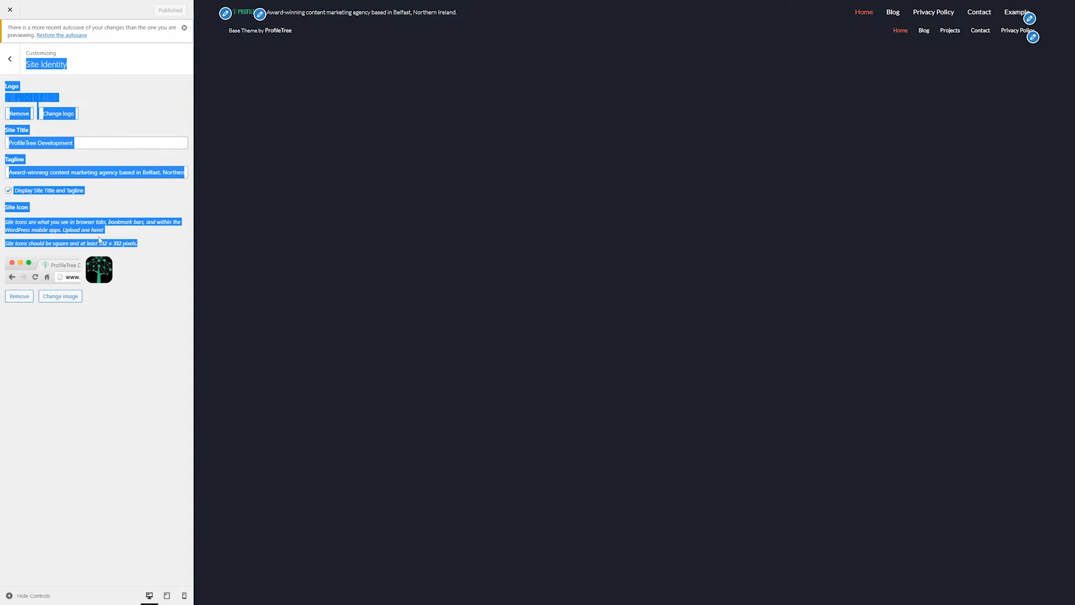
pyautogui.click(94, 143)
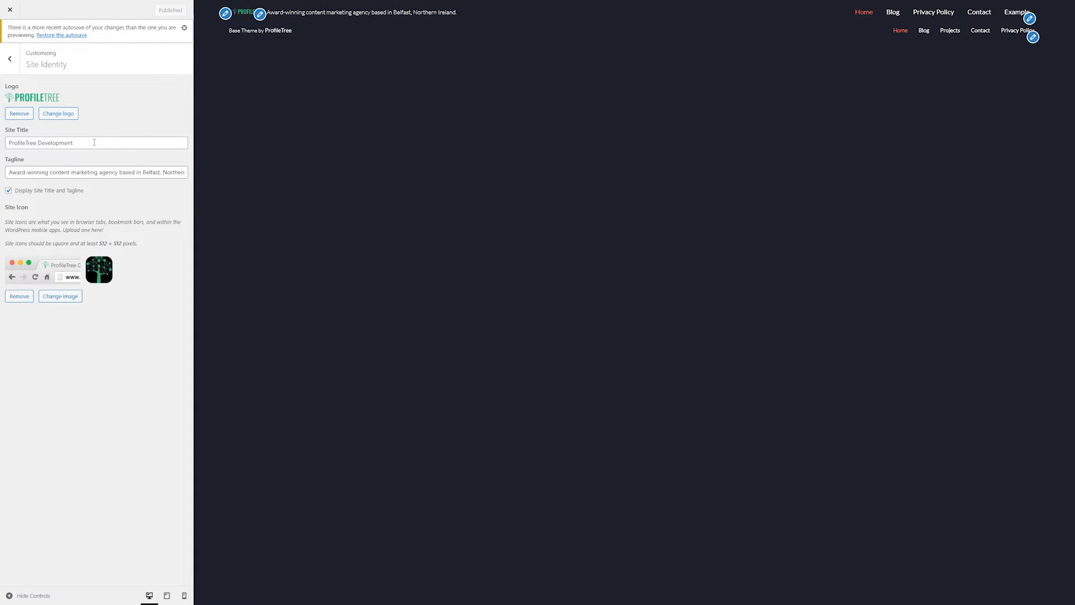
pyautogui.click(96, 143)
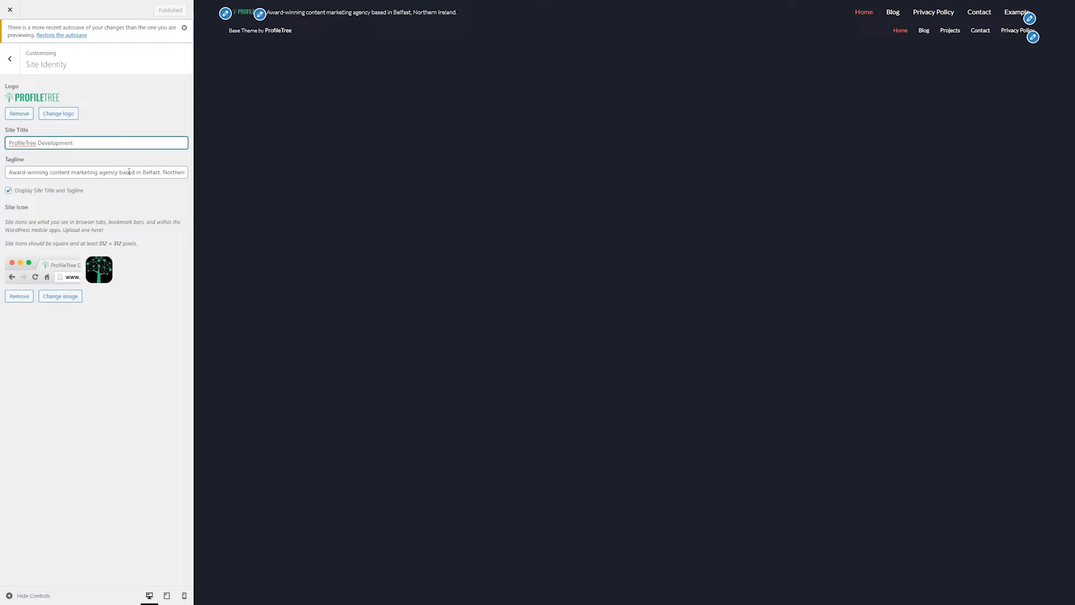
pyautogui.click(96, 172)
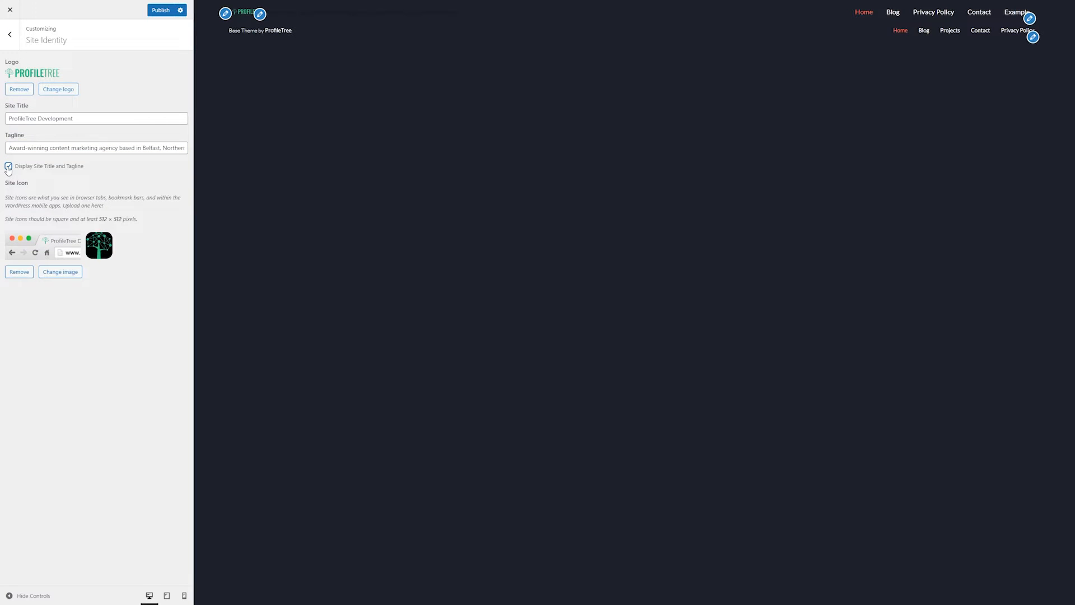
pyautogui.click(8, 166)
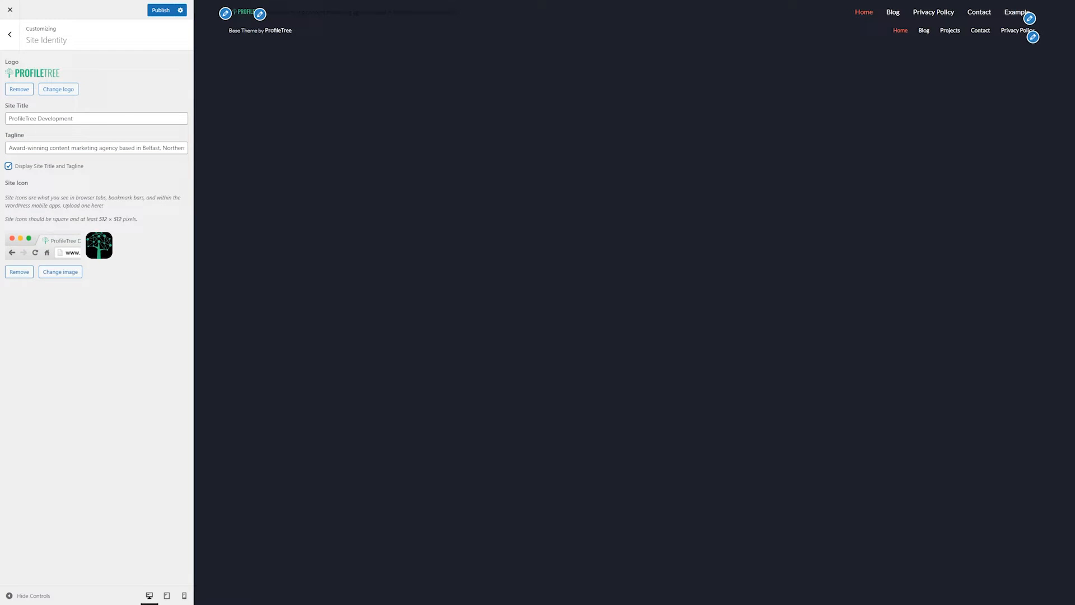
pyautogui.click(10, 34)
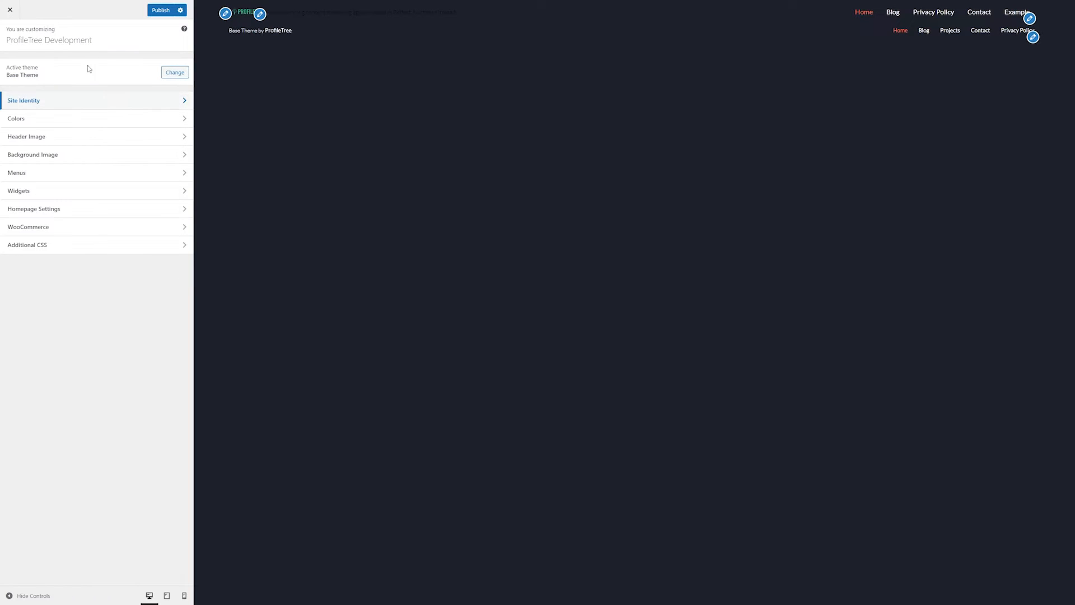
# Browse the Colors and Header Image sections without changing anything.
pyautogui.click(16, 119)
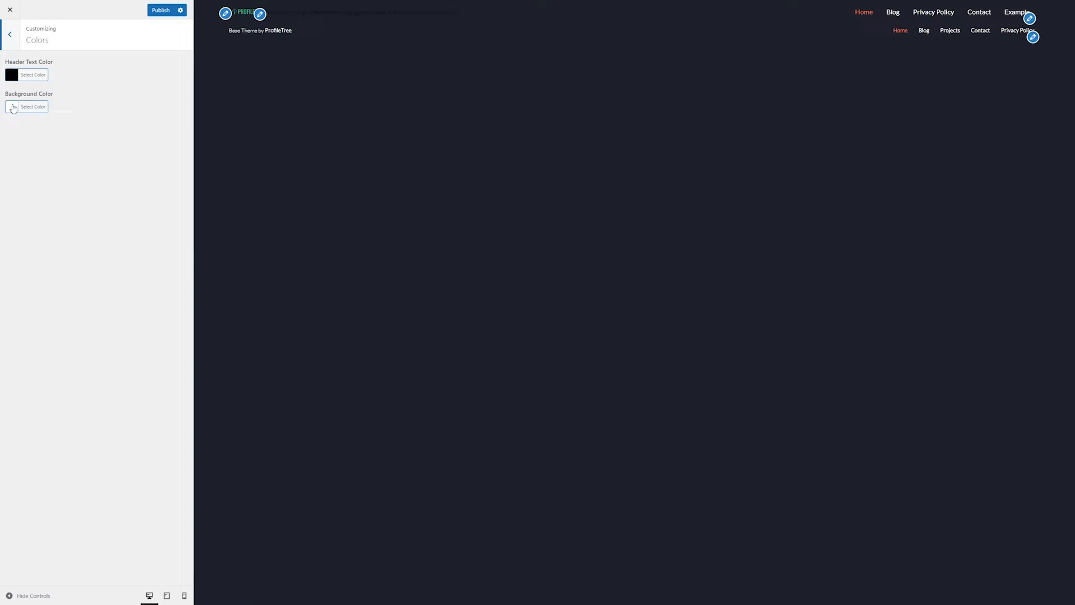
pyautogui.click(9, 34)
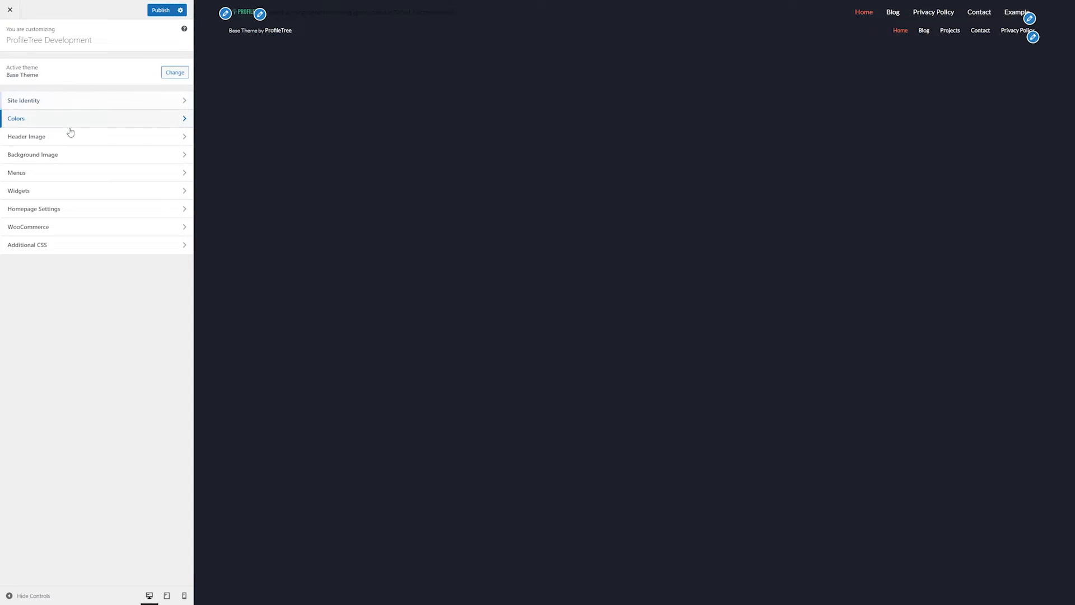
pyautogui.click(27, 136)
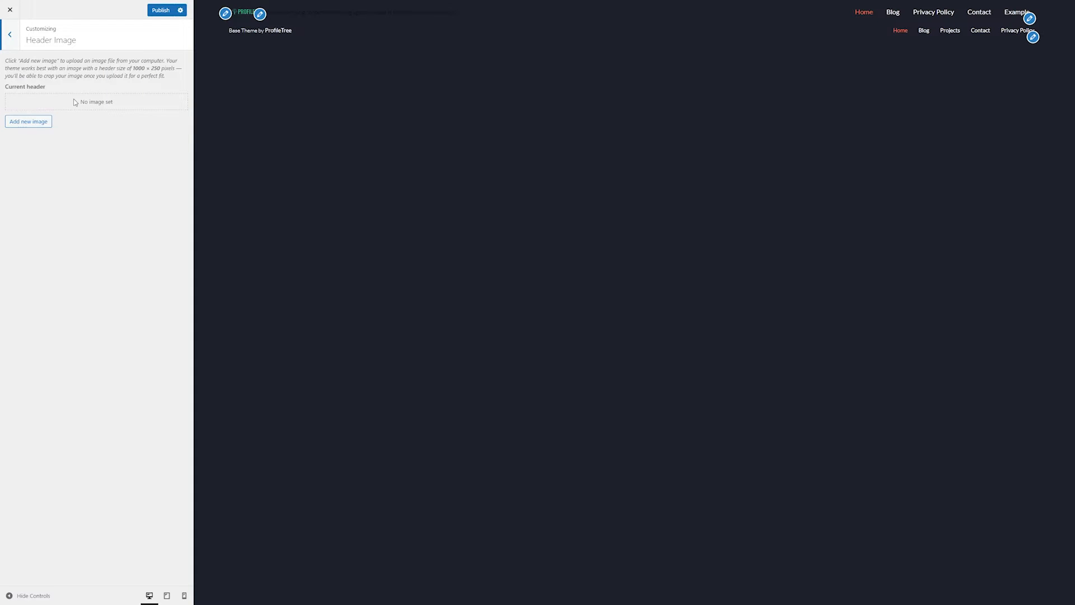
pyautogui.click(10, 34)
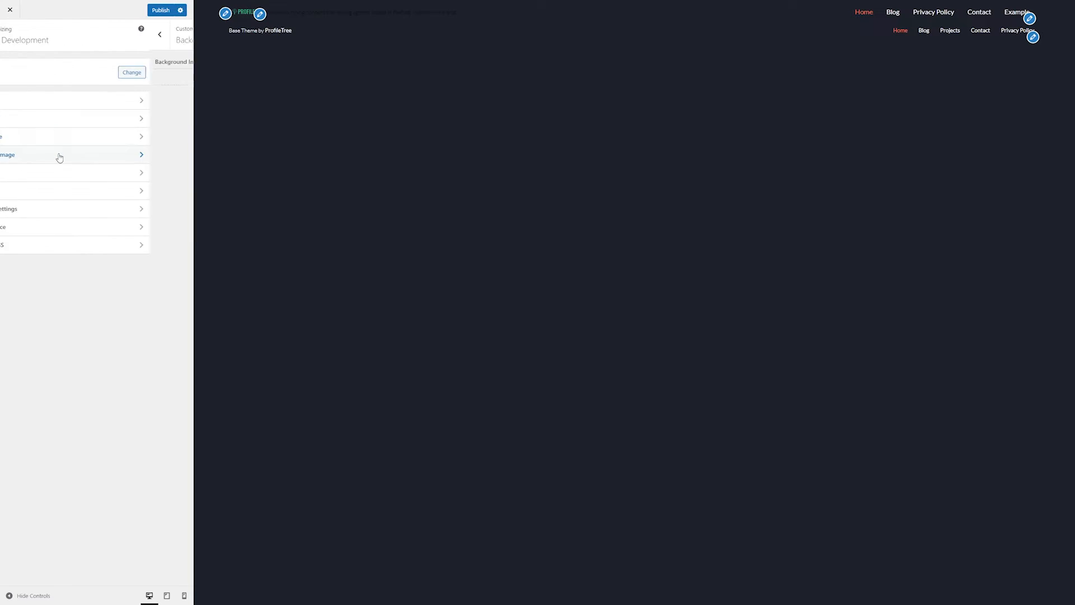
# In Background Image, view the Media Library and close the picker unselected.
pyautogui.click(131, 72)
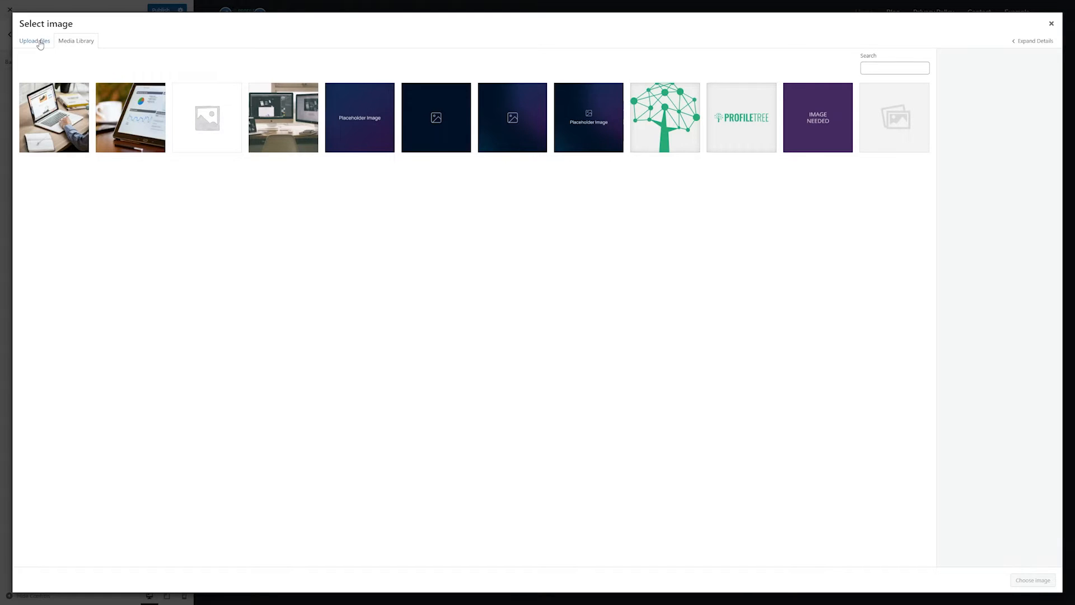
pyautogui.click(75, 41)
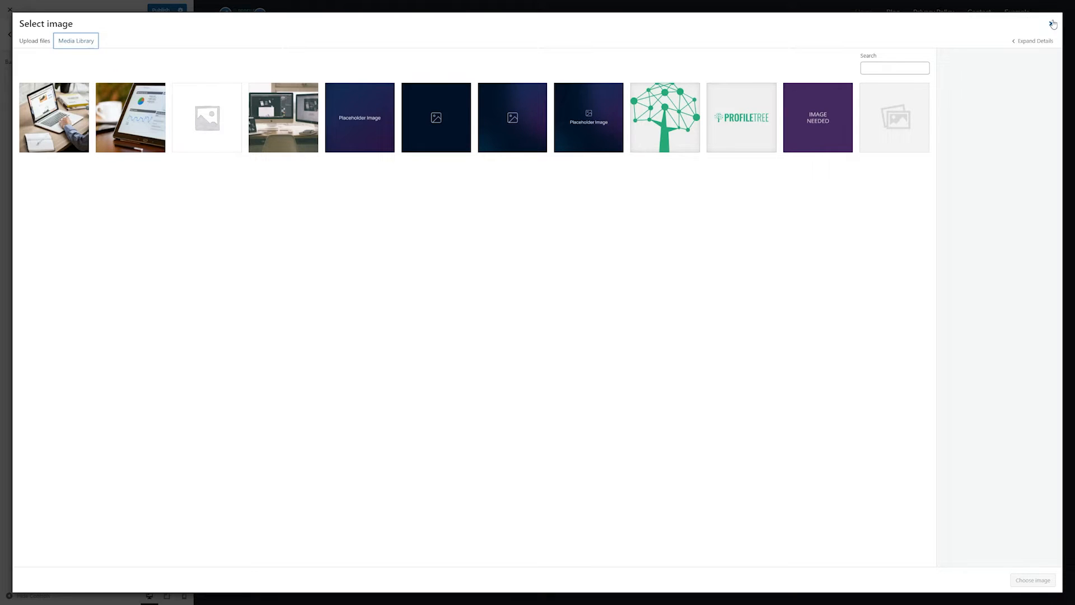
pyautogui.click(1054, 24)
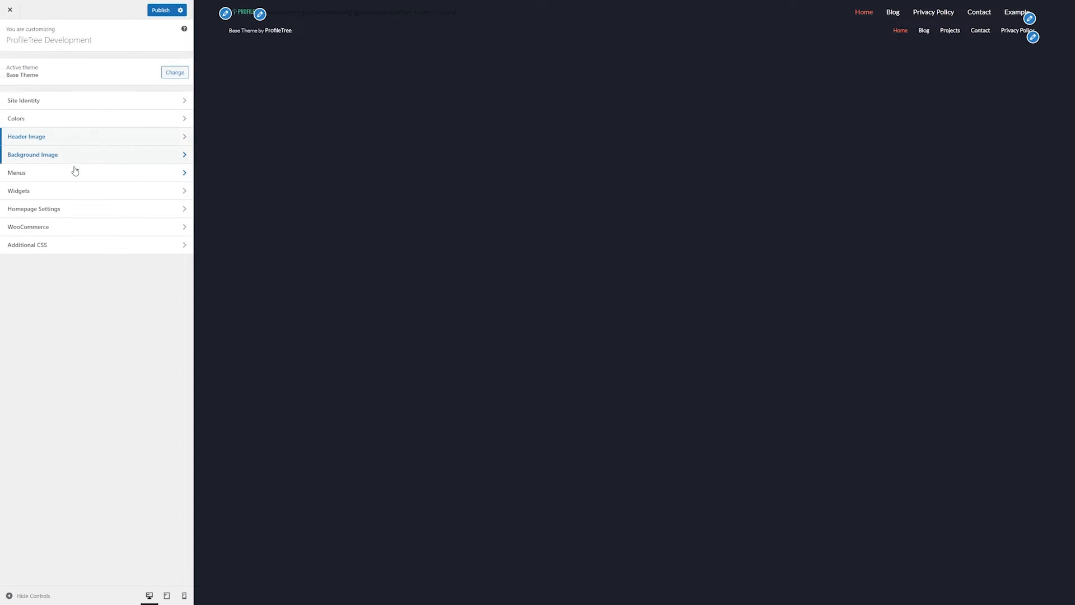
pyautogui.click(16, 172)
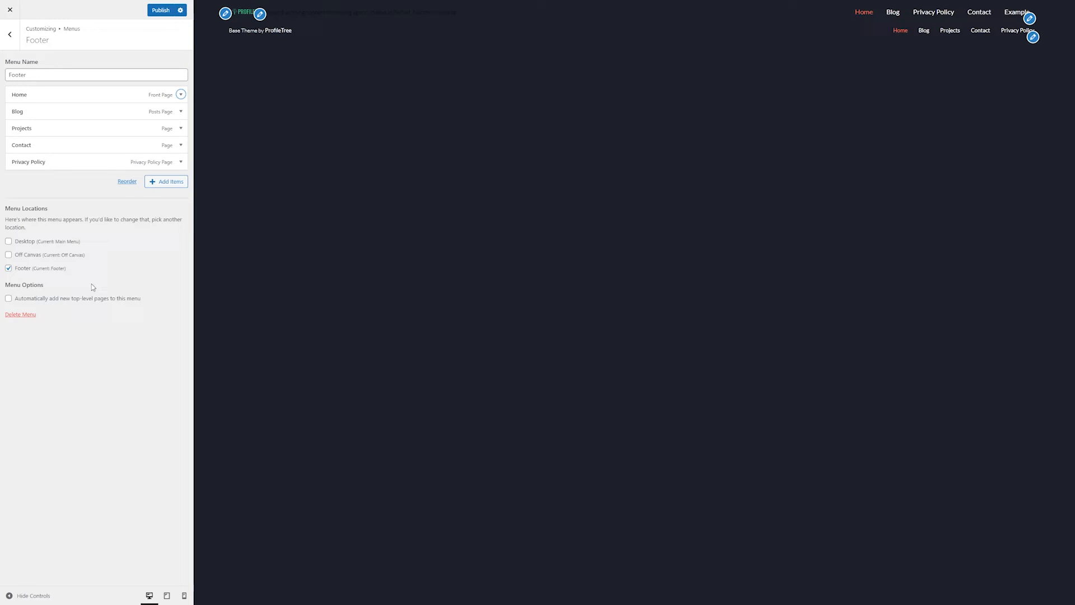
pyautogui.click(95, 74)
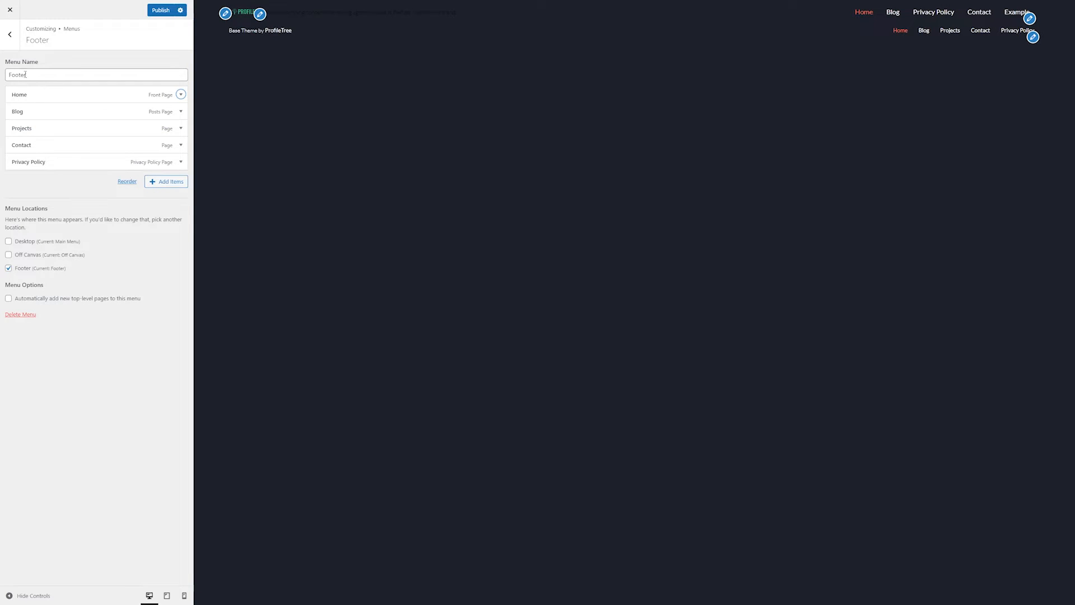
pyautogui.click(10, 34)
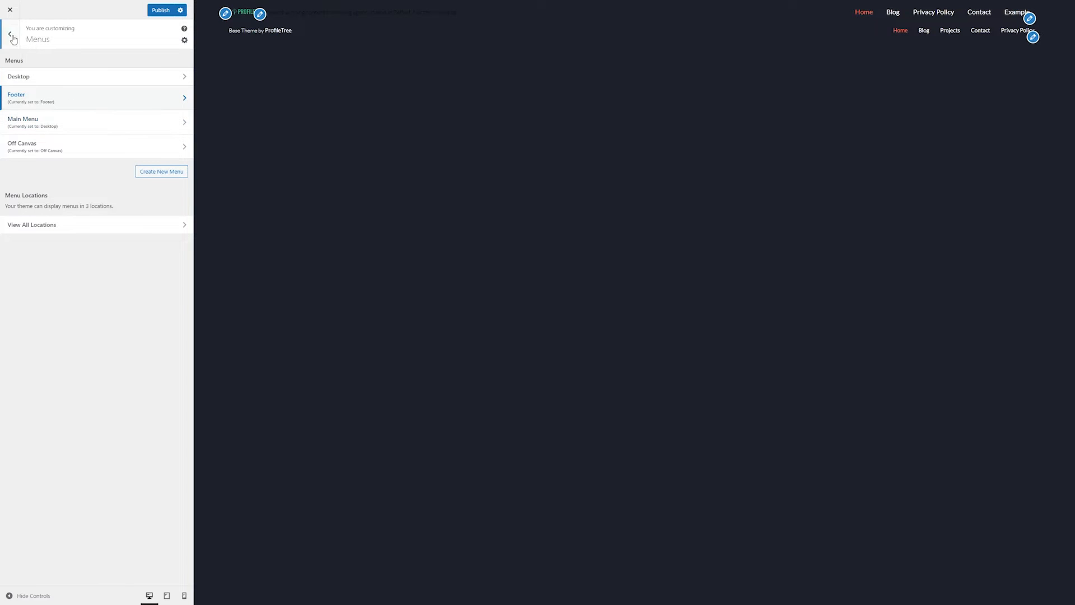
pyautogui.click(10, 35)
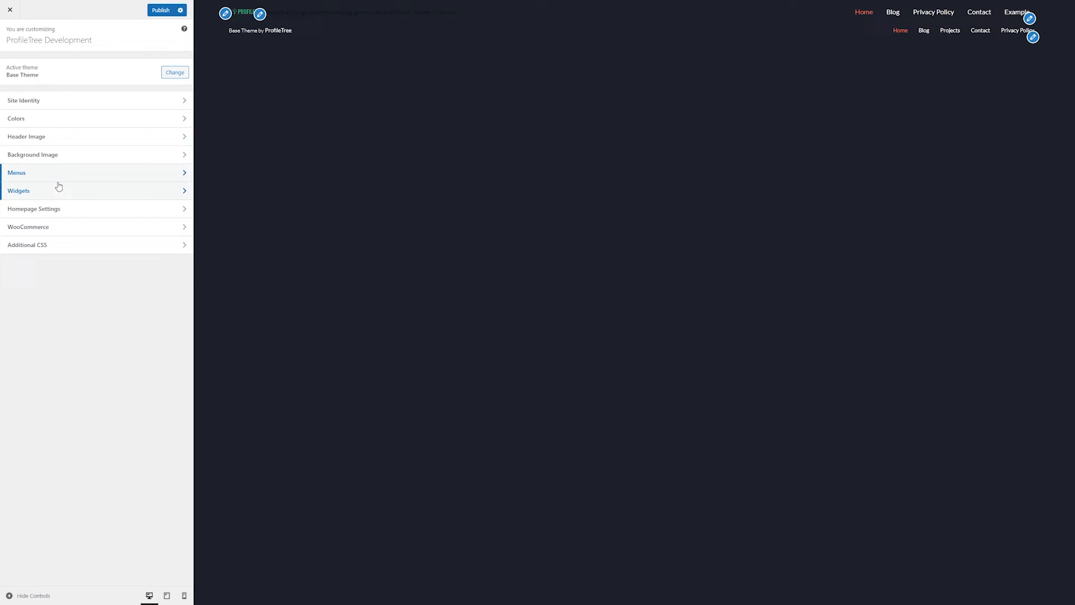
pyautogui.click(18, 190)
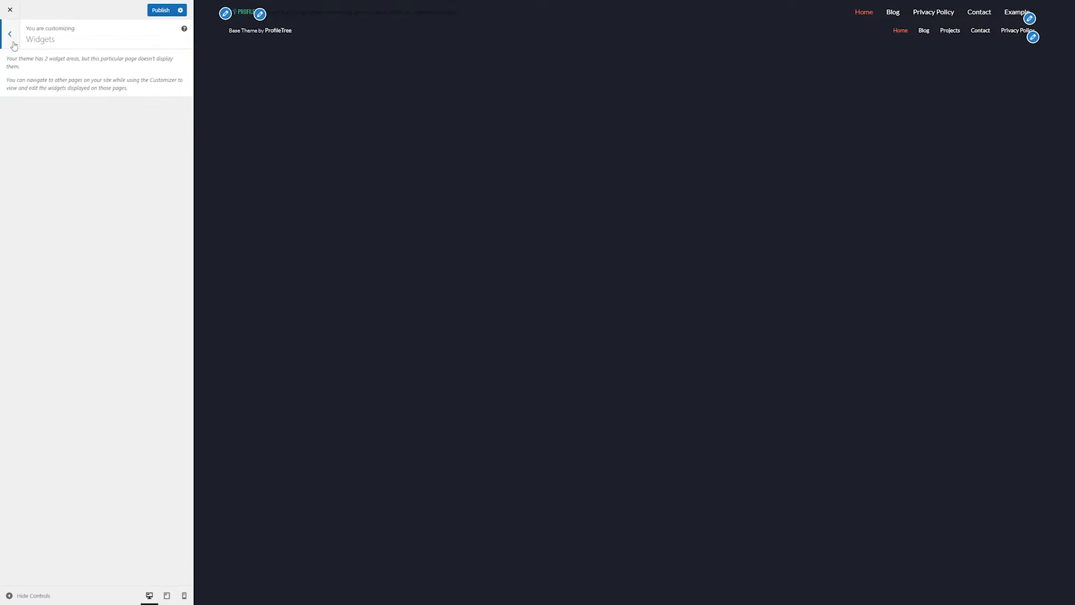
pyautogui.click(9, 34)
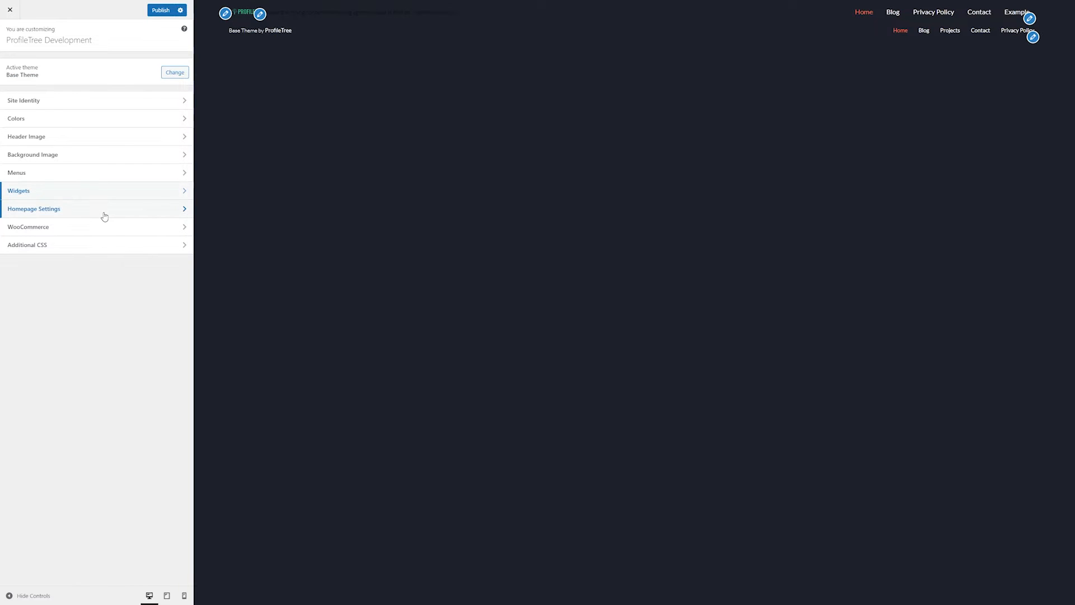
# Open Homepage Settings and reselect Blog as posts page, keeping Home as homepage.
pyautogui.click(34, 208)
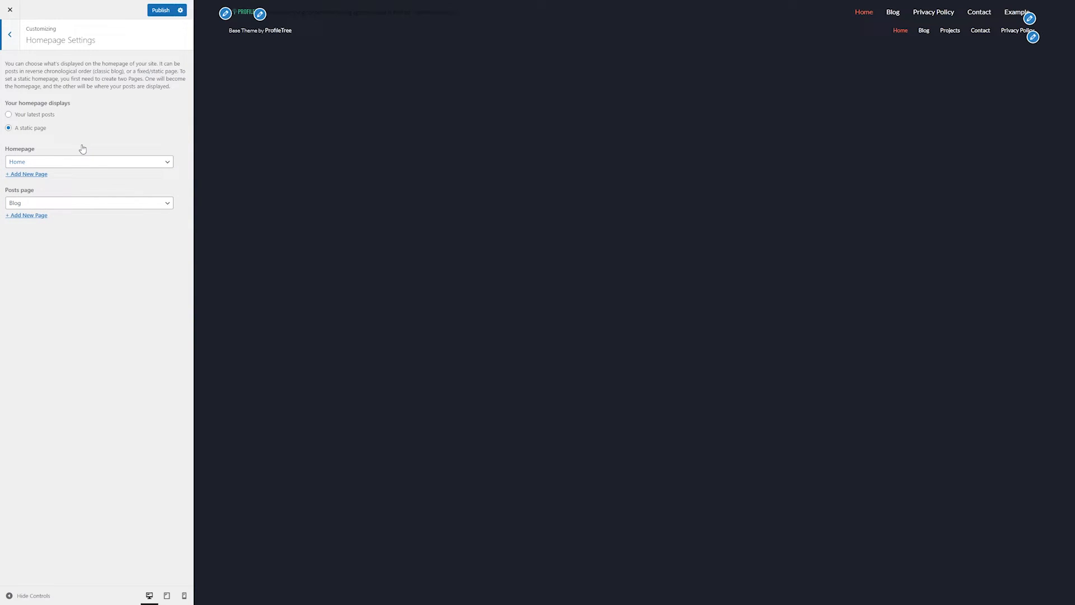
pyautogui.click(89, 161)
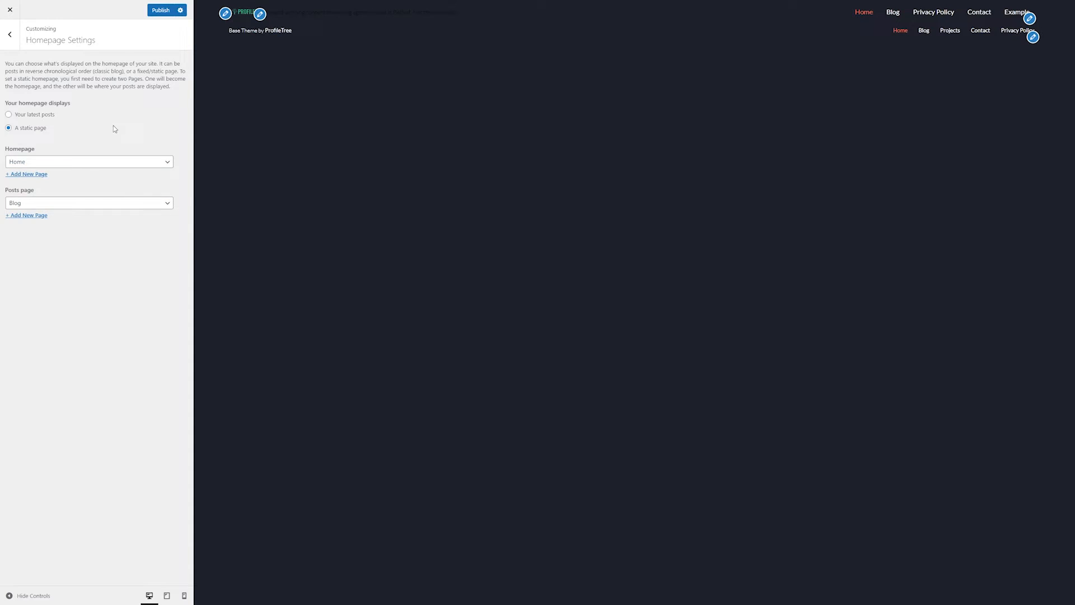
pyautogui.click(88, 202)
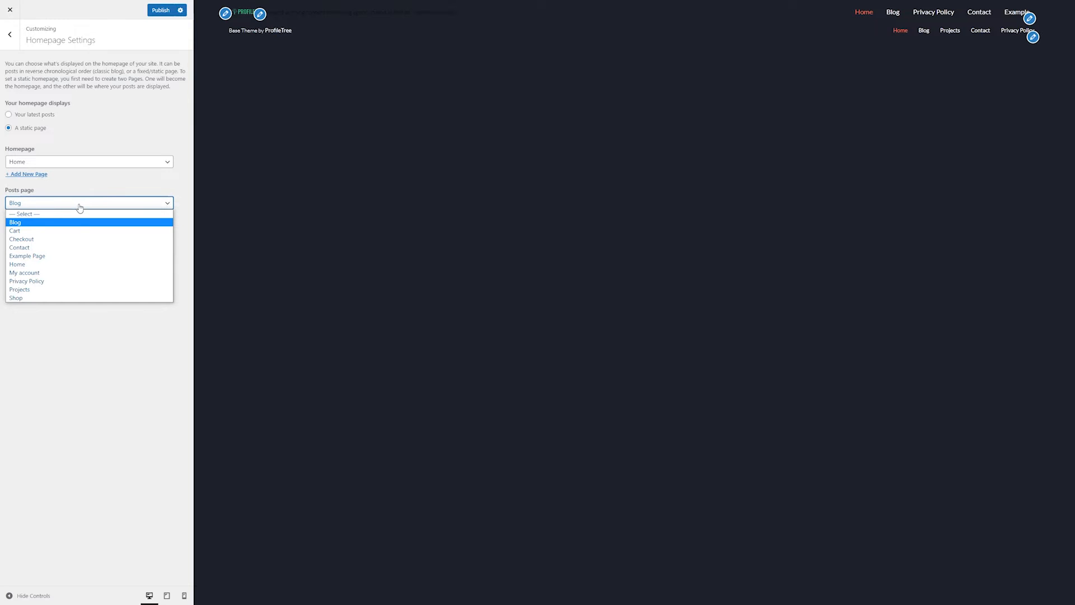
pyautogui.moveTo(80, 231)
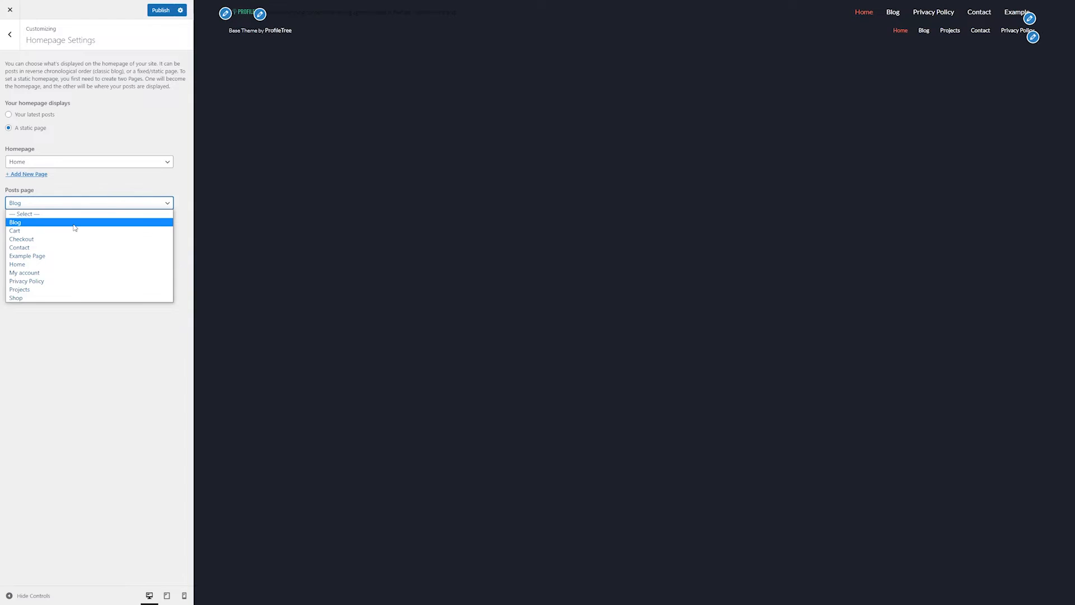
pyautogui.click(15, 221)
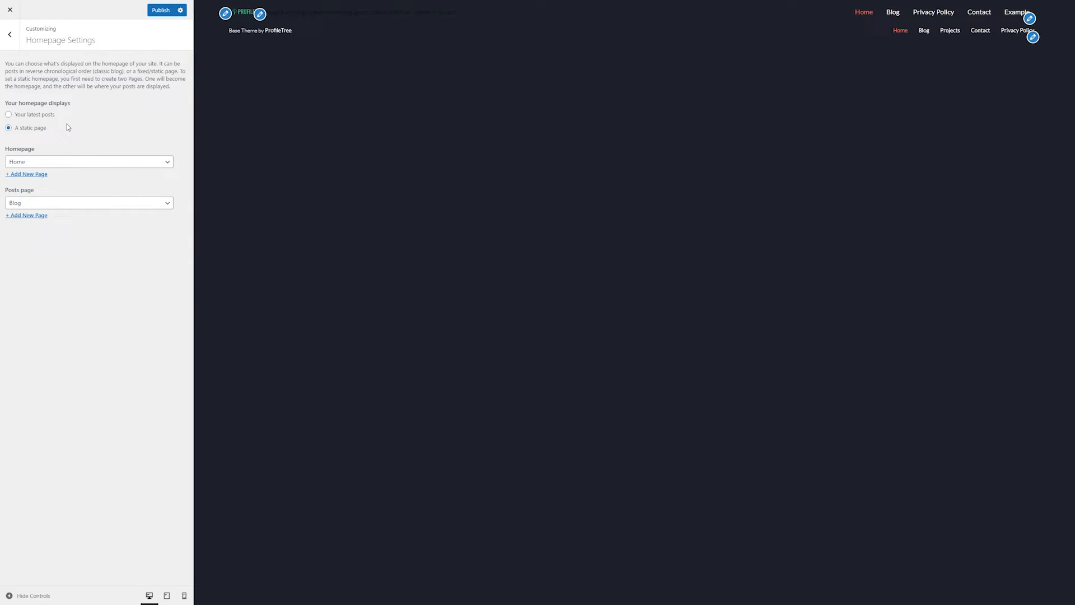
pyautogui.moveTo(36, 116)
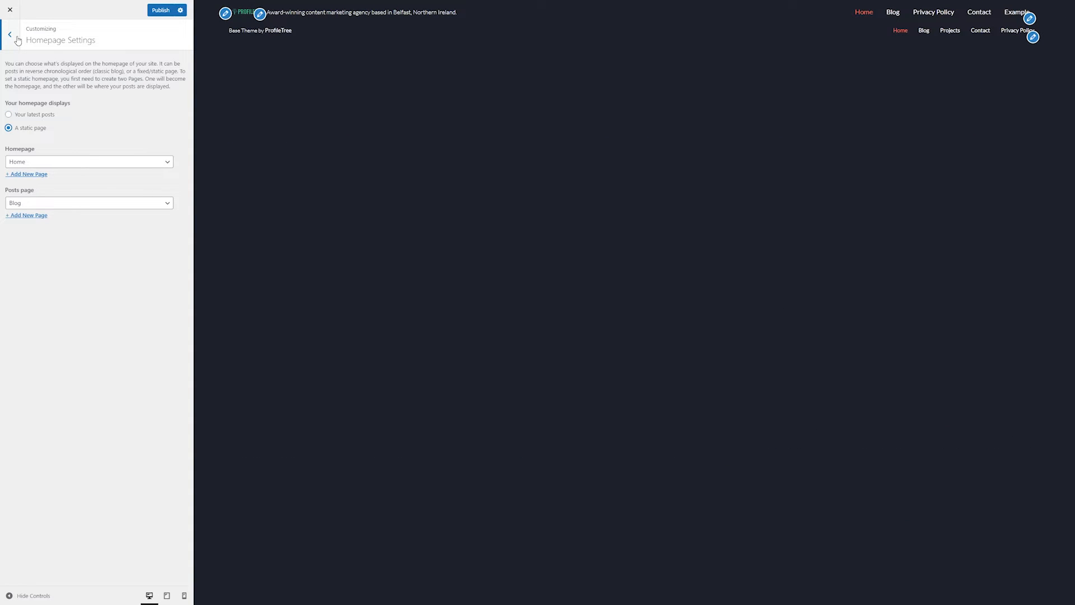
# Go from the main Customizer sections to WooCommerce's Store Notice settings.
pyautogui.click(9, 35)
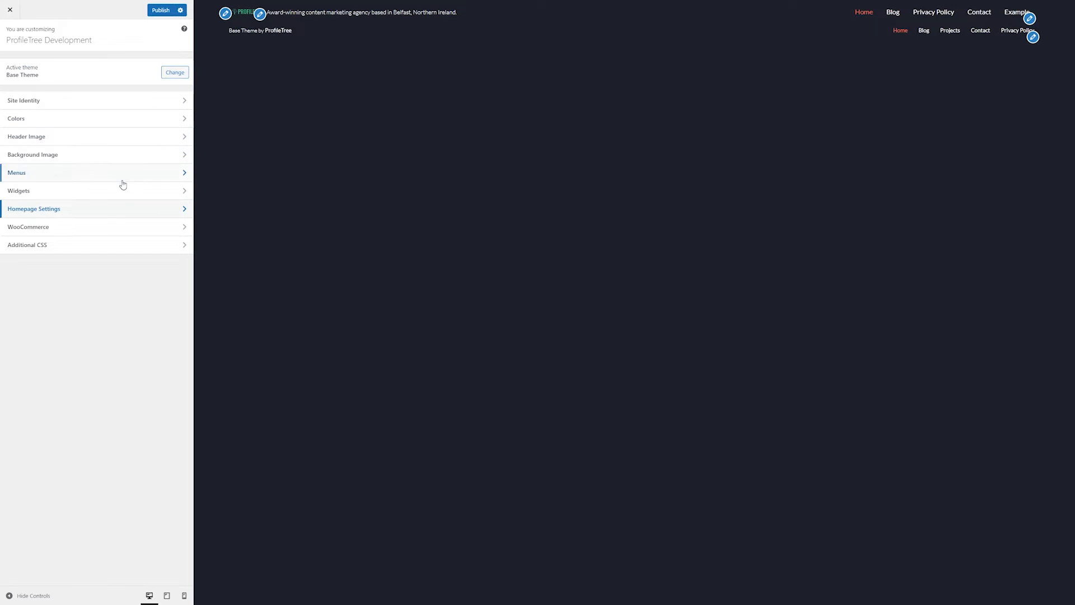
pyautogui.moveTo(123, 229)
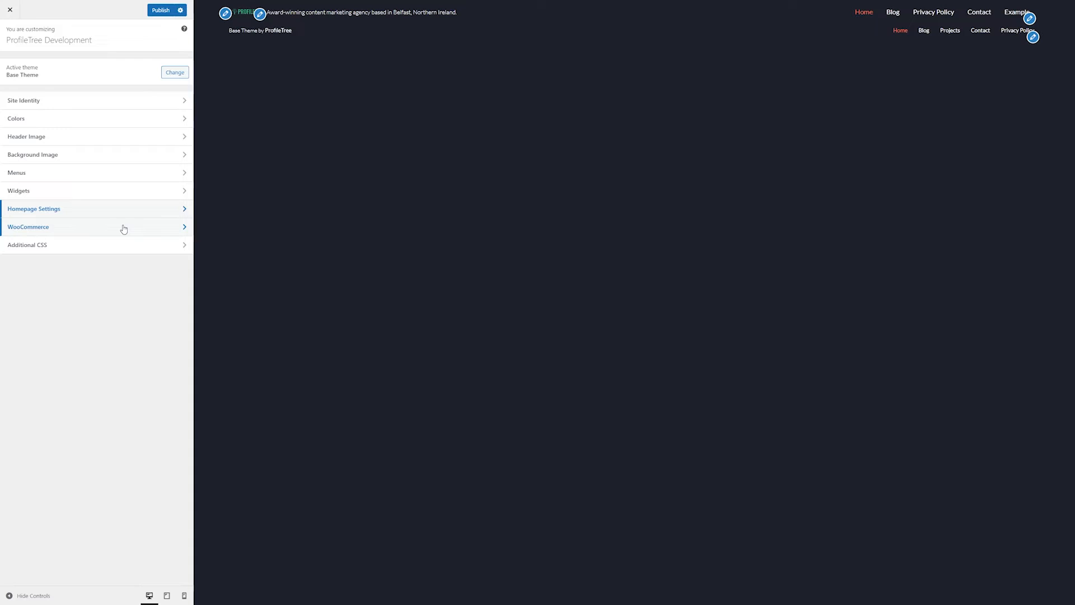
pyautogui.click(28, 226)
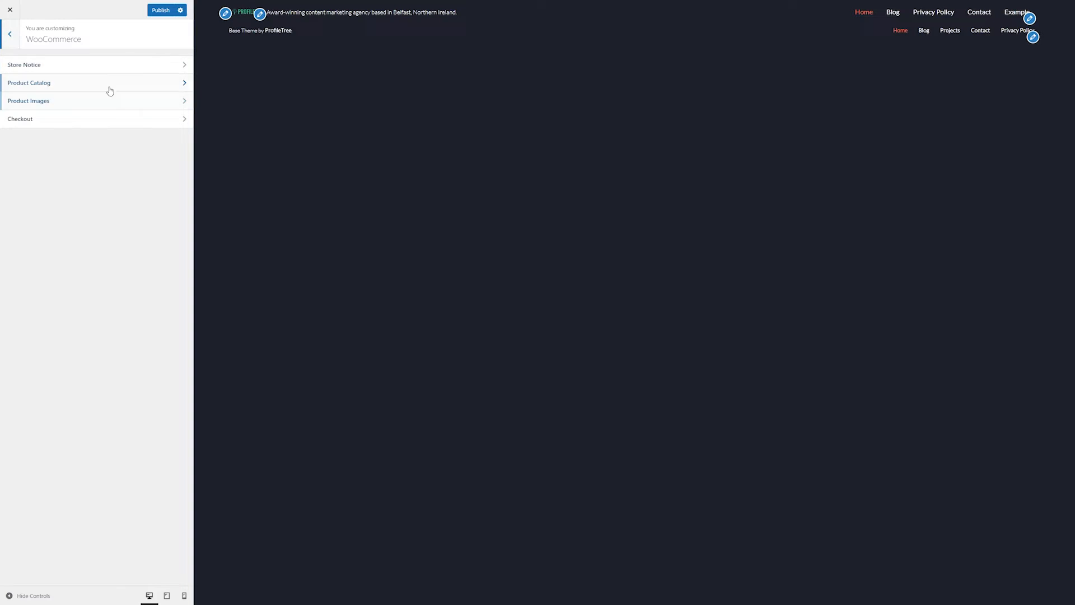
pyautogui.click(24, 65)
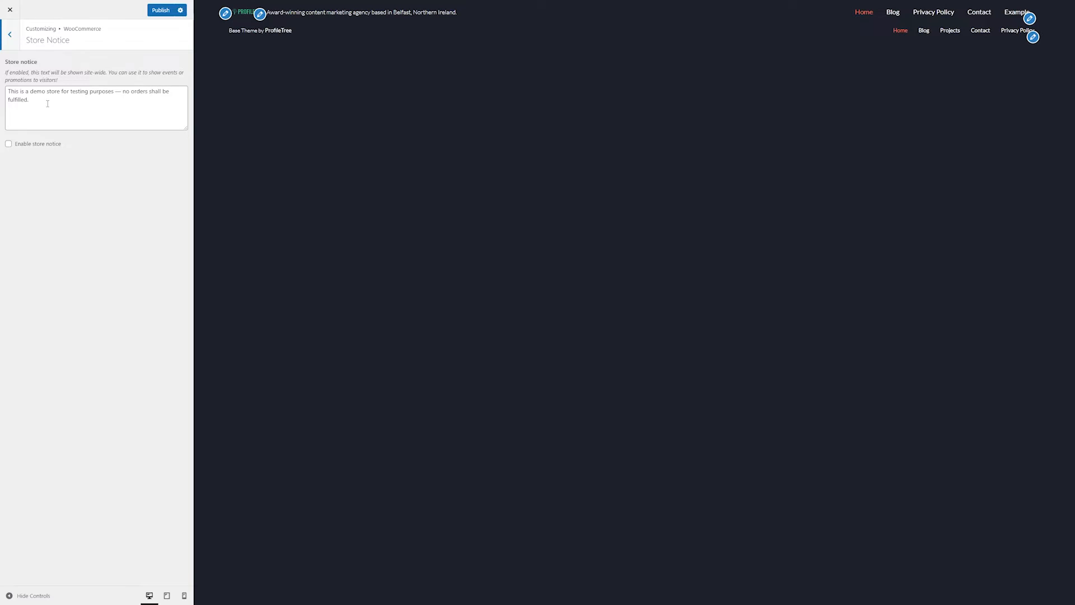
# Select the notice text, briefly enable the store notice, then leave it disabled.
pyautogui.tripleClick(89, 95)
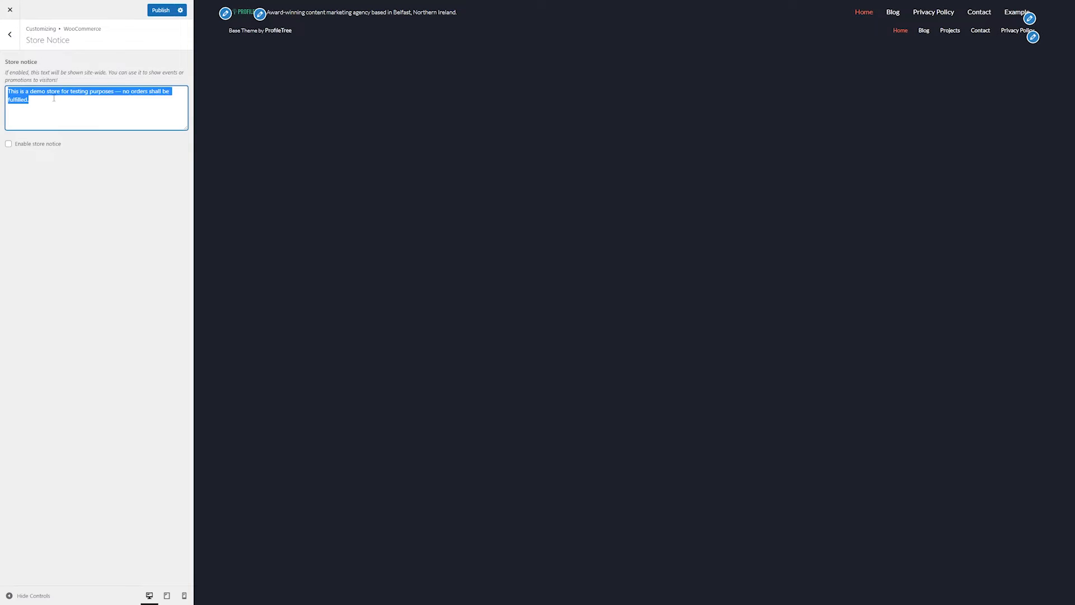
pyautogui.click(35, 111)
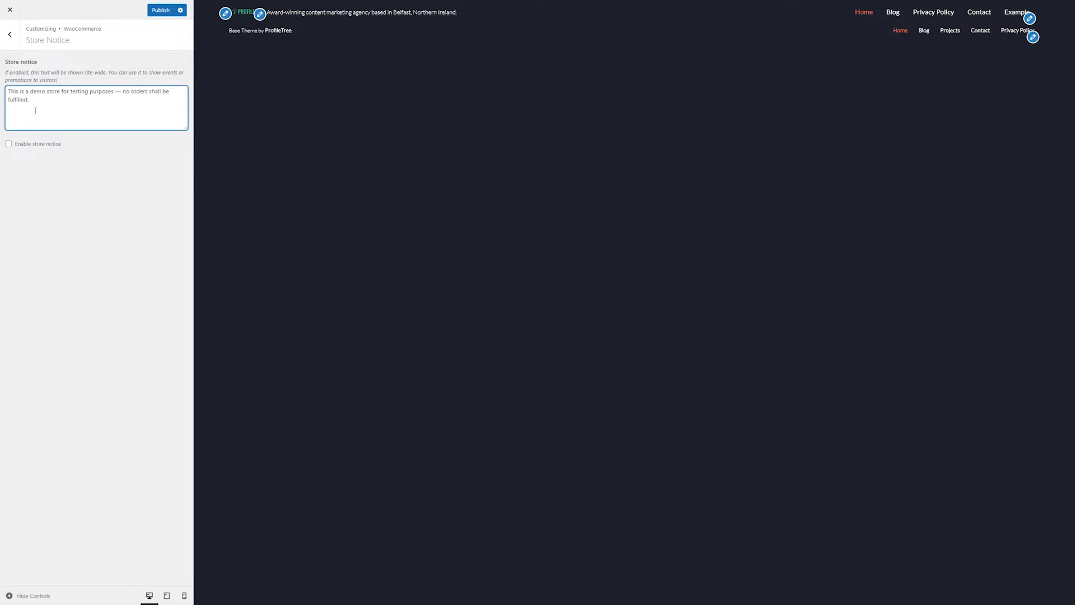
pyautogui.click(9, 143)
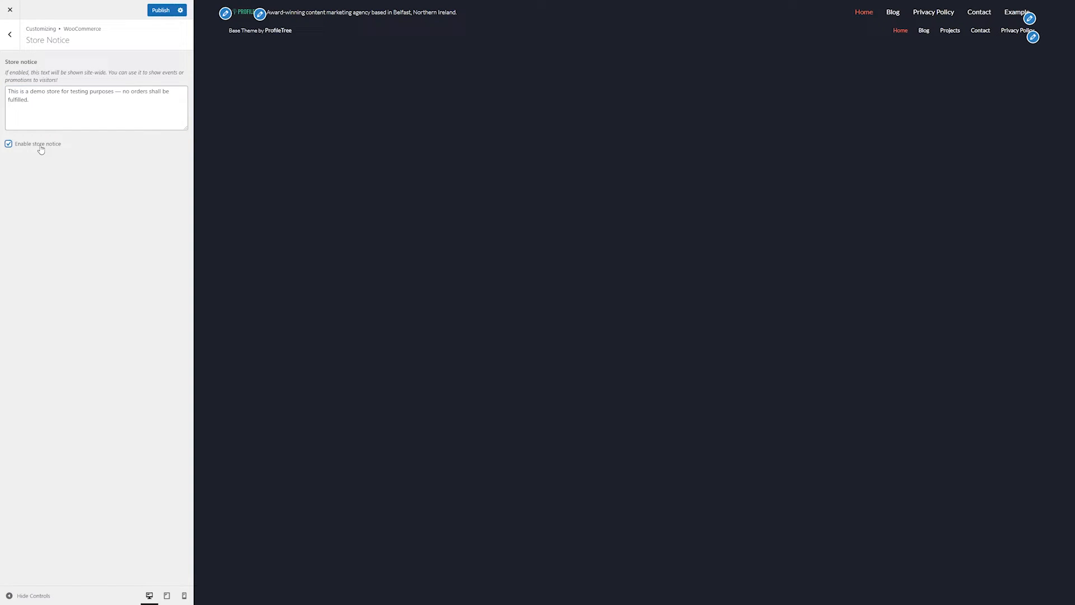
pyautogui.click(9, 144)
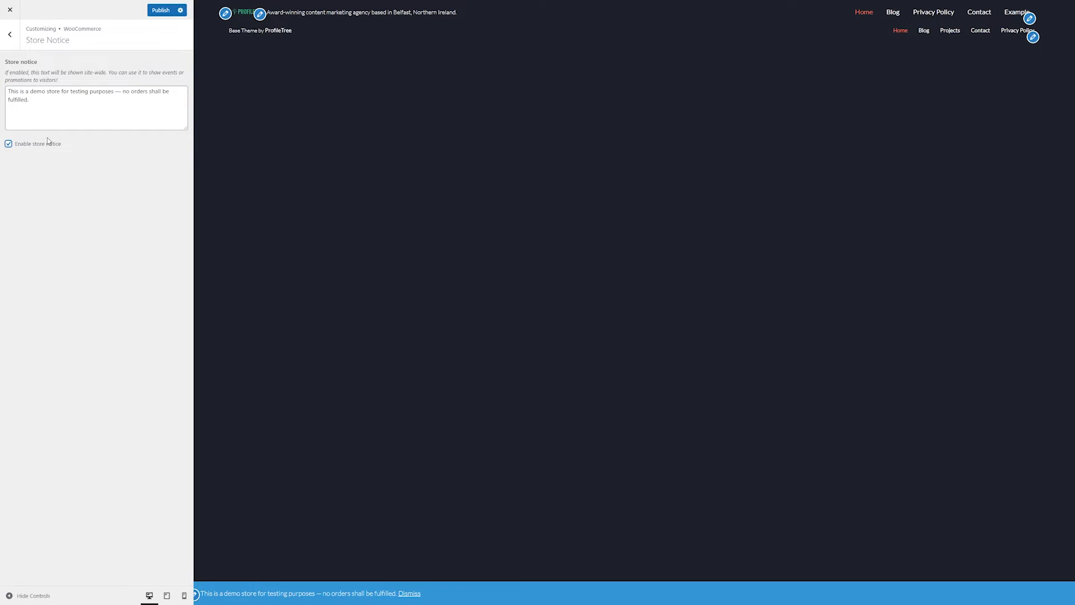
pyautogui.click(8, 143)
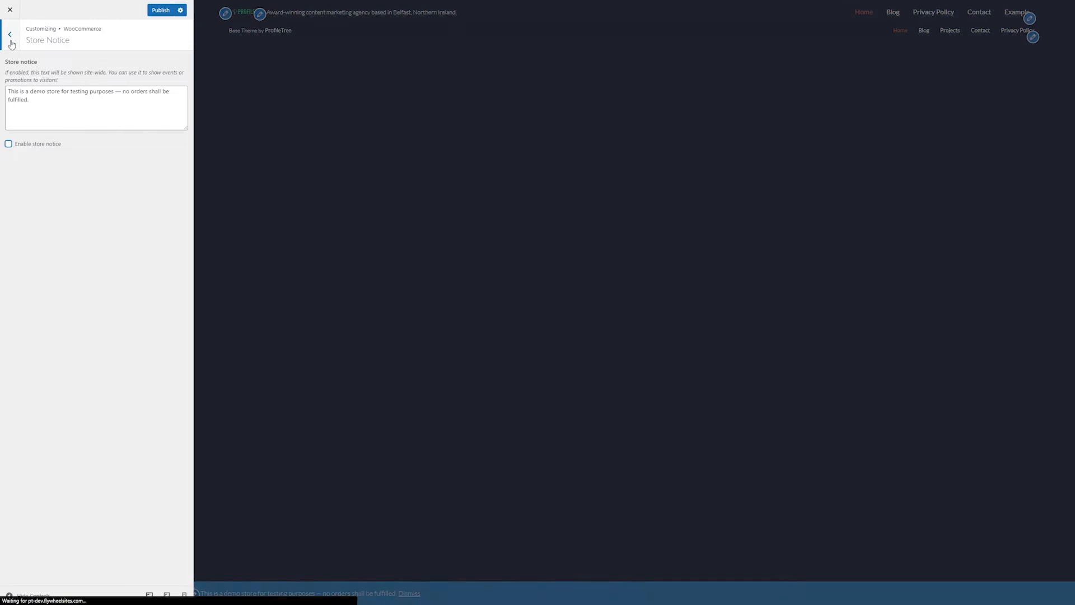
pyautogui.click(10, 35)
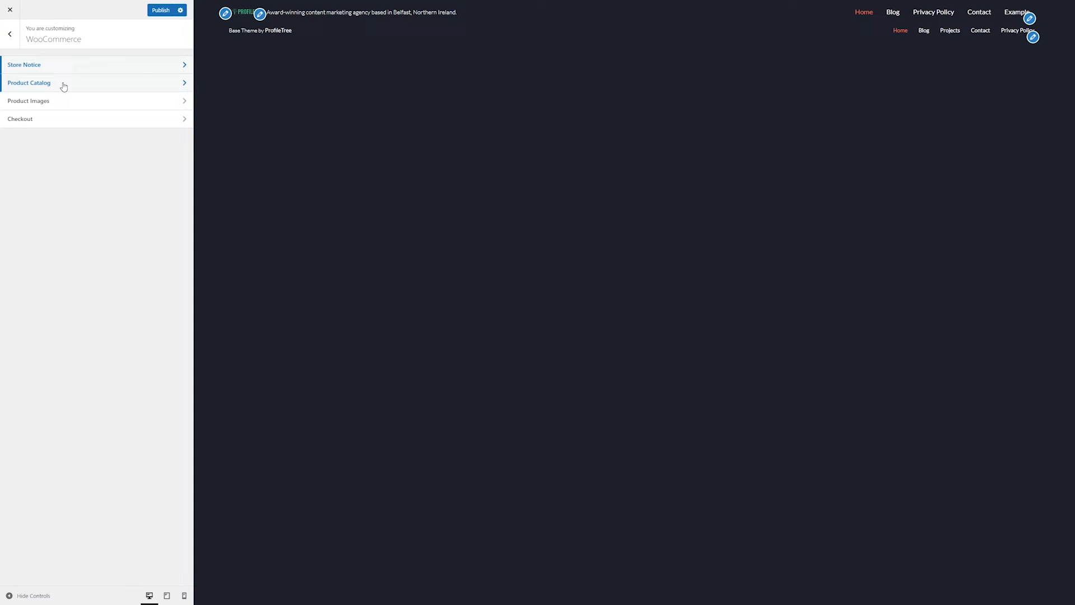
pyautogui.click(29, 82)
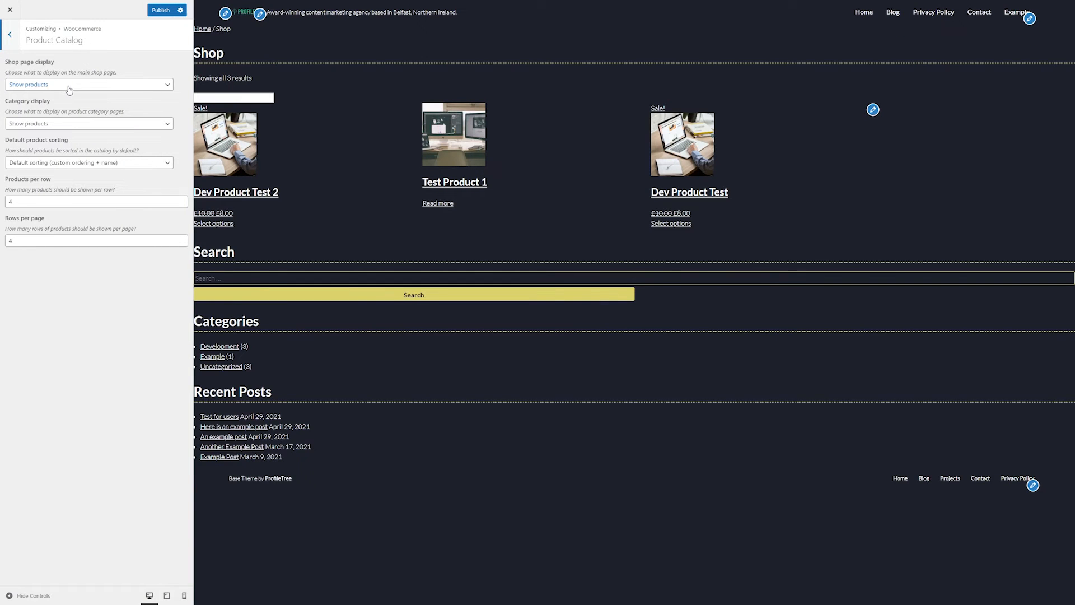
pyautogui.moveTo(106, 95)
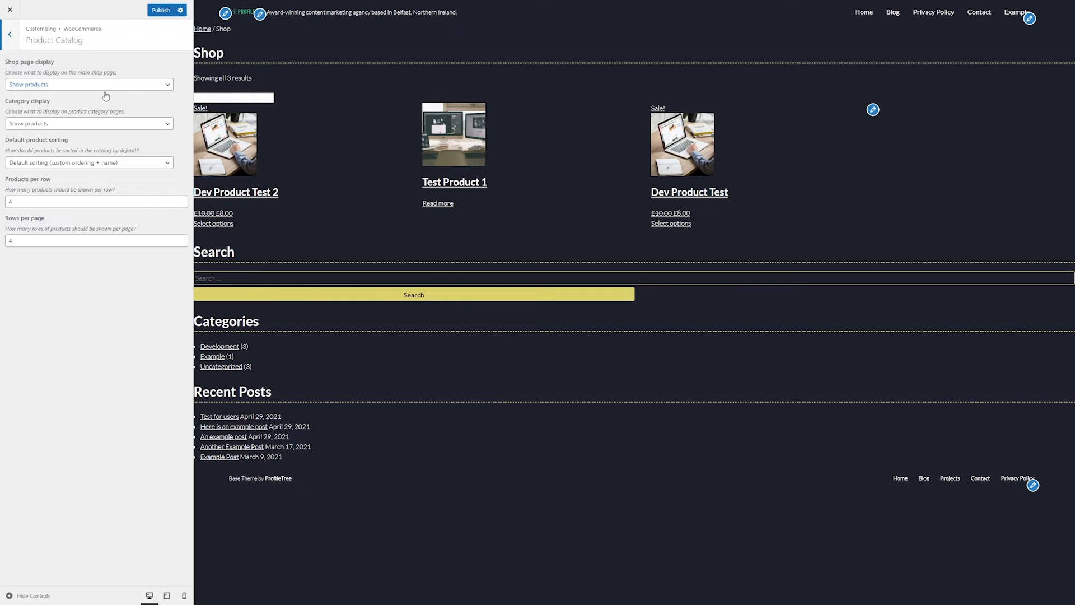
pyautogui.moveTo(106, 128)
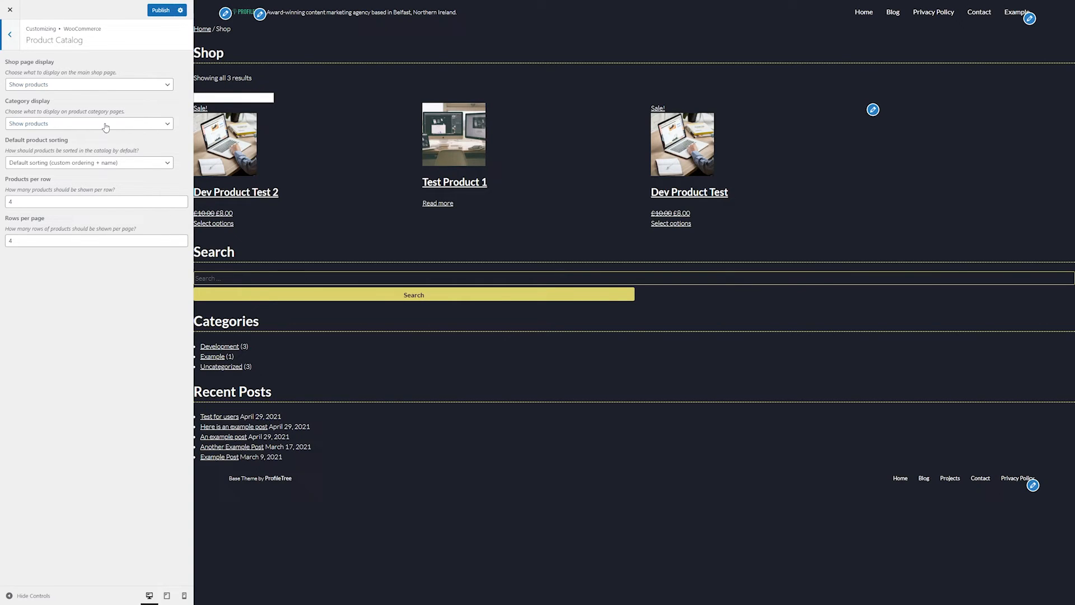
pyautogui.click(88, 85)
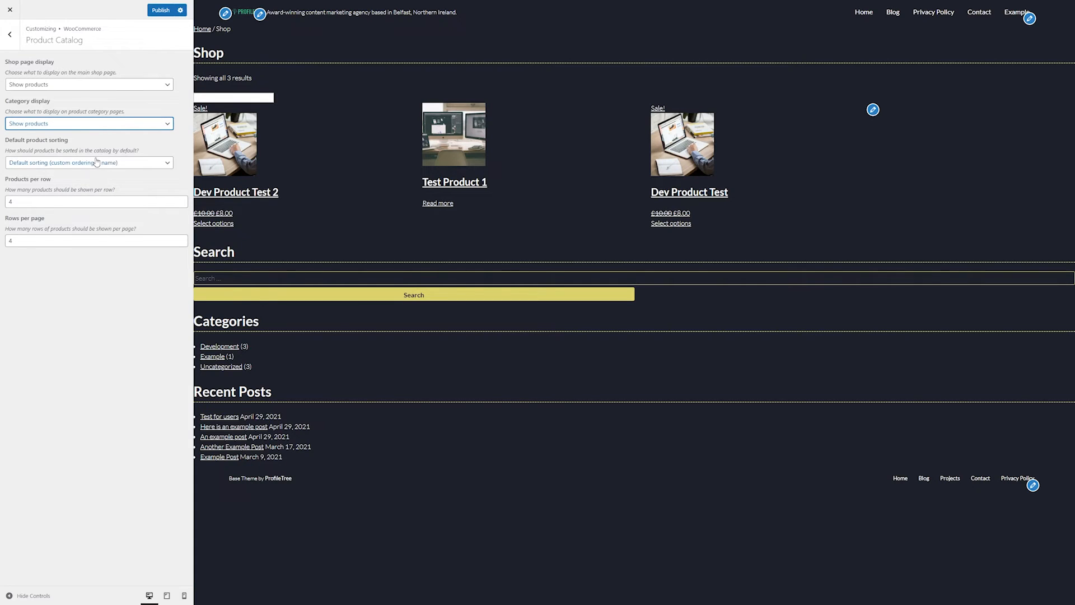
pyautogui.click(89, 163)
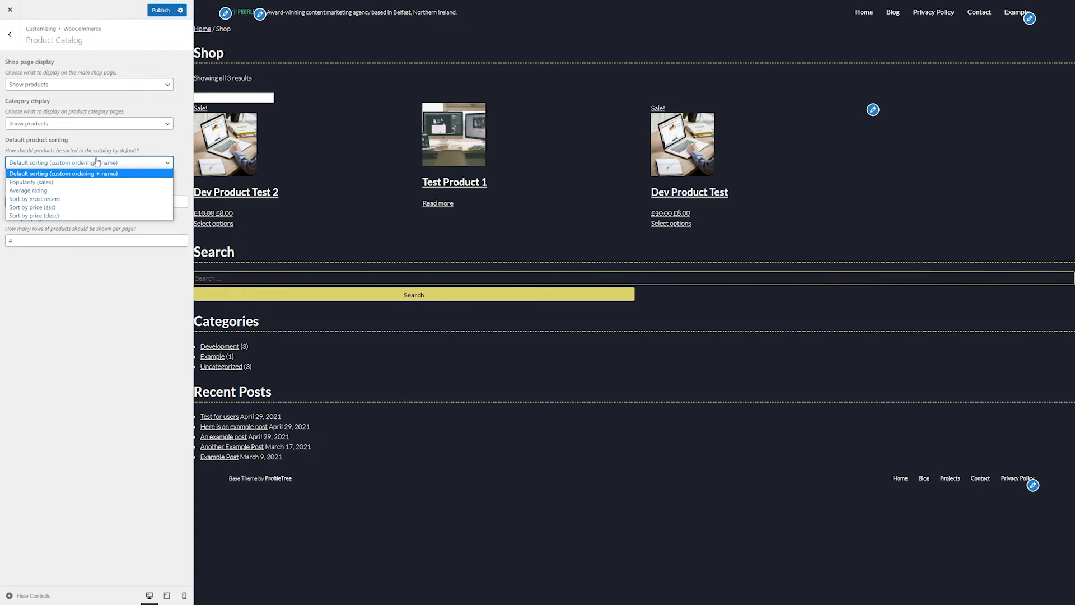
pyautogui.click(63, 173)
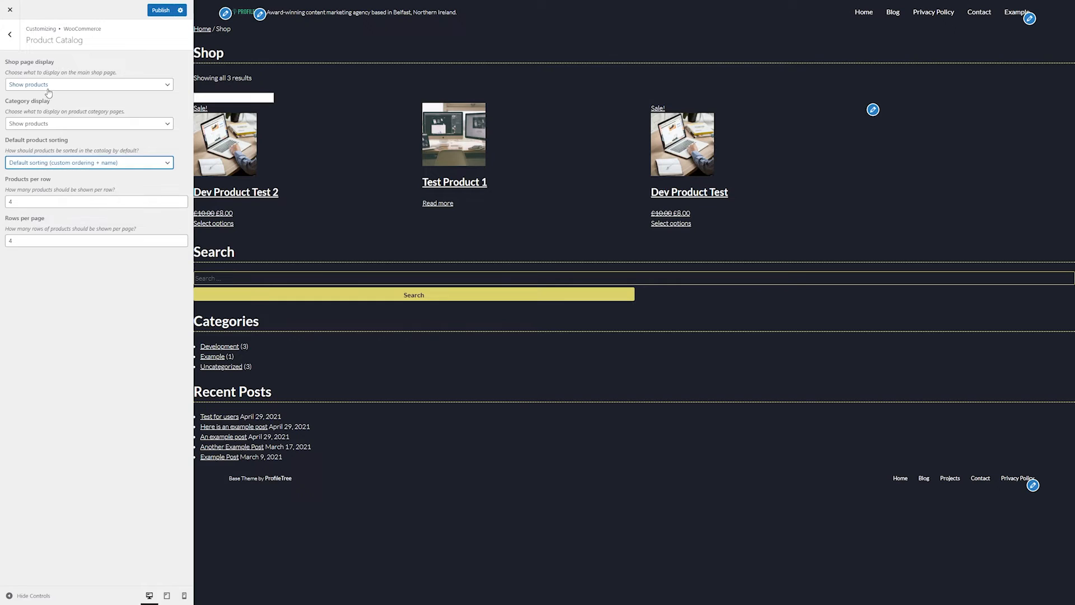
pyautogui.click(89, 84)
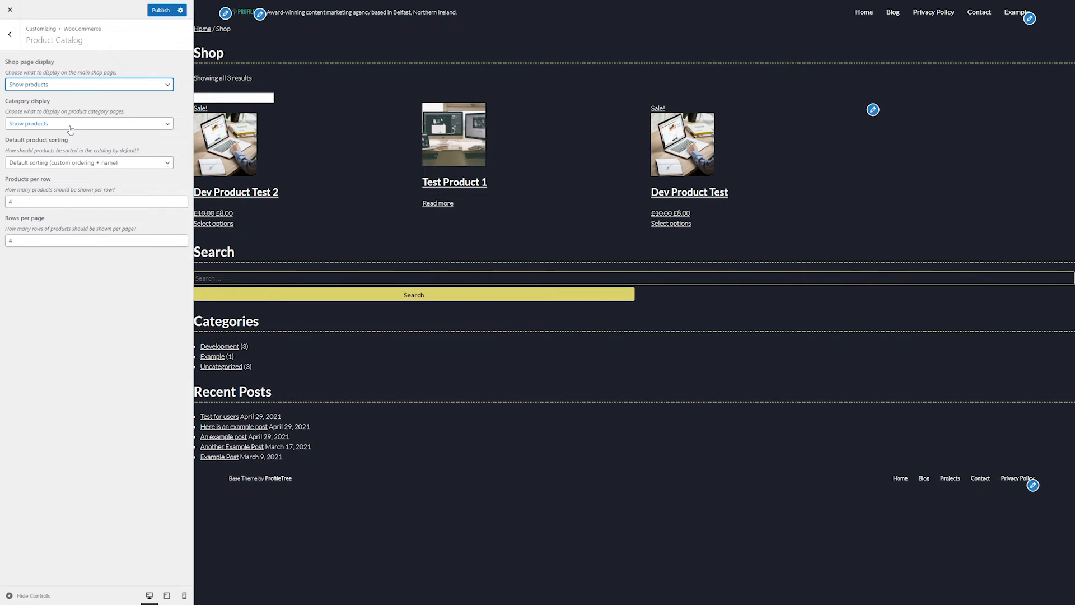
pyautogui.click(88, 123)
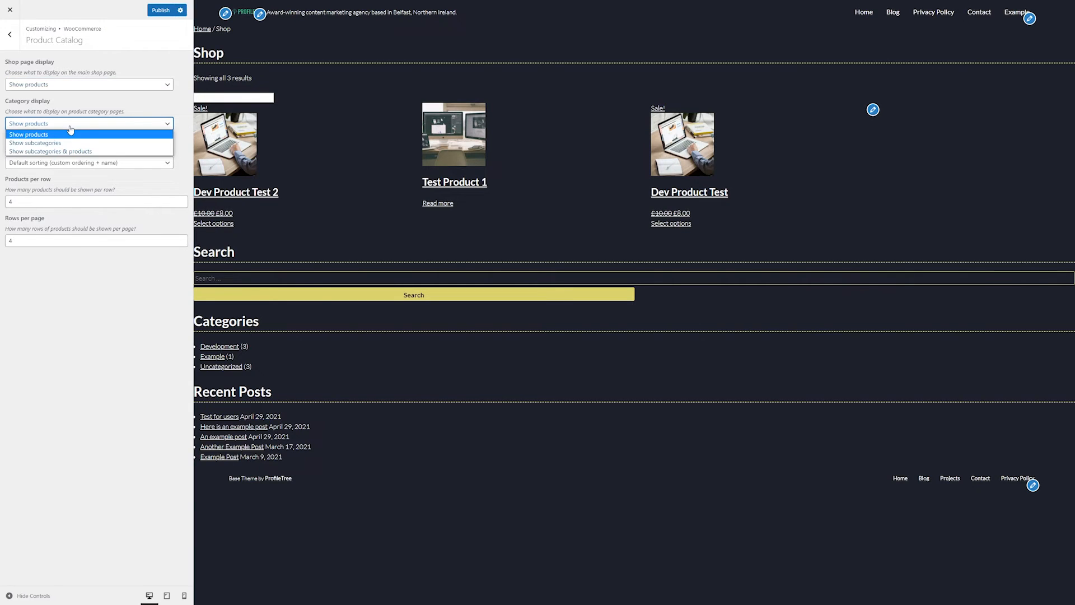
pyautogui.moveTo(34, 143)
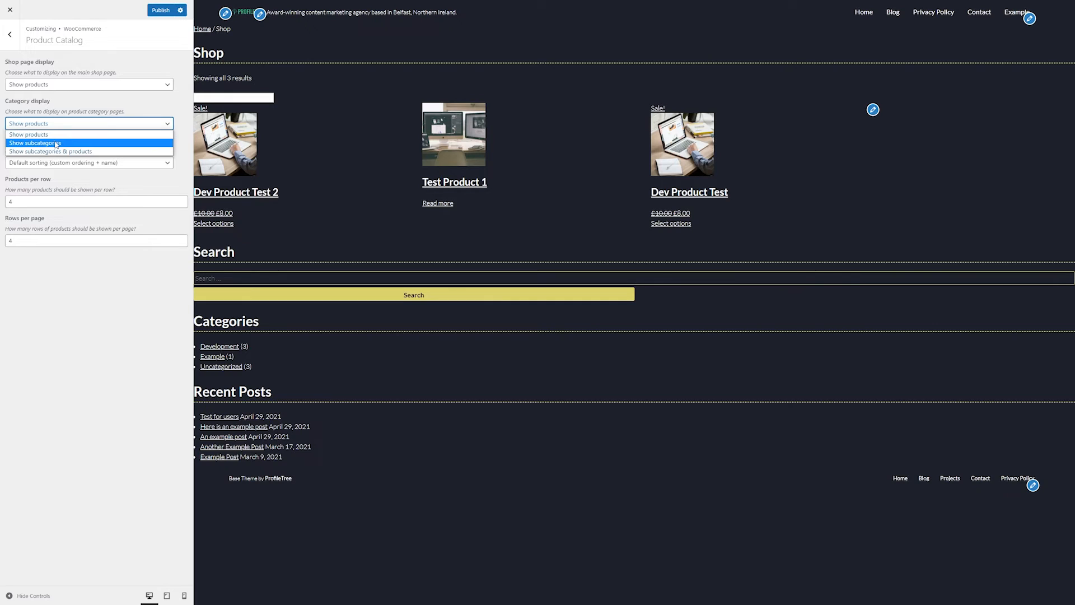
pyautogui.moveTo(37, 134)
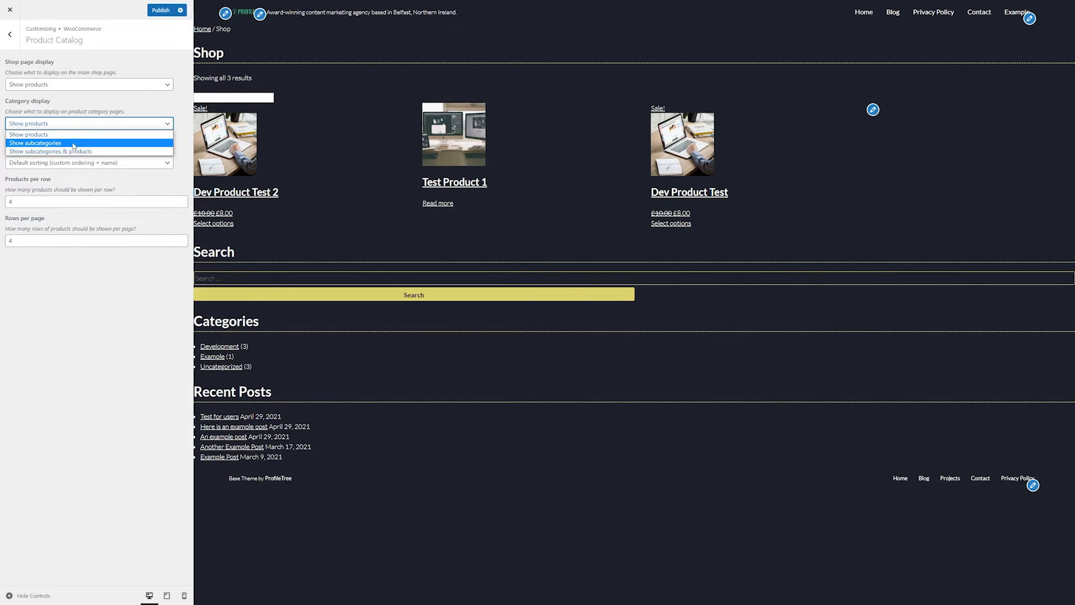
pyautogui.moveTo(51, 150)
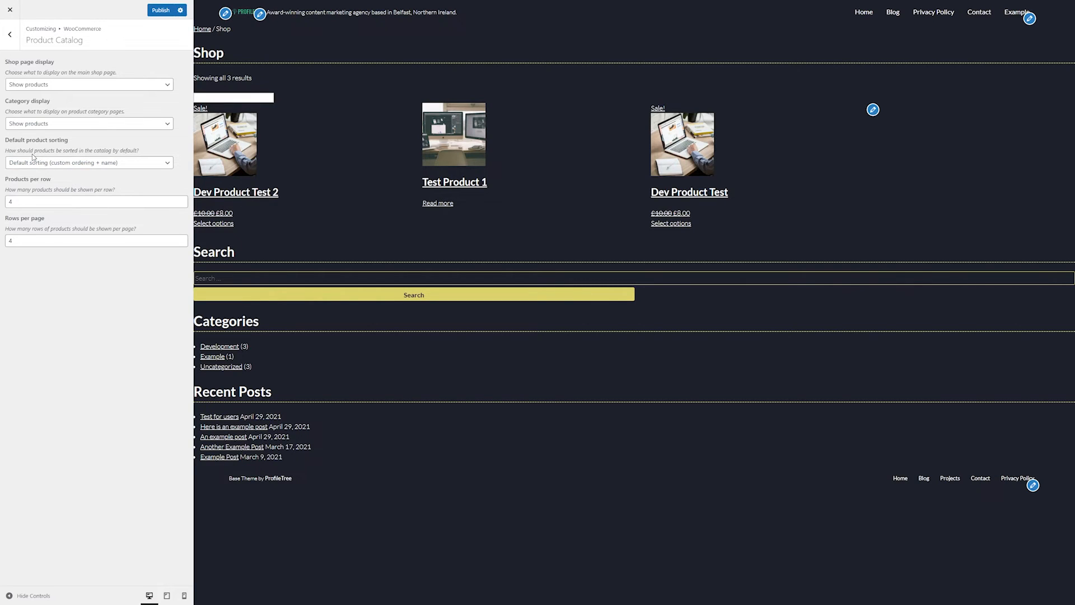
pyautogui.click(89, 163)
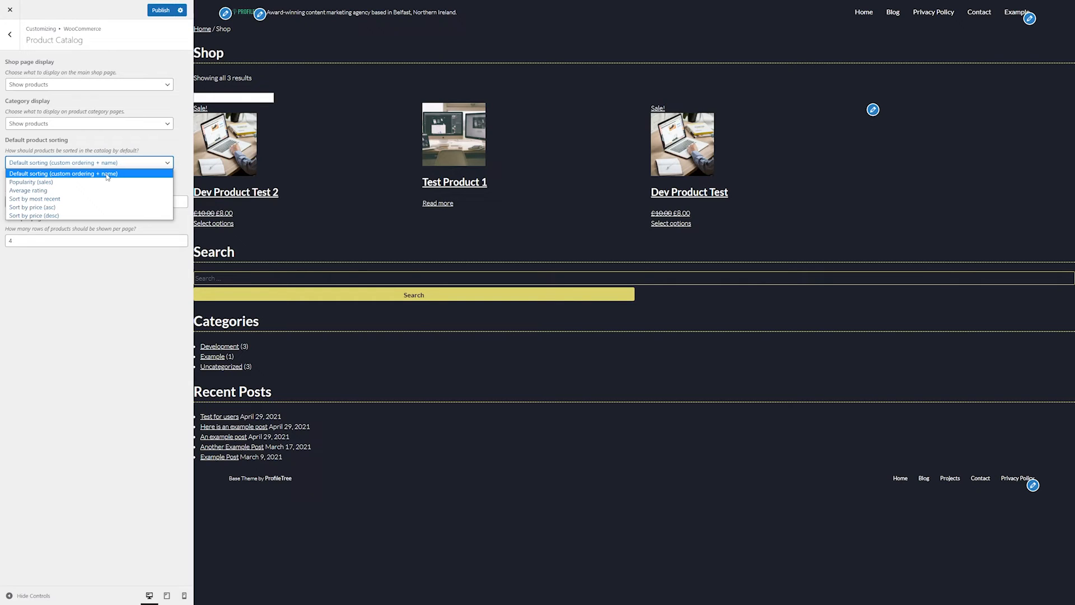
pyautogui.moveTo(30, 181)
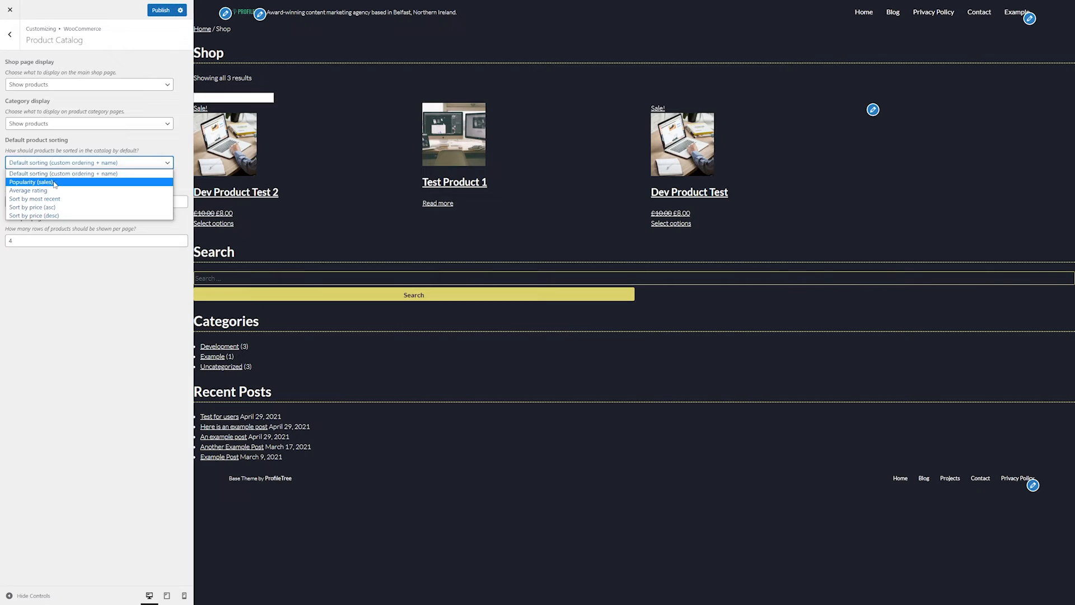
pyautogui.moveTo(28, 189)
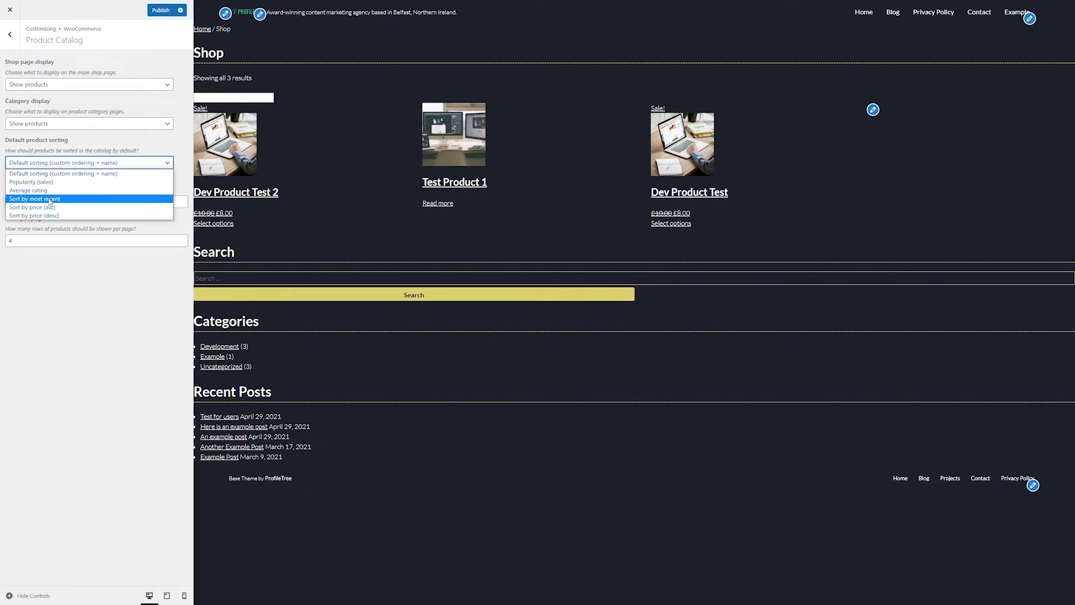
pyautogui.moveTo(59, 207)
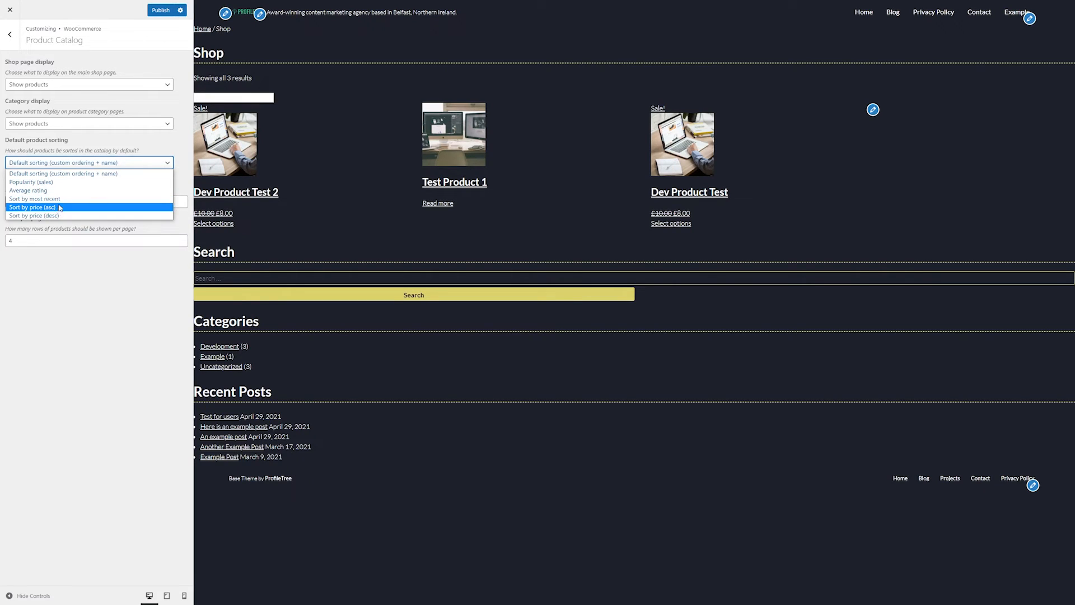
pyautogui.click(88, 163)
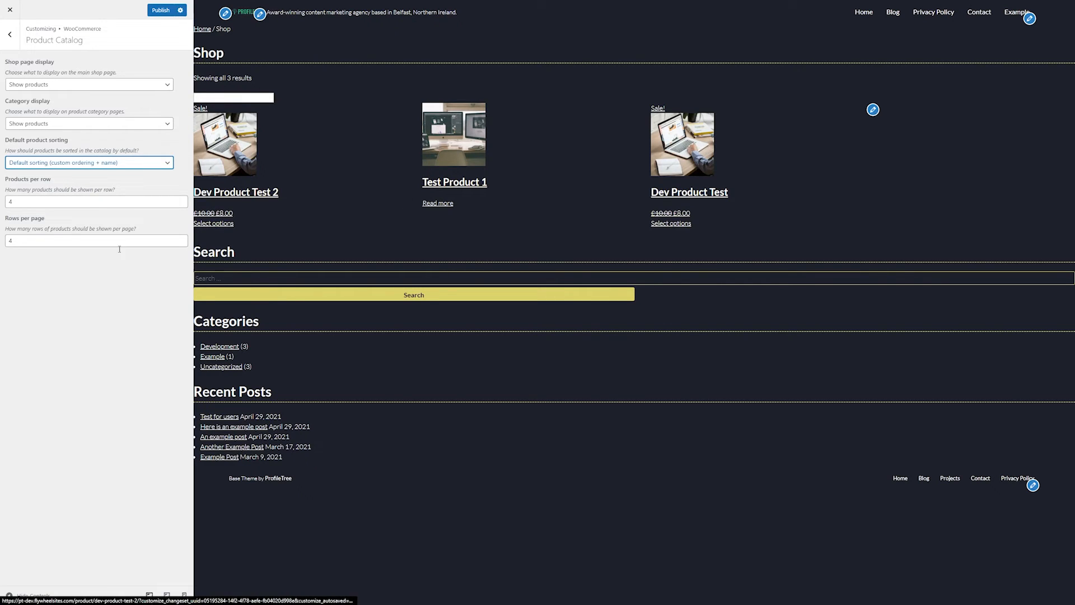
pyautogui.click(96, 240)
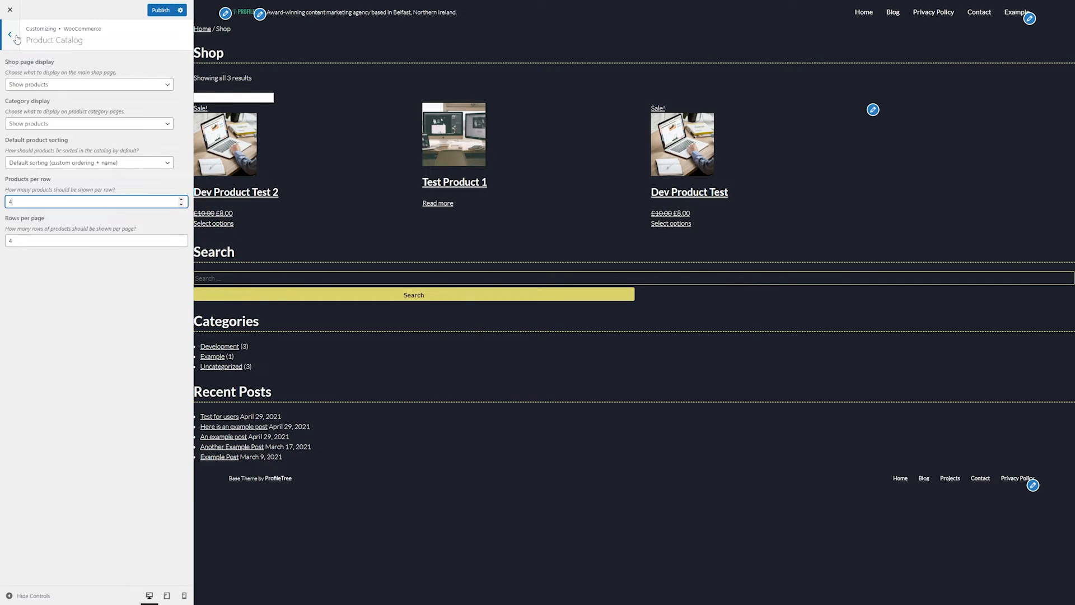
# Try Custom 16:9 and Uncropped thumbnails, then restore 1:1 cropping and go back.
pyautogui.click(10, 35)
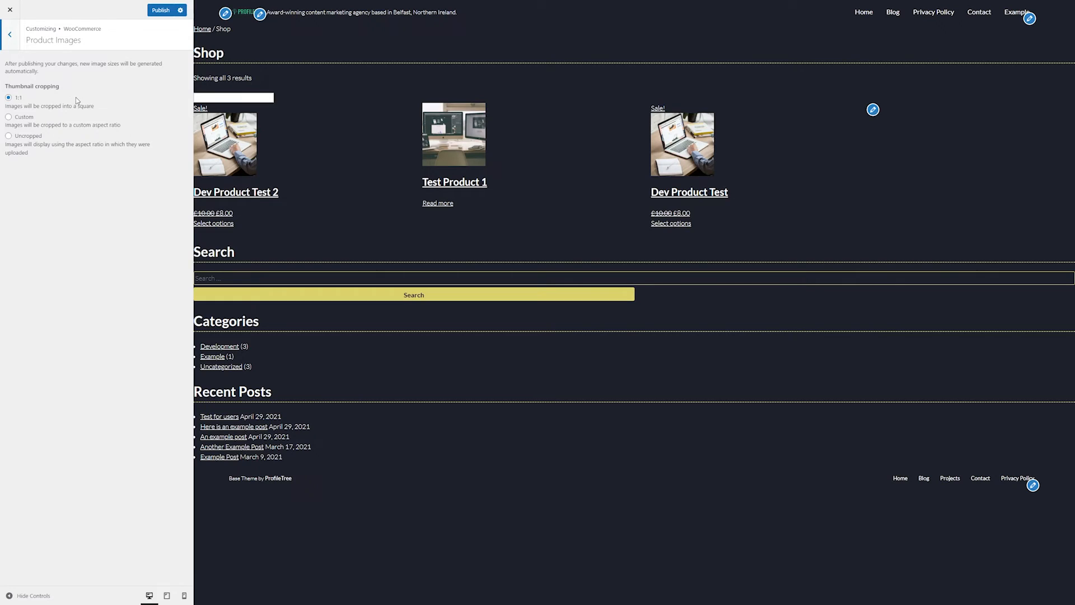
pyautogui.moveTo(92, 75)
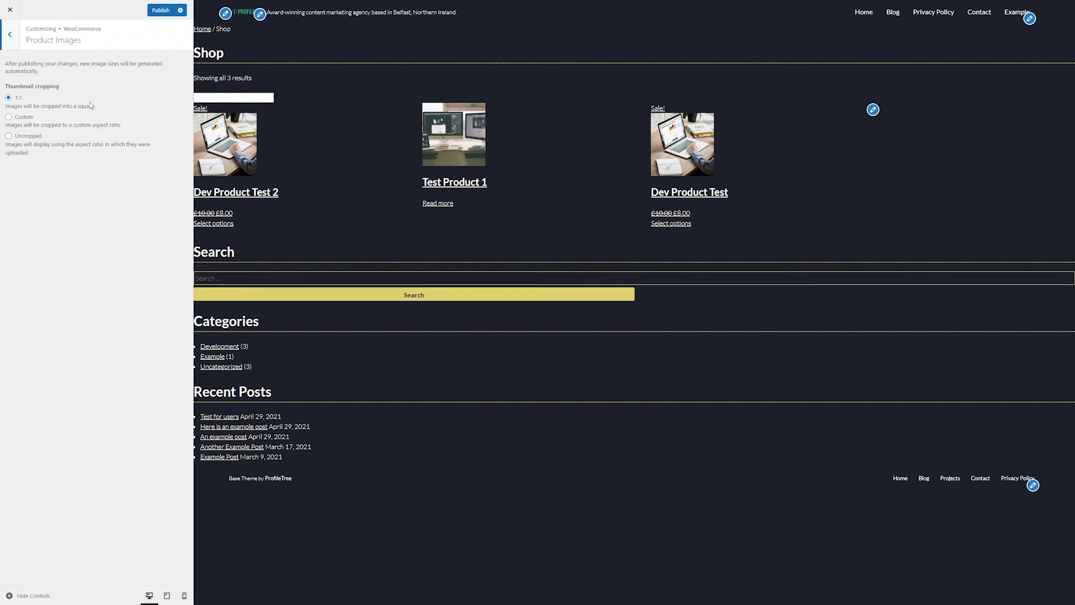
pyautogui.click(9, 117)
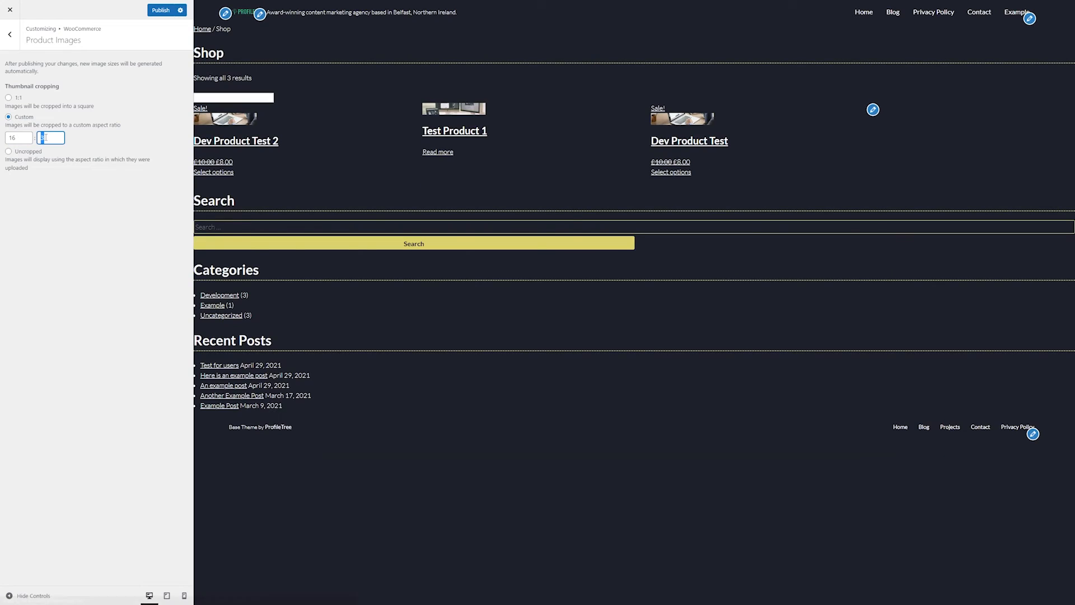
pyautogui.write('9')
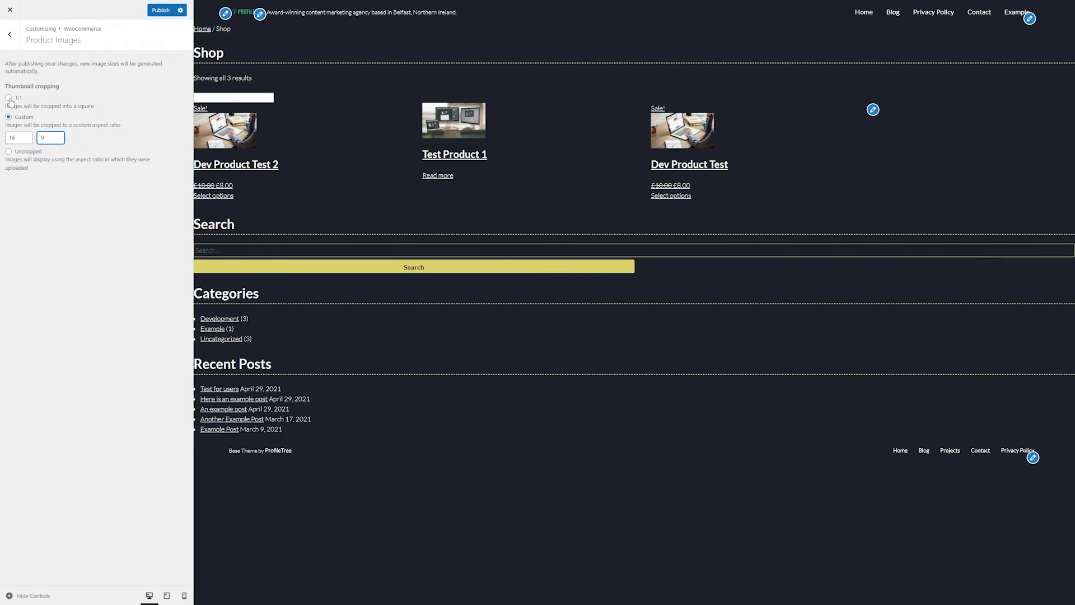
pyautogui.click(9, 98)
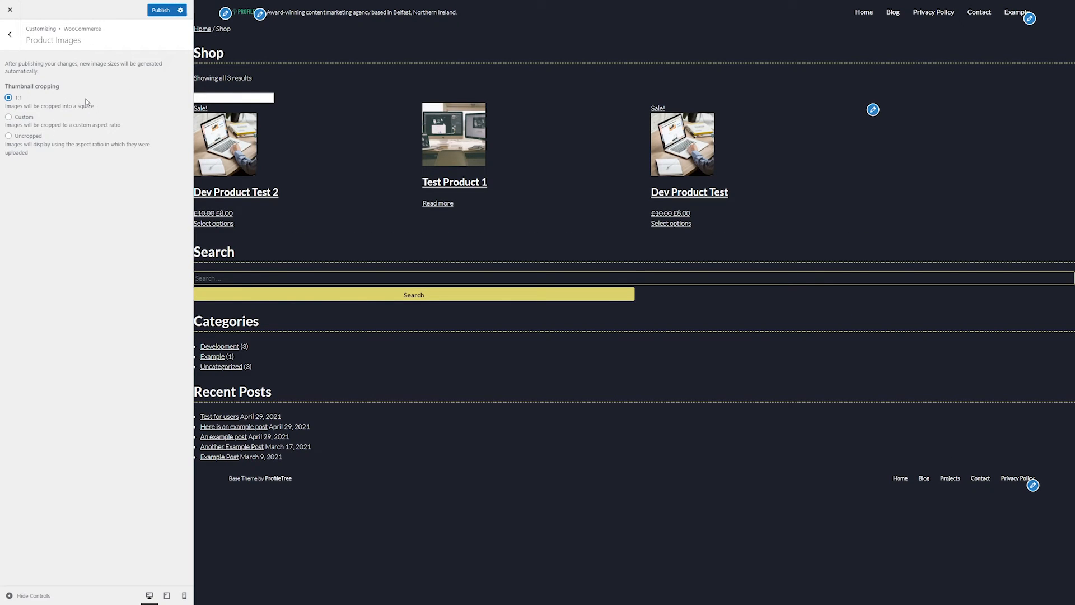
pyautogui.click(9, 135)
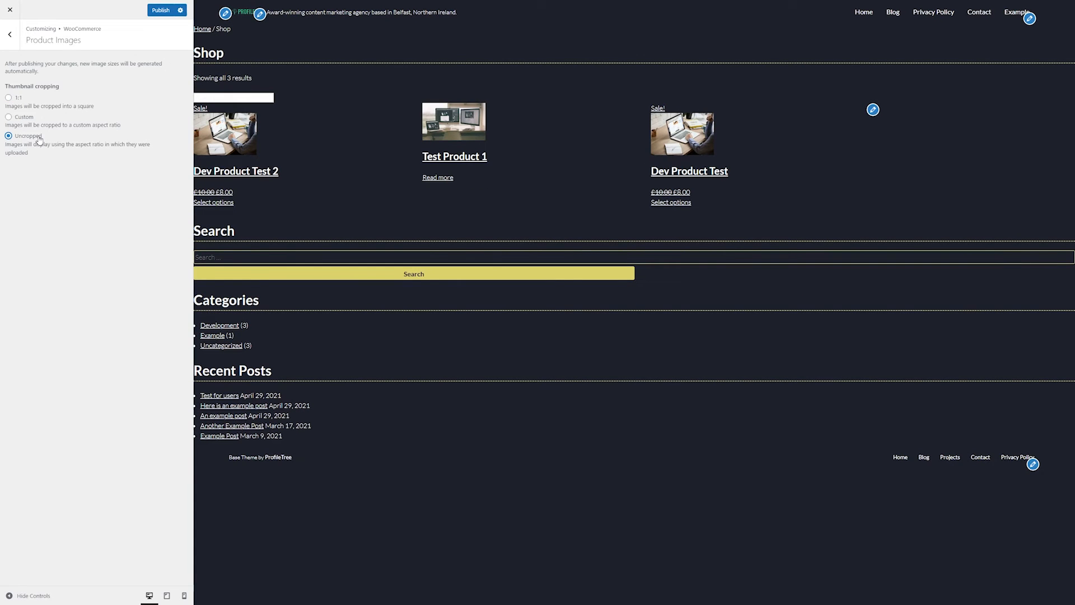
pyautogui.moveTo(136, 156)
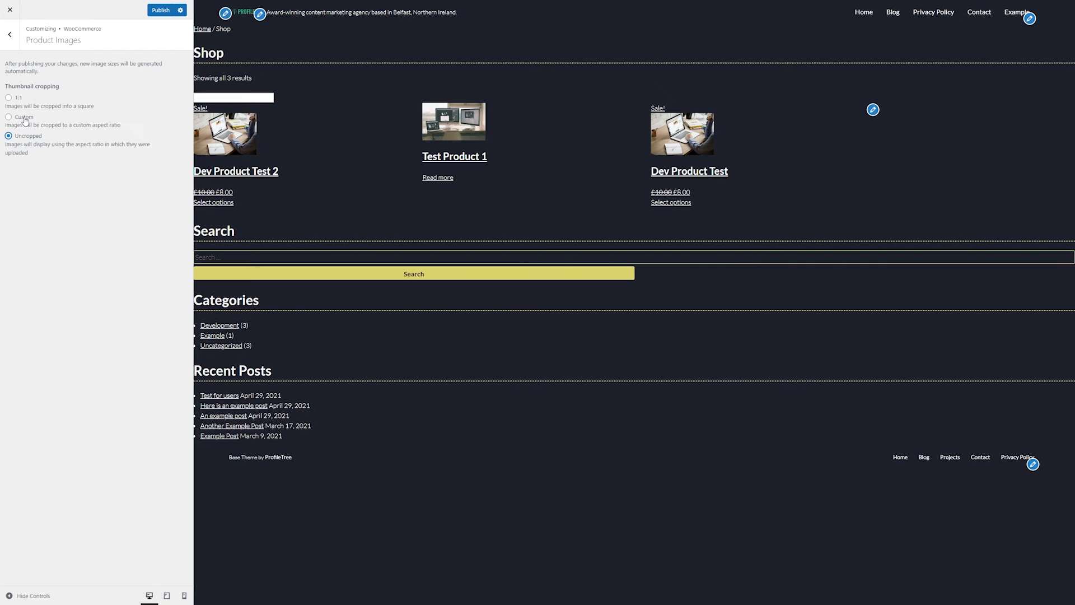
pyautogui.click(9, 116)
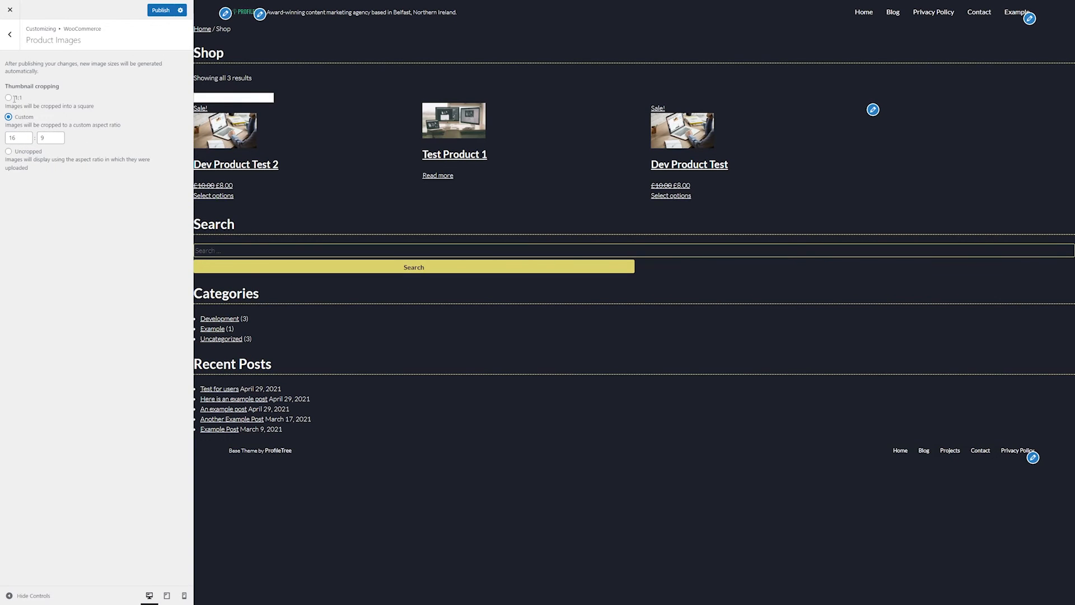
pyautogui.click(7, 97)
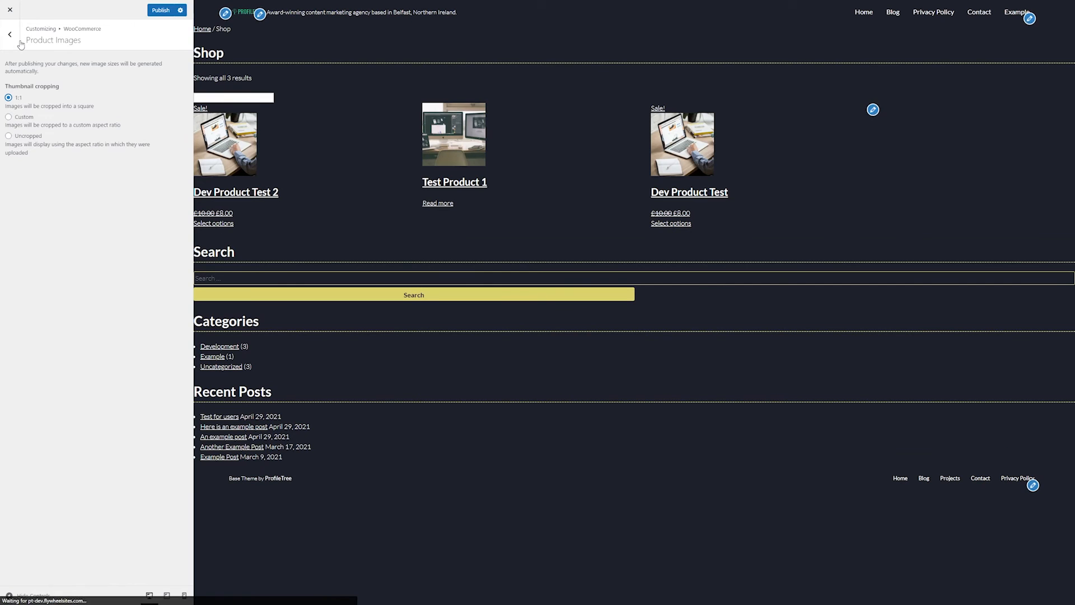
pyautogui.click(9, 34)
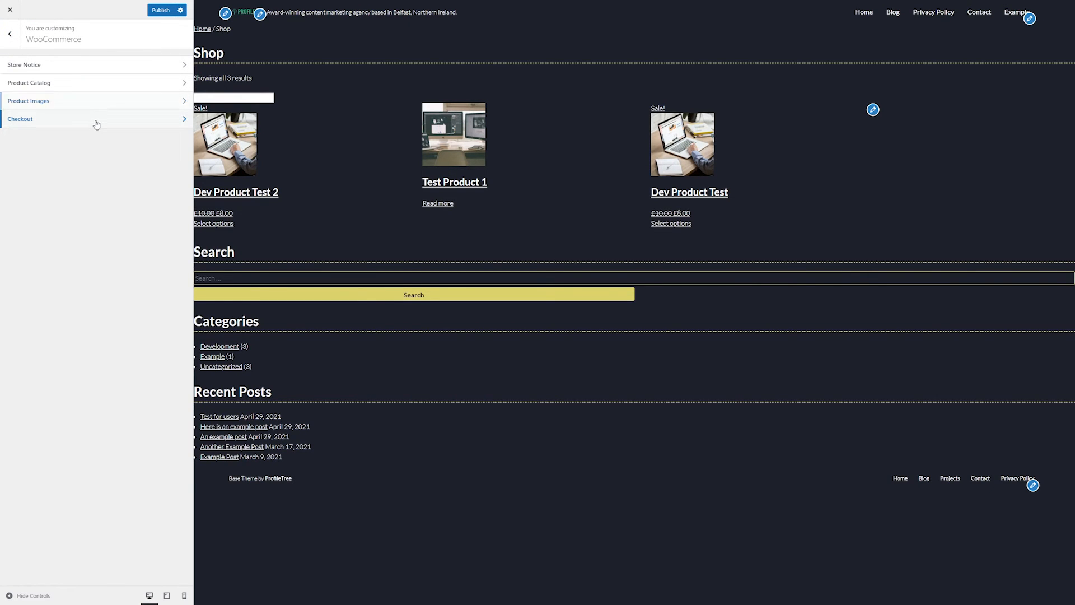
# Open Checkout settings and review the Address line 2 and Phone field choices.
pyautogui.click(20, 119)
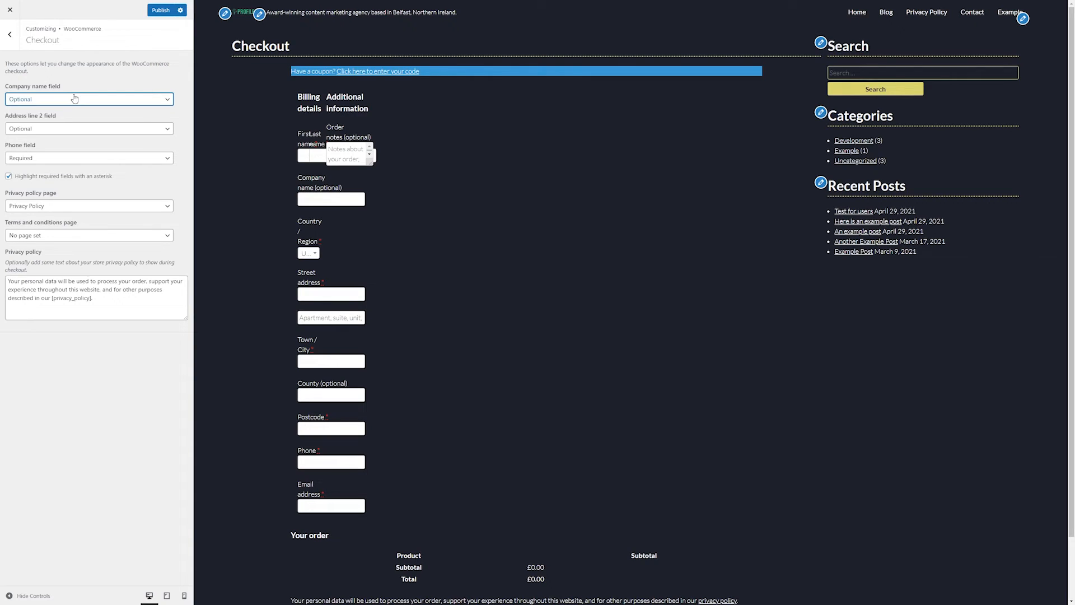
pyautogui.click(88, 99)
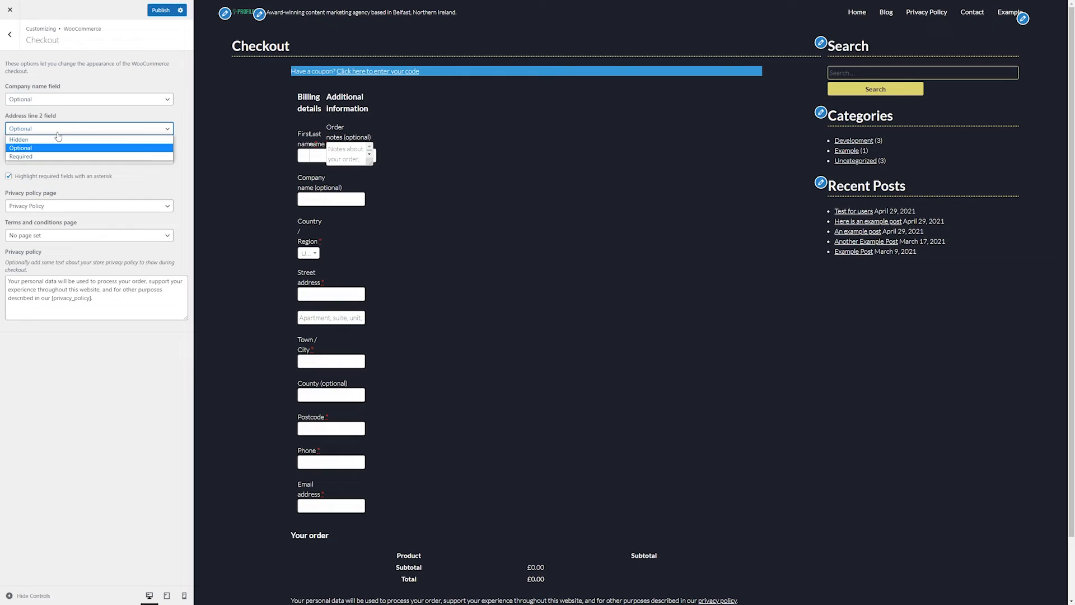
pyautogui.click(89, 147)
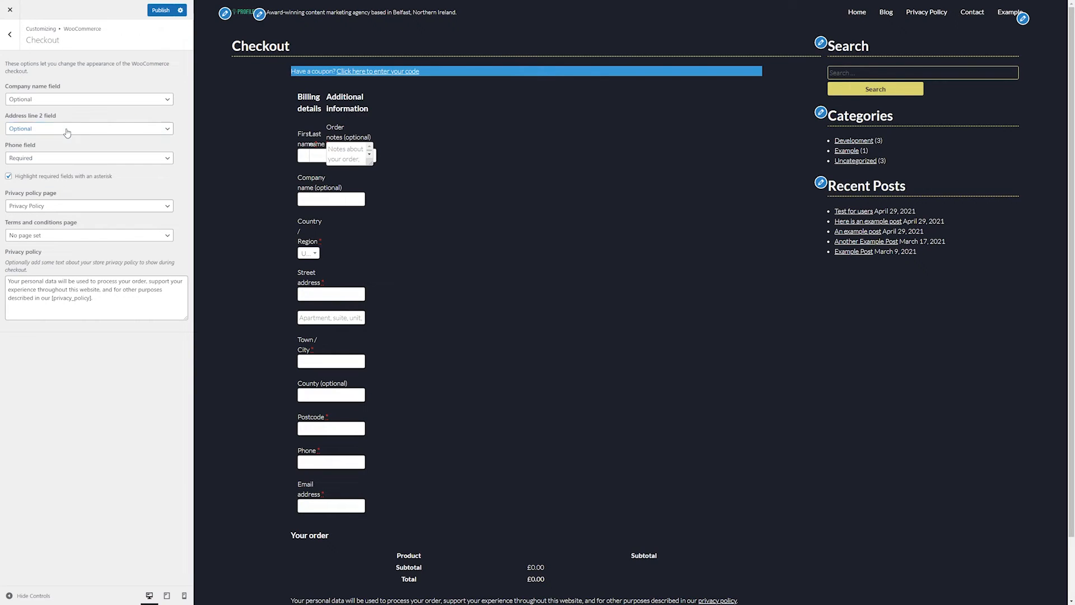
pyautogui.click(88, 158)
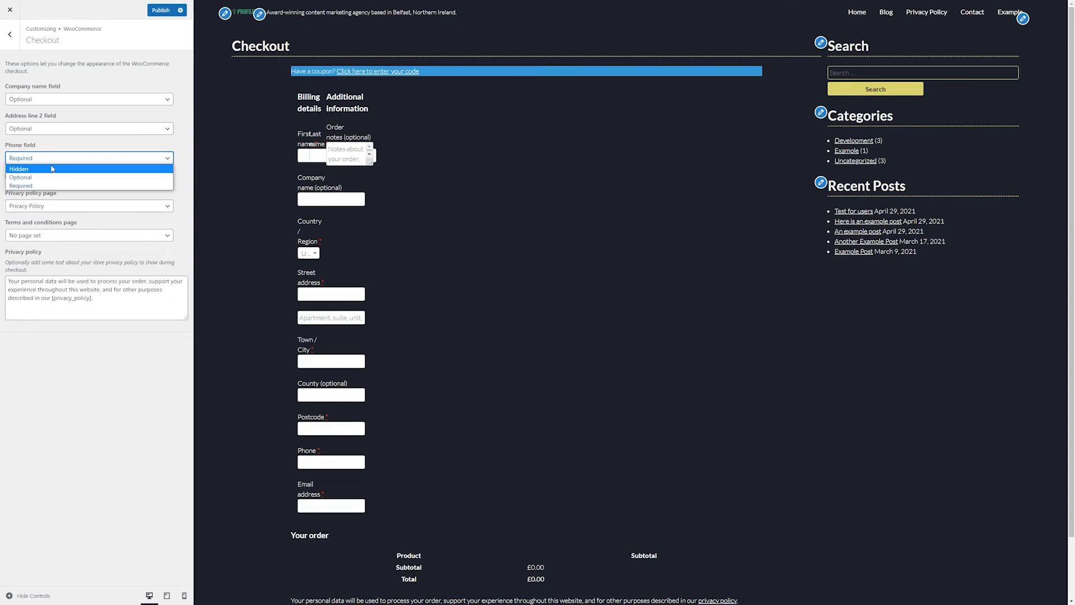
pyautogui.moveTo(48, 177)
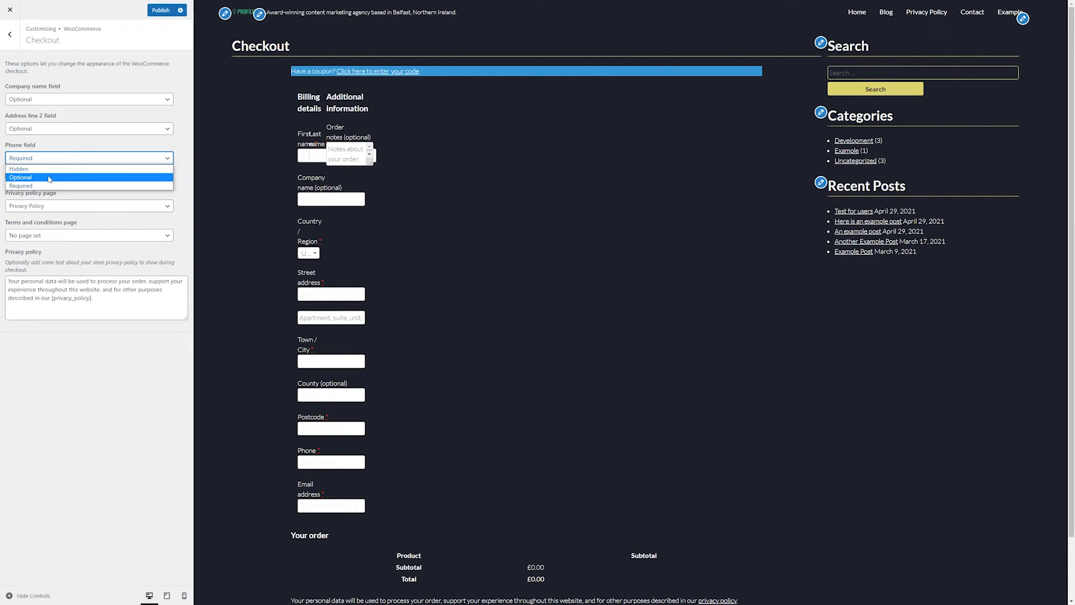
pyautogui.moveTo(48, 186)
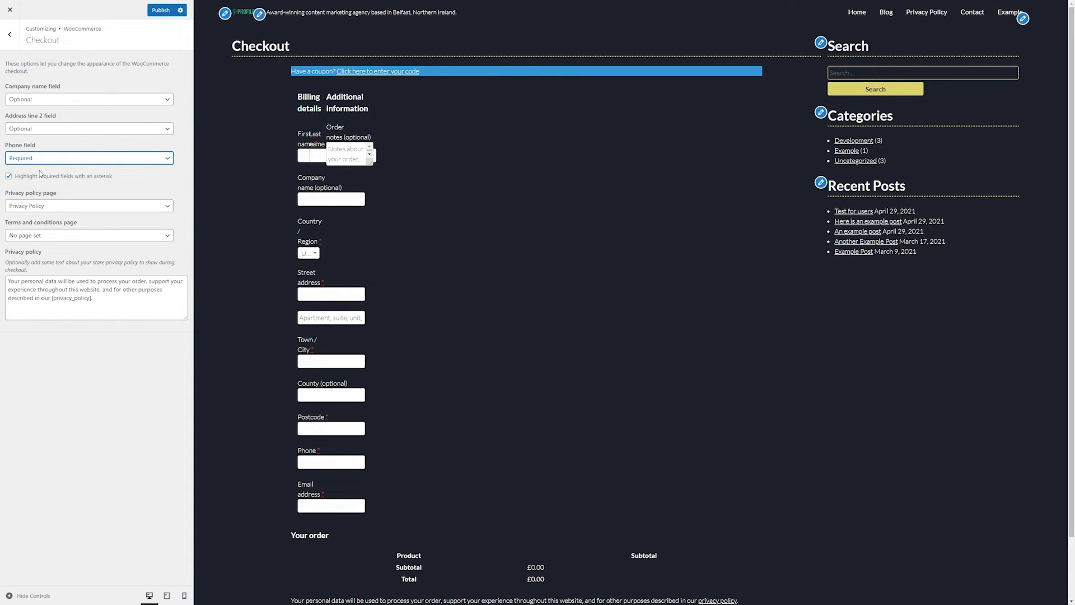
# Toggle 'Highlight required fields with an asterisk' off and back on.
pyautogui.click(8, 175)
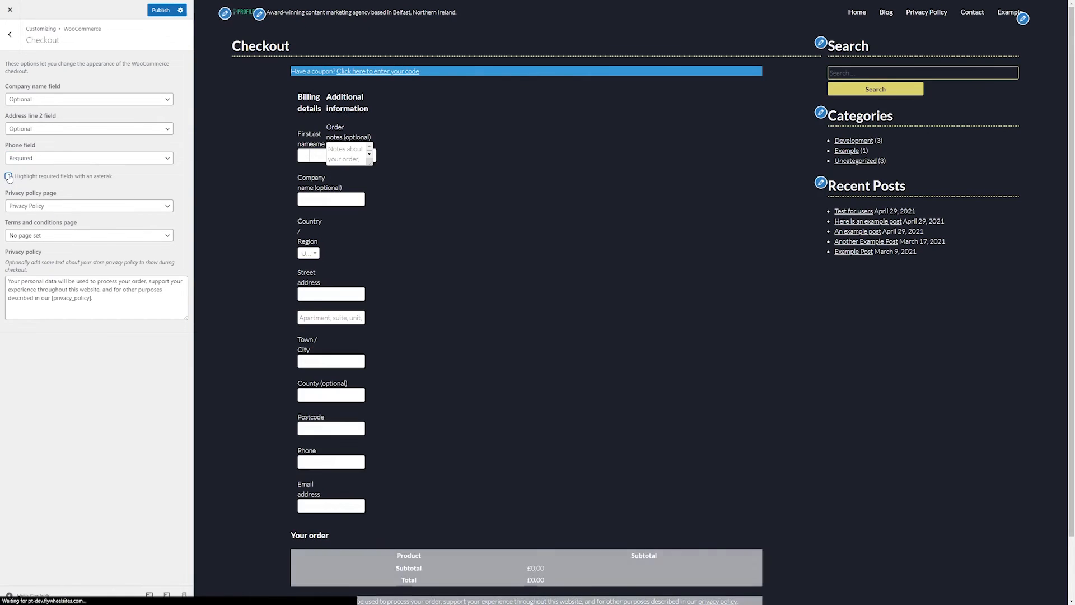
pyautogui.click(10, 176)
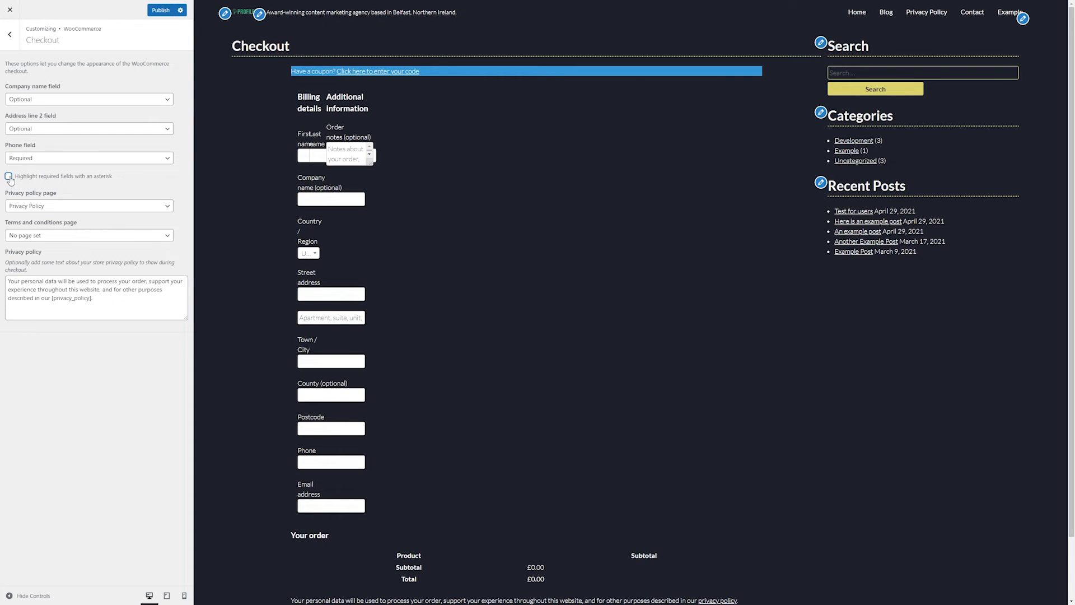
pyautogui.click(9, 176)
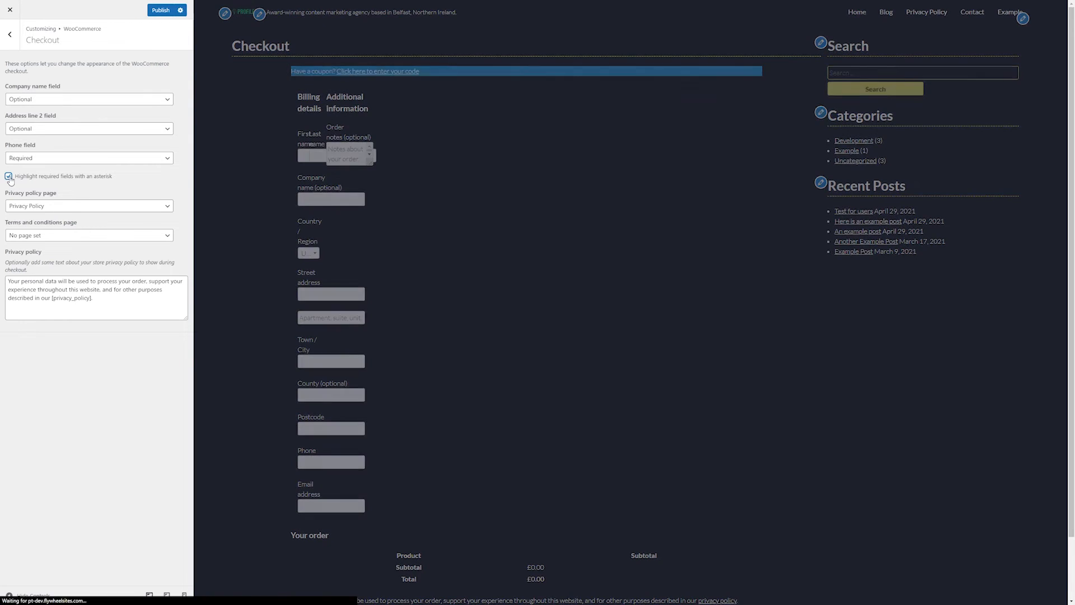
pyautogui.click(10, 177)
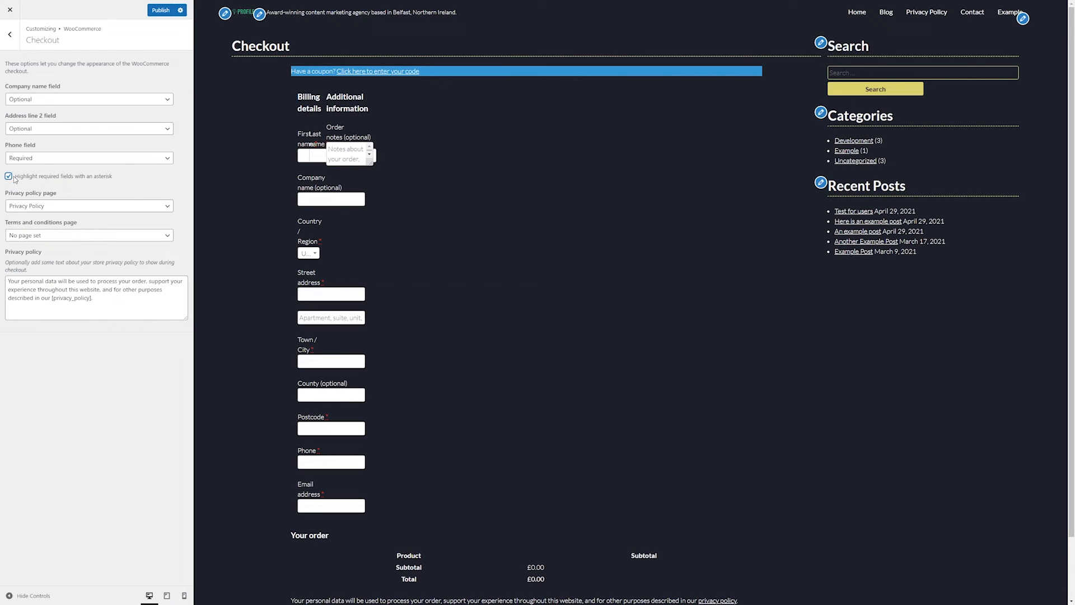
pyautogui.click(9, 177)
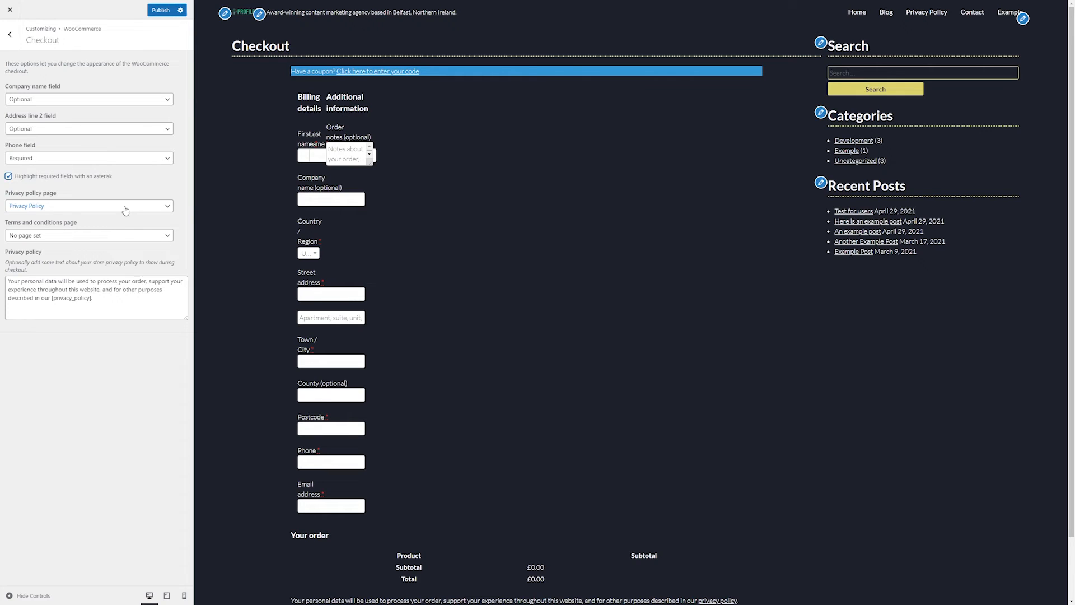
# Review terms and privacy policy page choices and the privacy text, then go back.
pyautogui.click(89, 235)
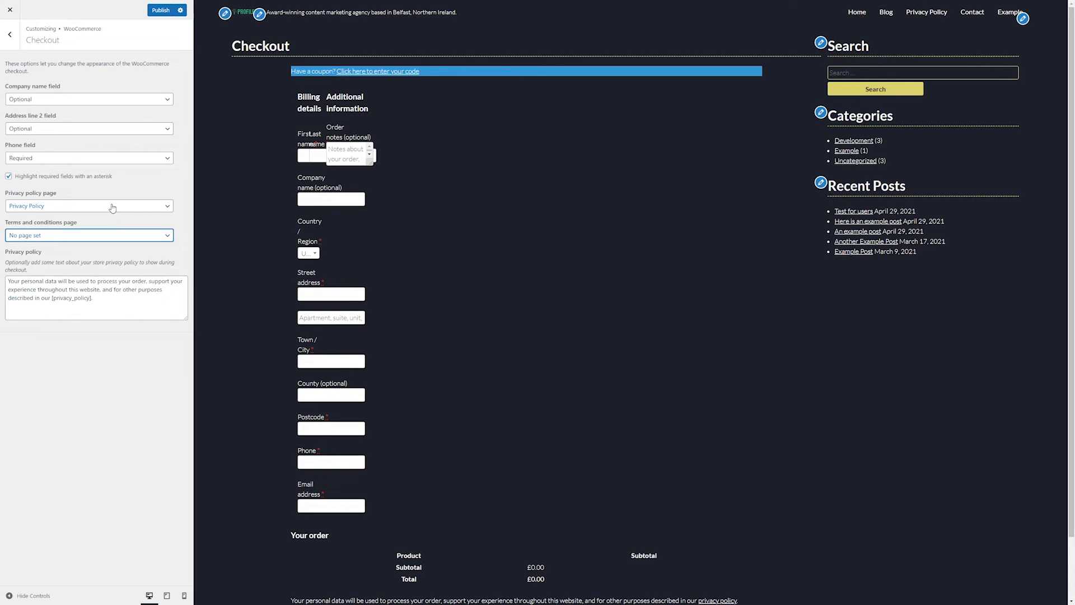
pyautogui.click(88, 205)
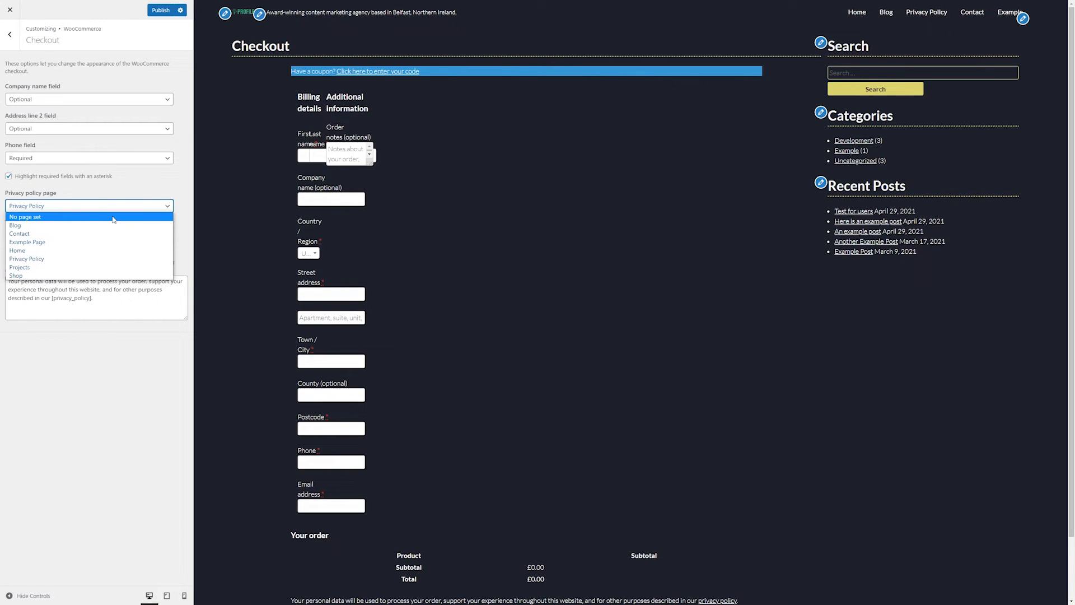
pyautogui.moveTo(89, 275)
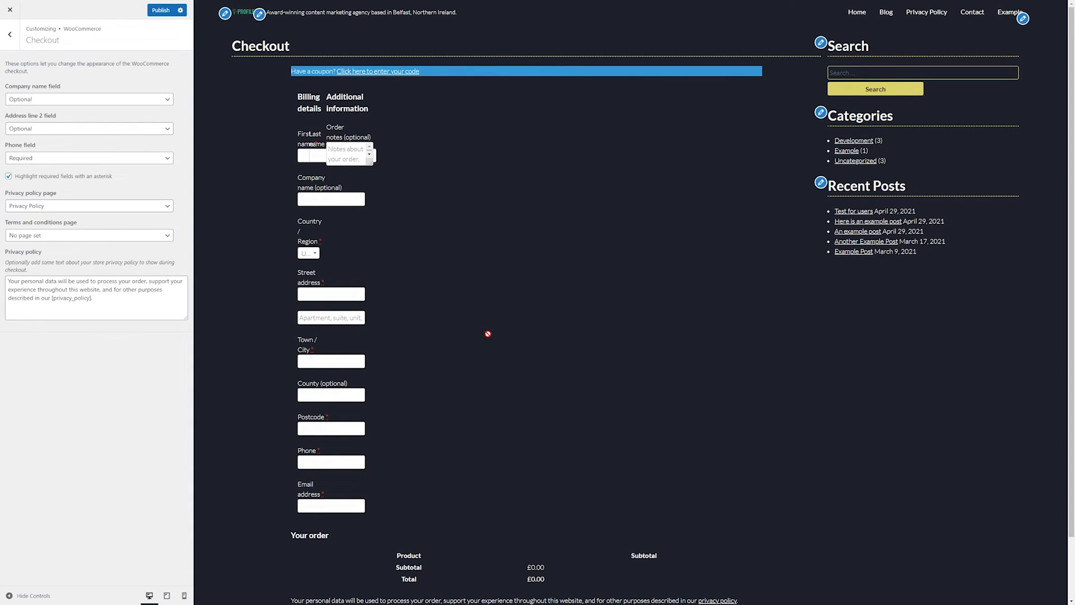
pyautogui.moveTo(638, 289)
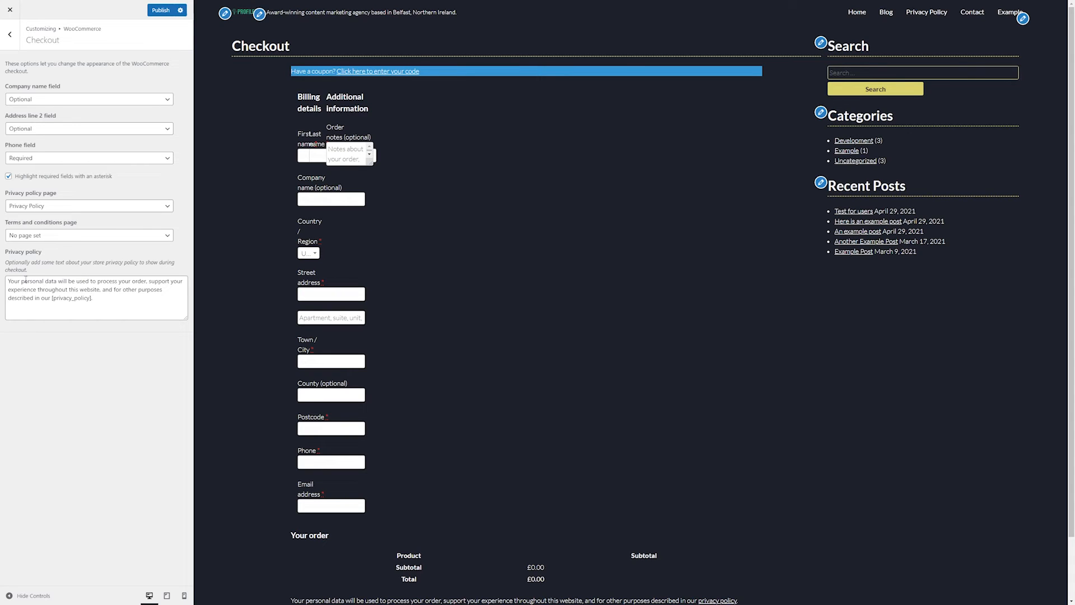
pyautogui.doubleClick(89, 289)
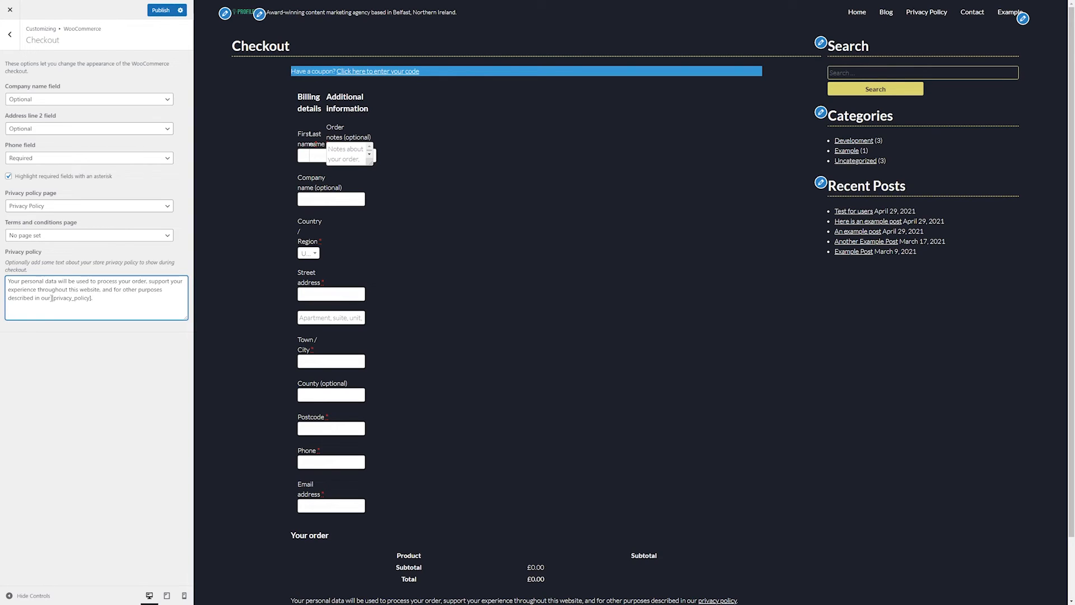
pyautogui.doubleClick(71, 298)
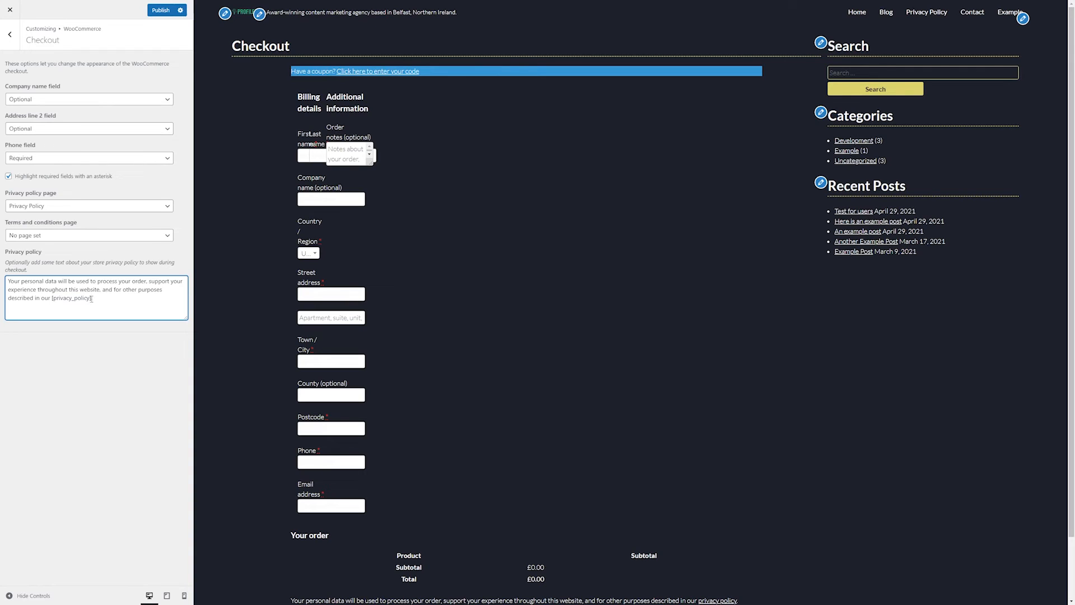
pyautogui.doubleClick(70, 298)
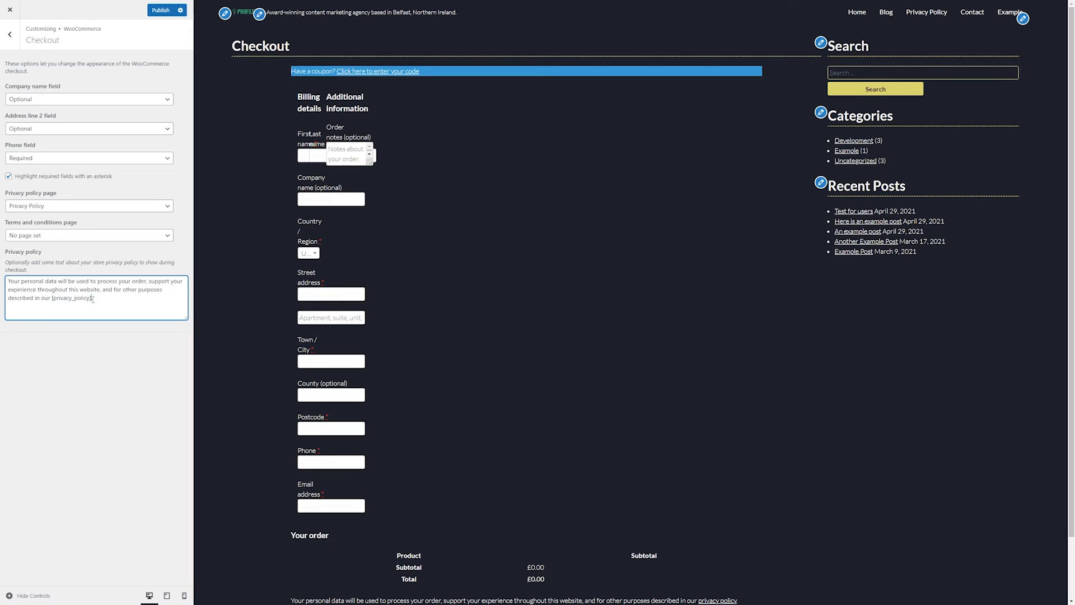
pyautogui.doubleClick(71, 298)
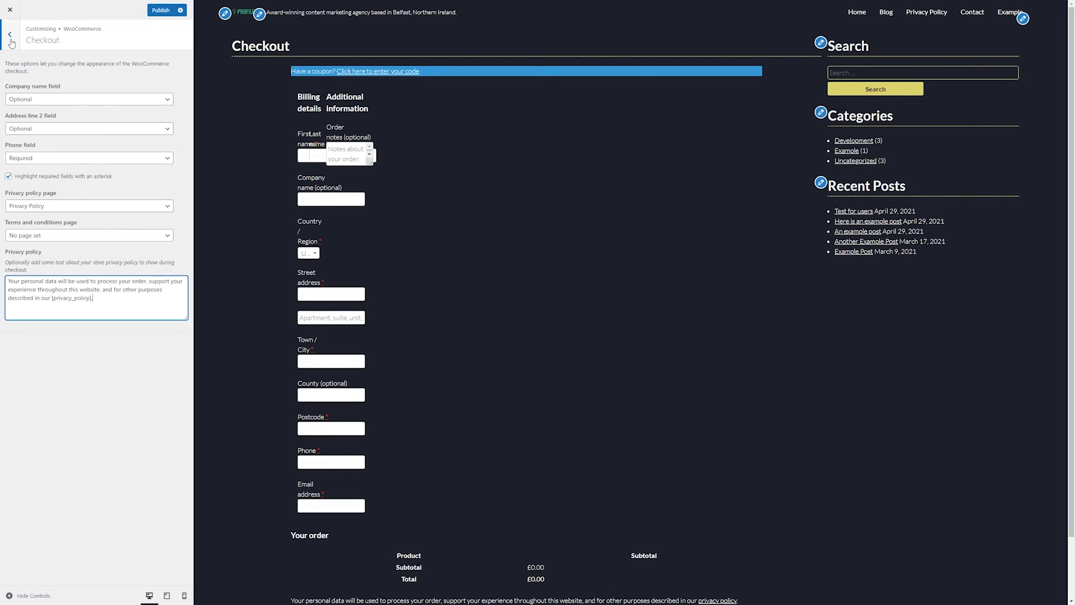
pyautogui.click(10, 34)
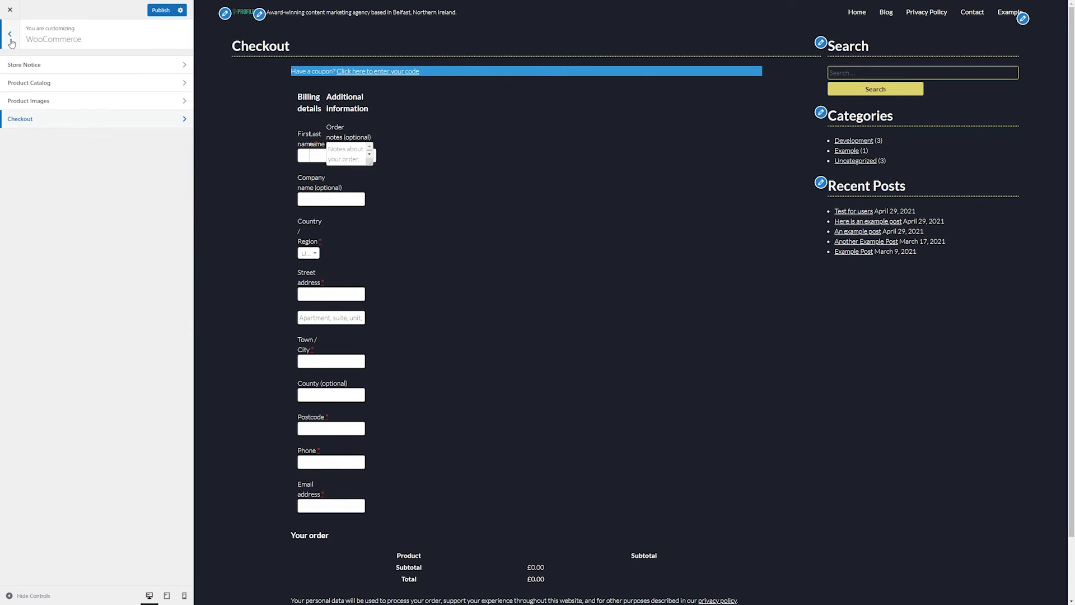
# Return to the top-level Customizer menu and show the Publish, Save Draft, Schedule choices.
pyautogui.click(10, 33)
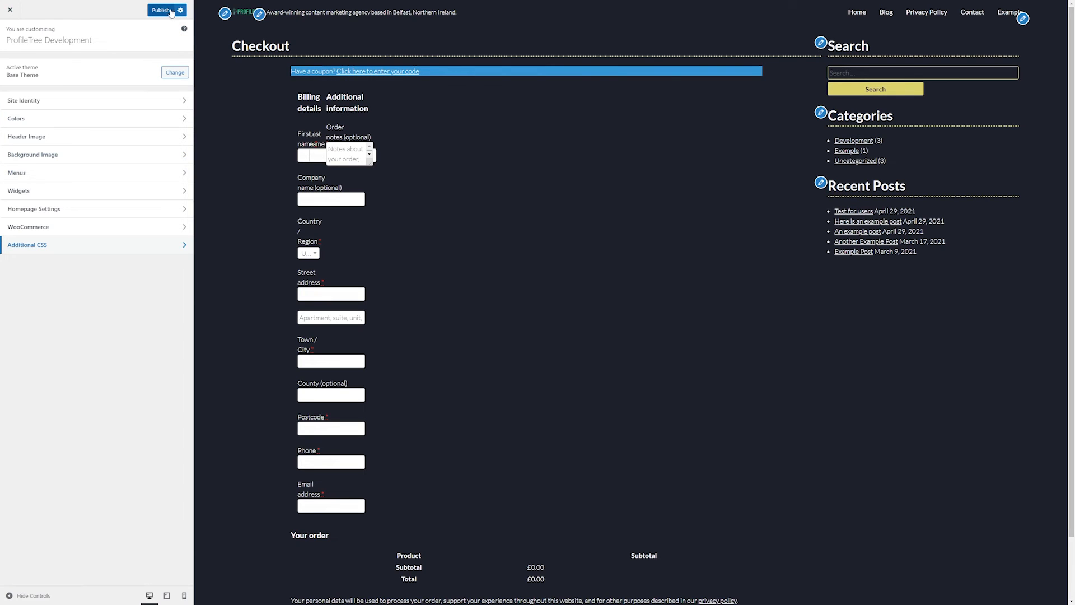
pyautogui.click(179, 10)
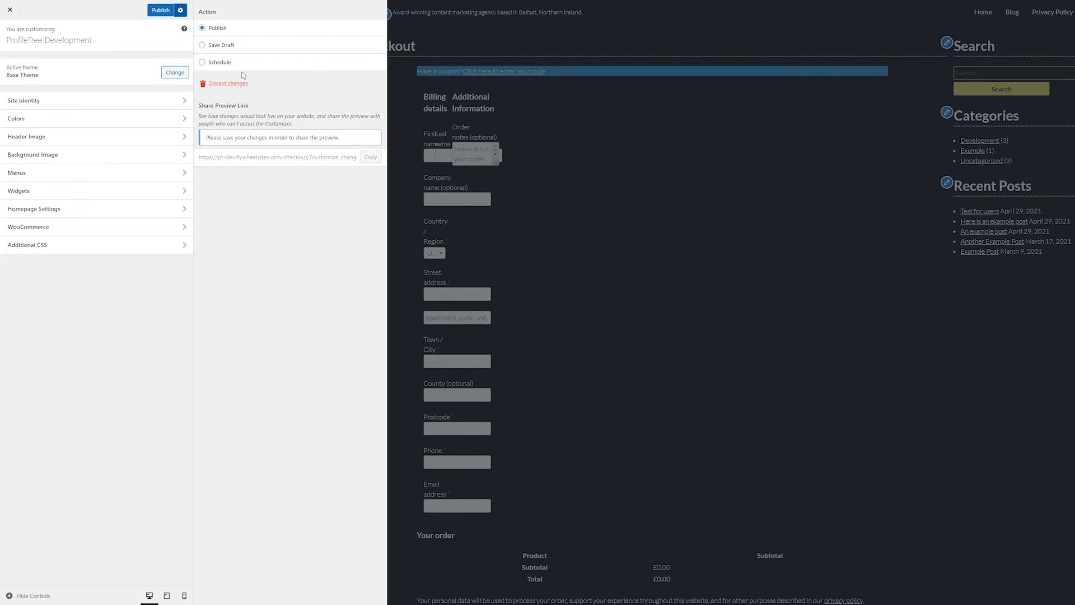
pyautogui.moveTo(224, 66)
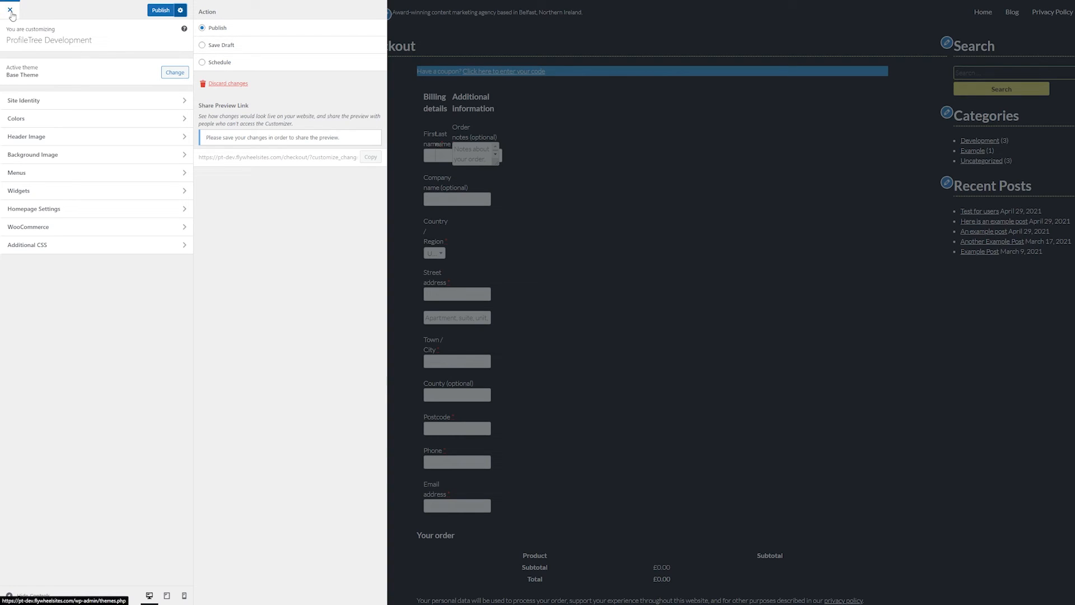
# Exit the Customizer without publishing, confirming the unsaved changes are discarded.
pyautogui.click(11, 10)
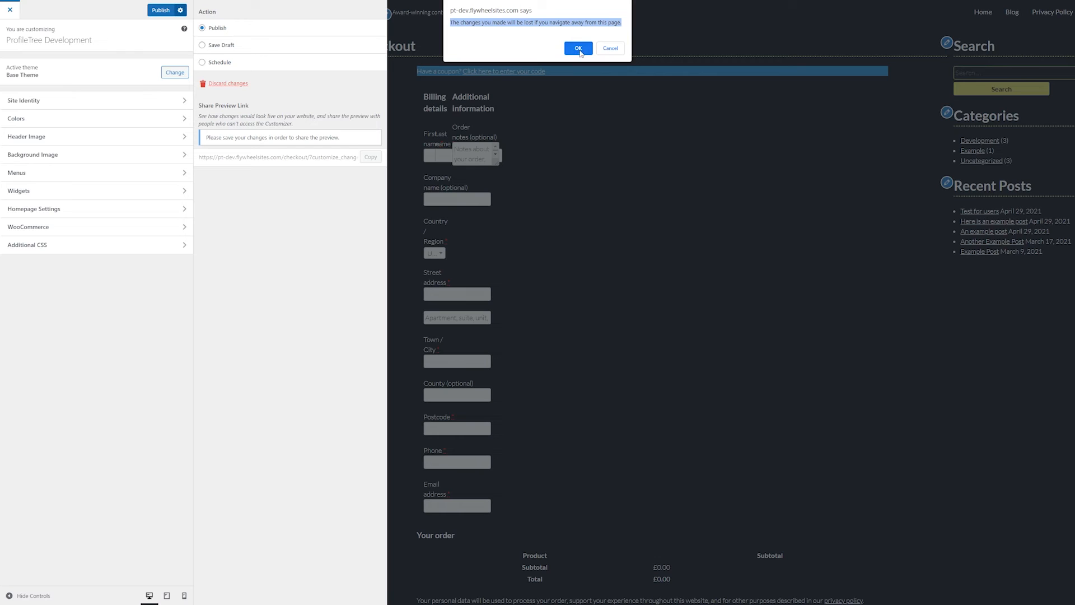
pyautogui.click(578, 48)
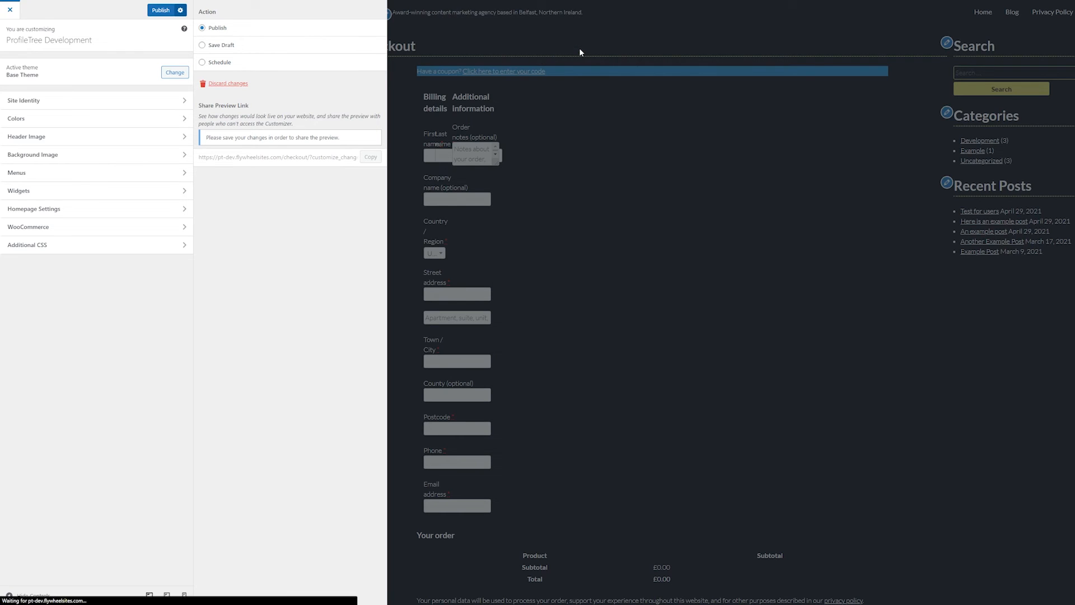
pyautogui.click(10, 10)
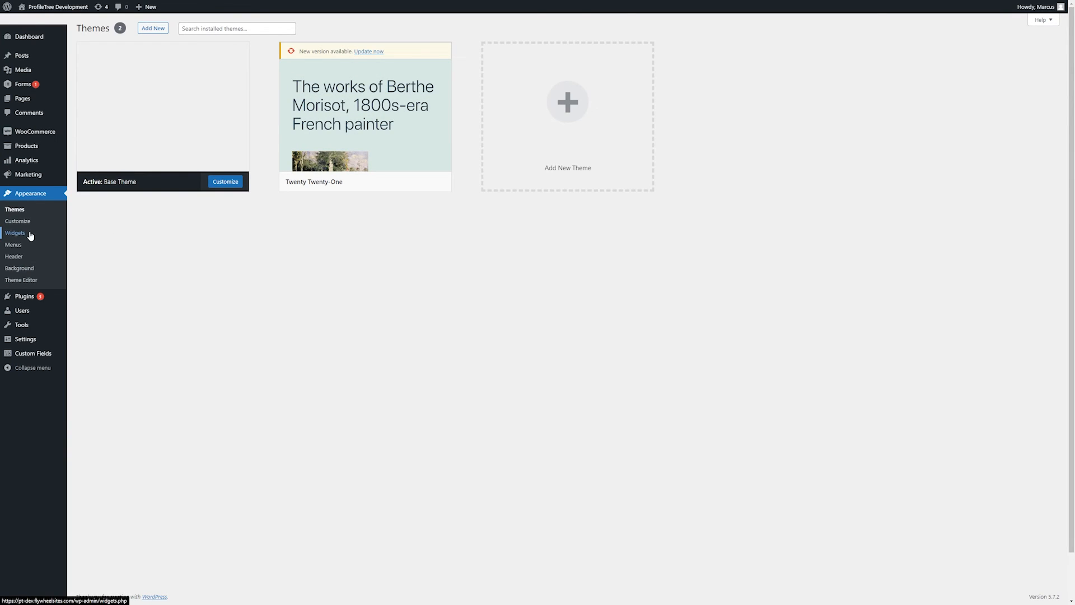
pyautogui.moveTo(25, 241)
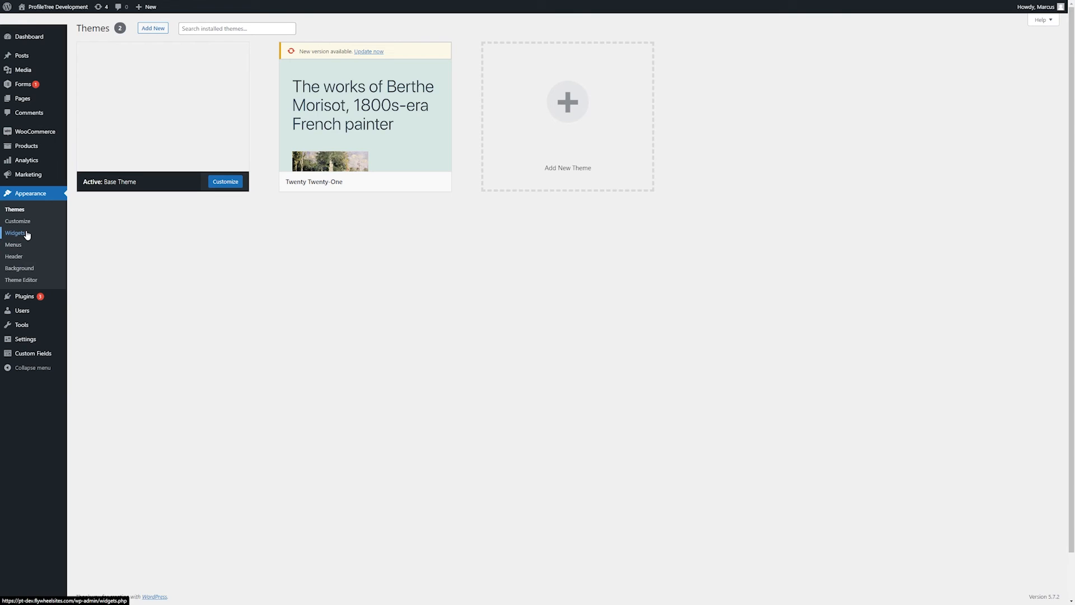
# Open Appearance > Widgets and scroll to view the Blog sidebar widgets.
pyautogui.click(16, 233)
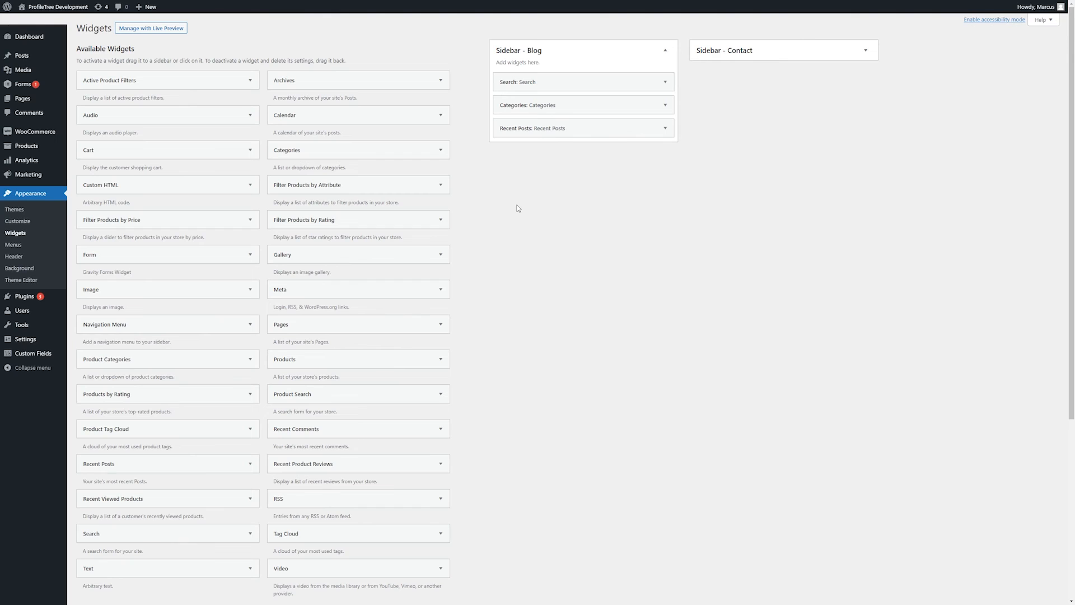
pyautogui.moveTo(522, 206)
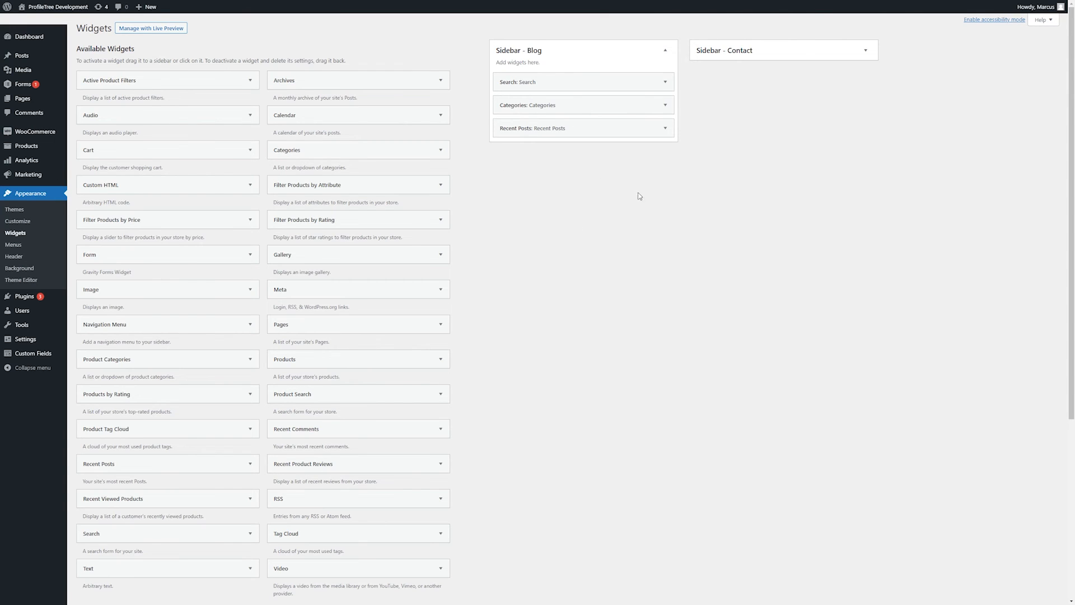
pyautogui.scroll(-3)
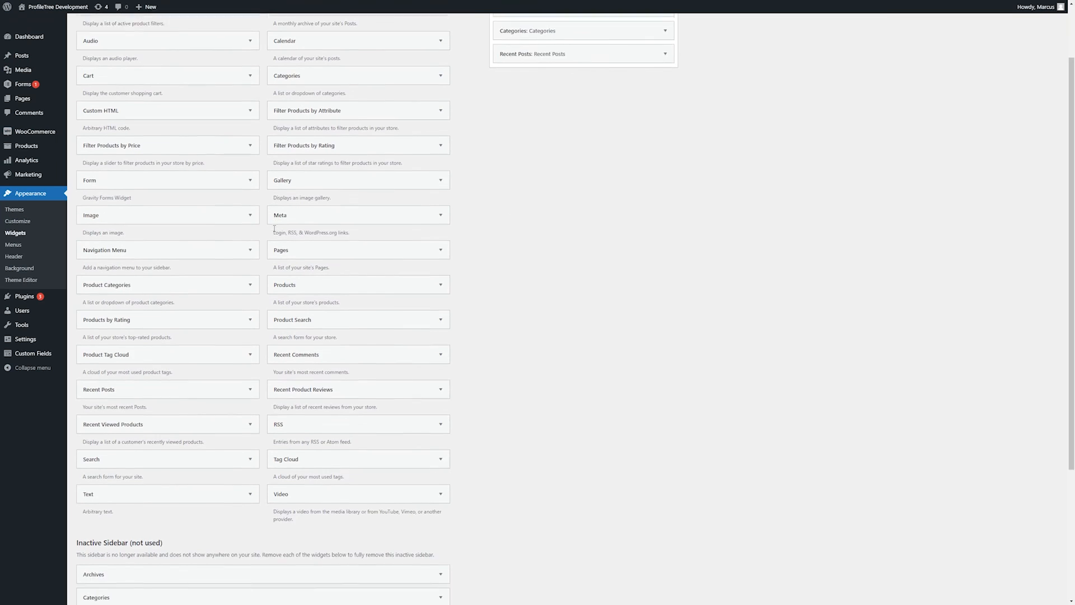
pyautogui.scroll(3)
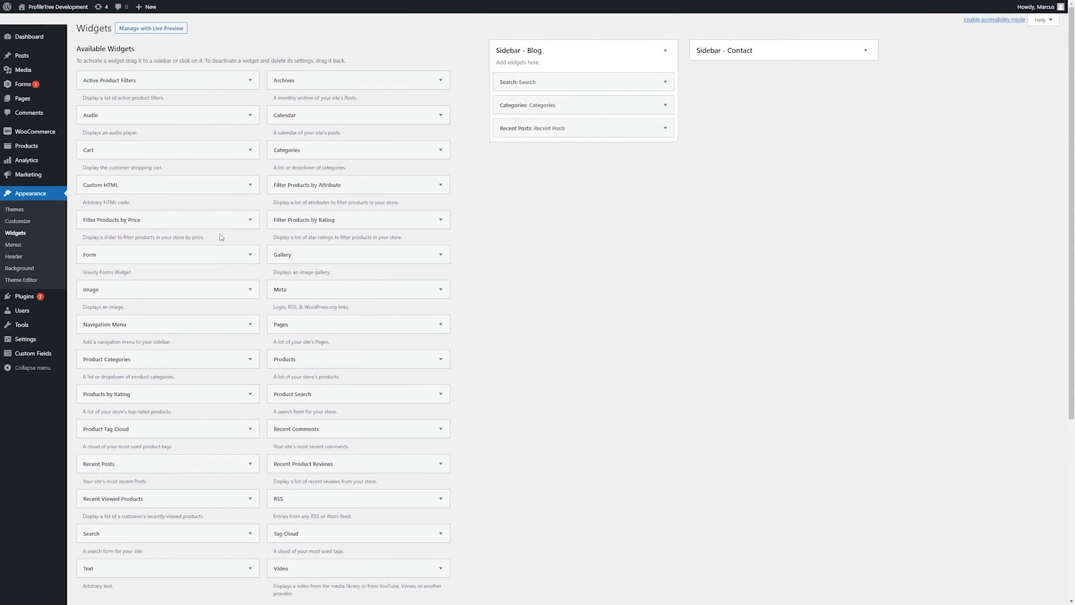
pyautogui.moveTo(659, 89)
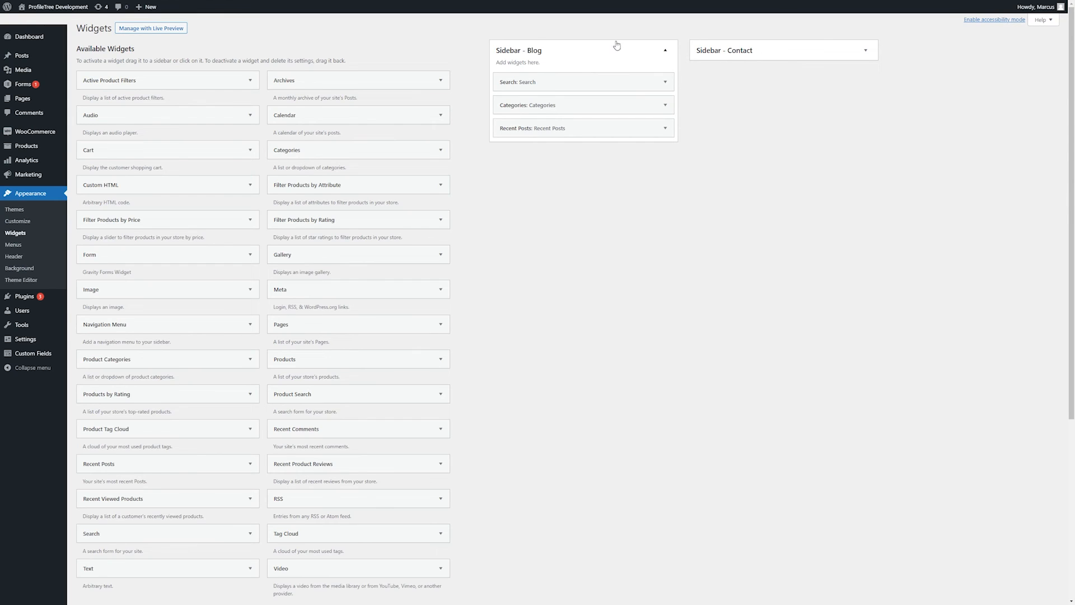
pyautogui.moveTo(780, 56)
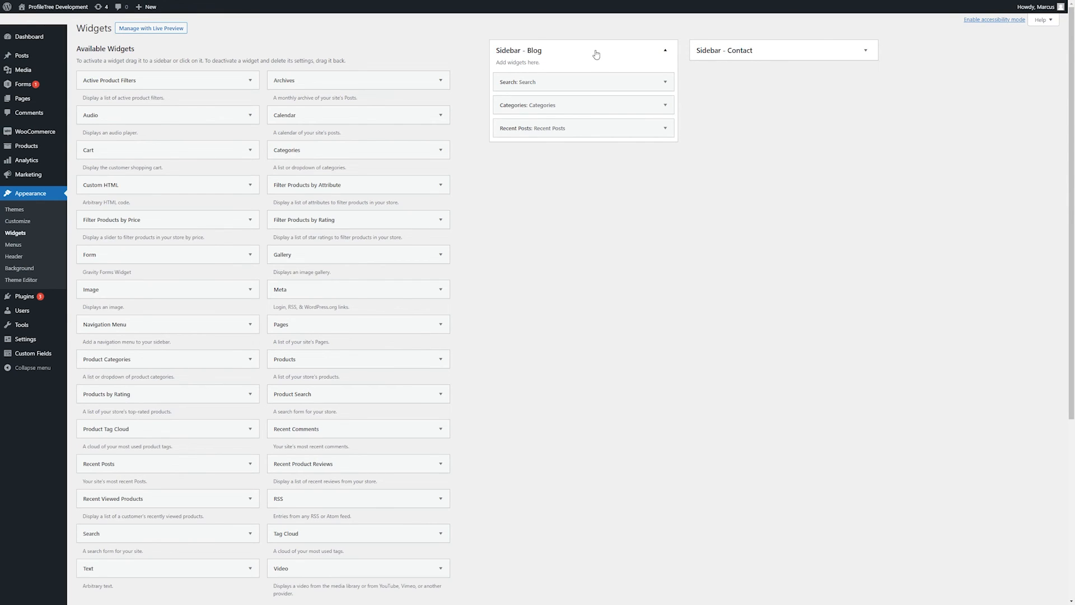
pyautogui.moveTo(535, 50)
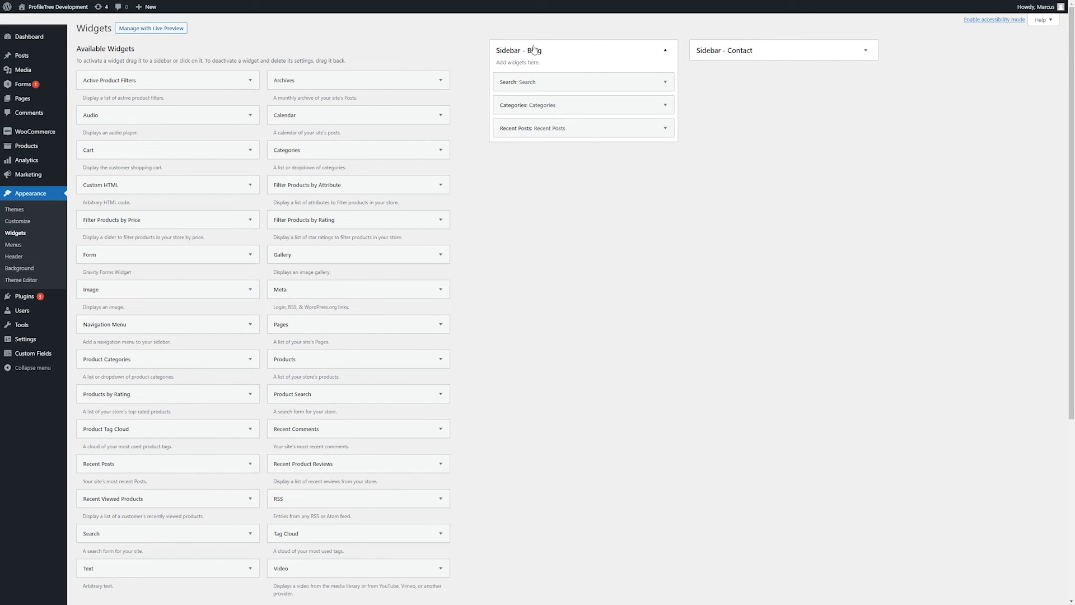
pyautogui.moveTo(534, 61)
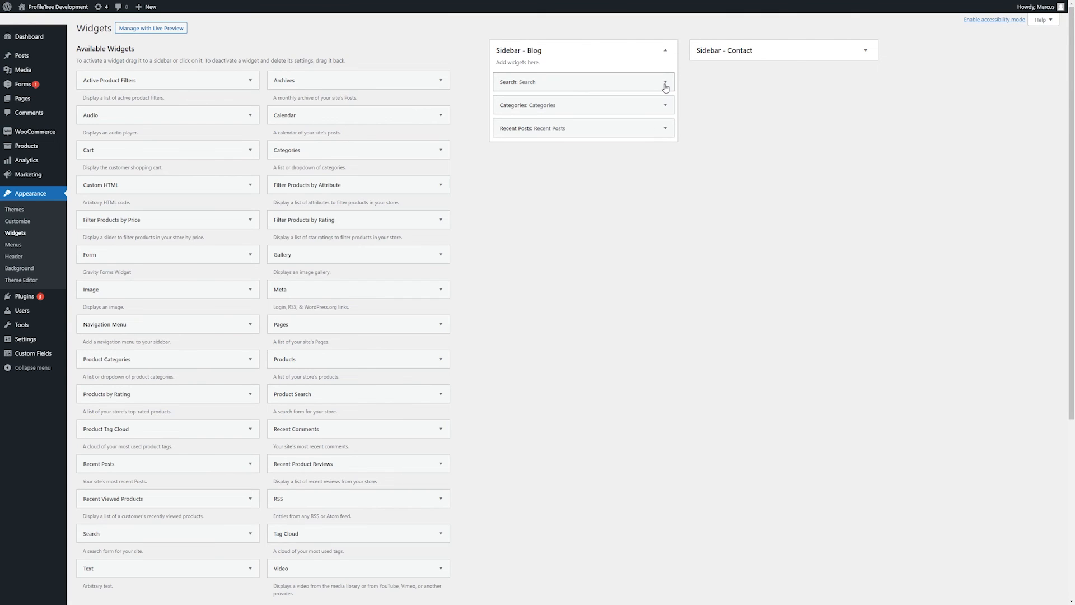
pyautogui.click(663, 82)
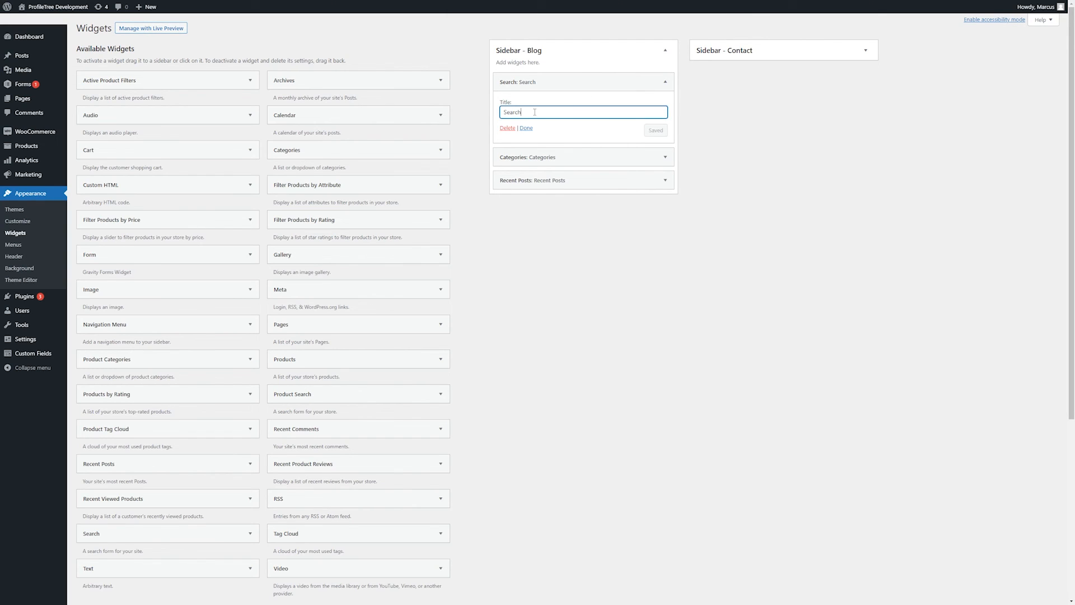
pyautogui.click(526, 128)
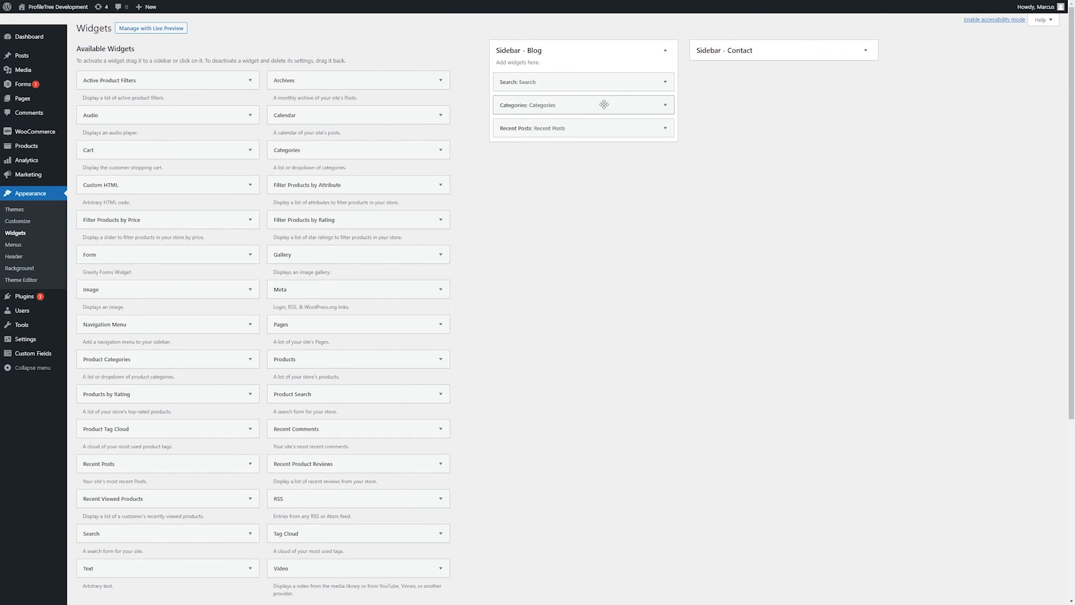
pyautogui.click(582, 105)
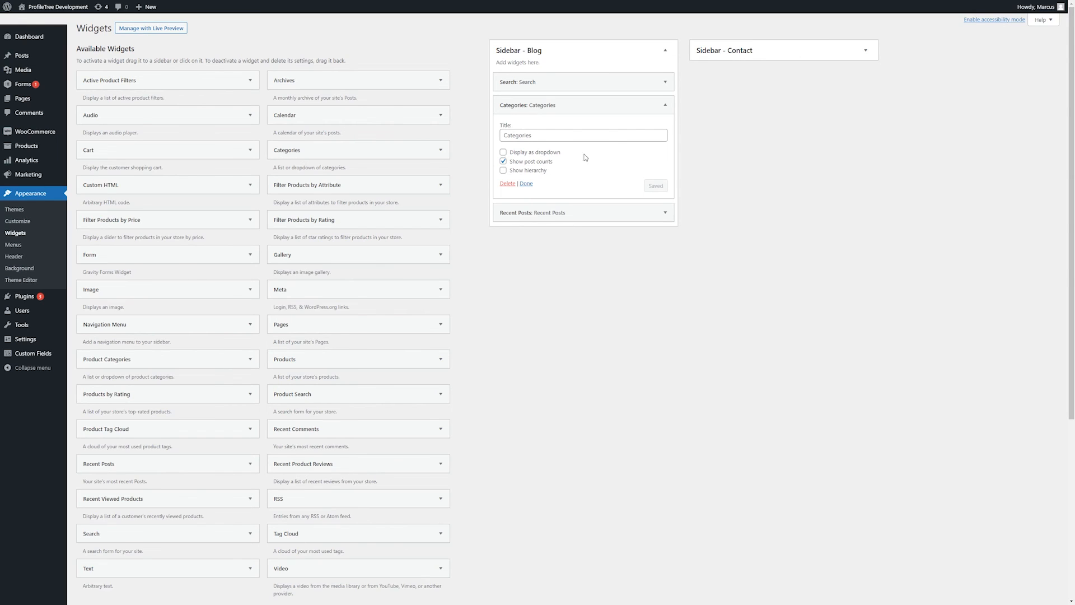
pyautogui.moveTo(559, 149)
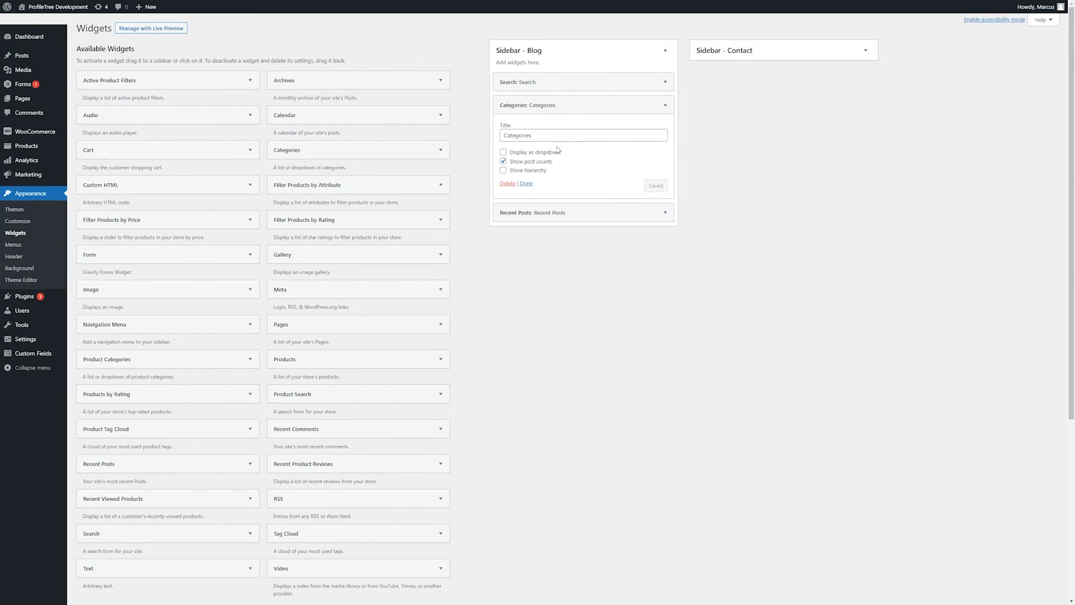
pyautogui.click(504, 152)
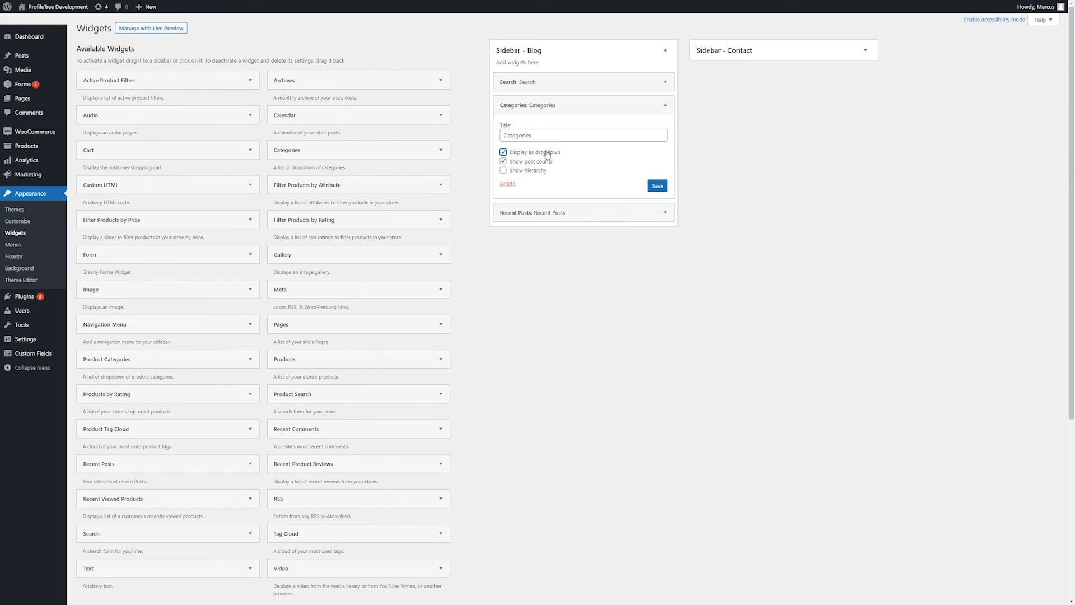
pyautogui.click(503, 152)
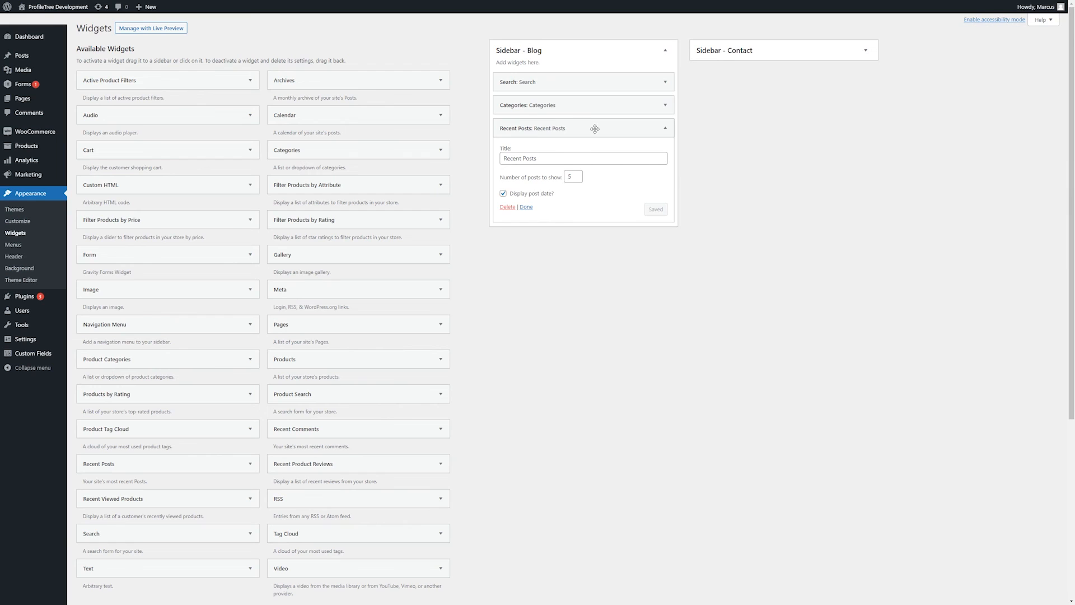
pyautogui.click(526, 207)
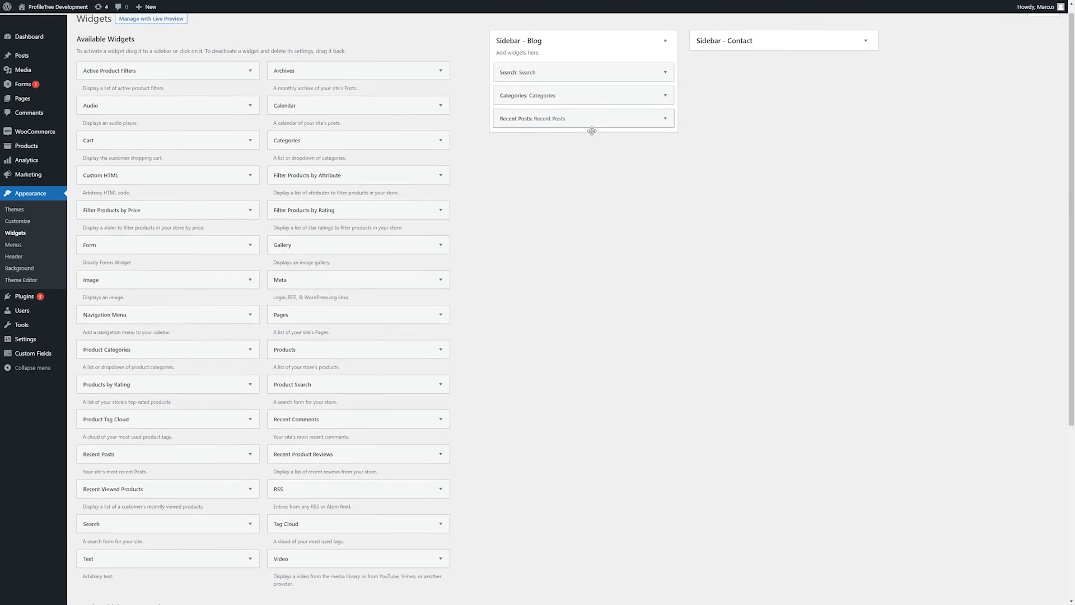
pyautogui.scroll(-3)
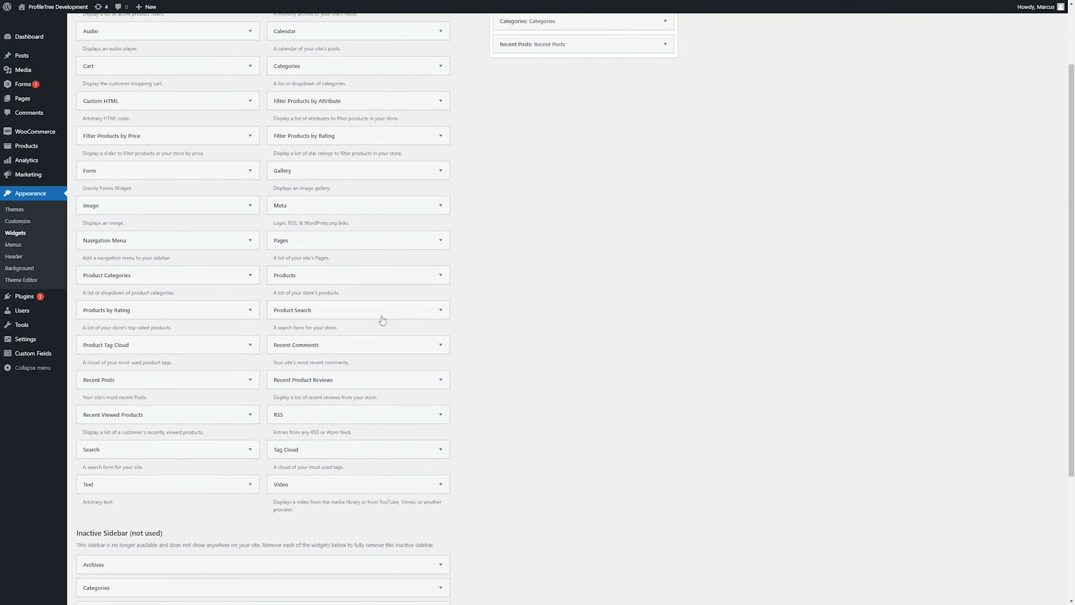
pyautogui.moveTo(157, 310)
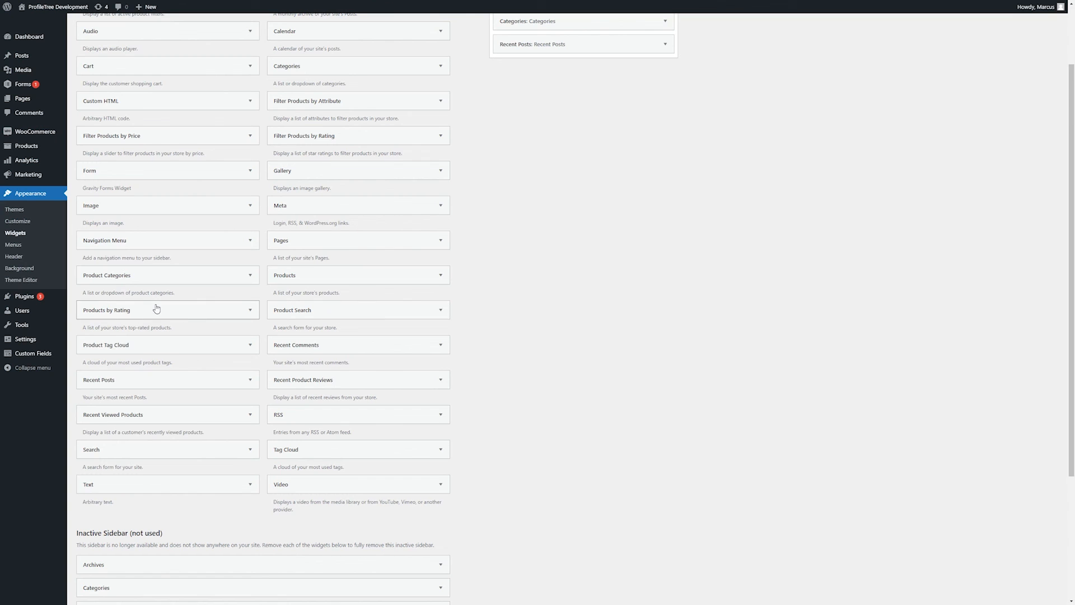
pyautogui.scroll(-3)
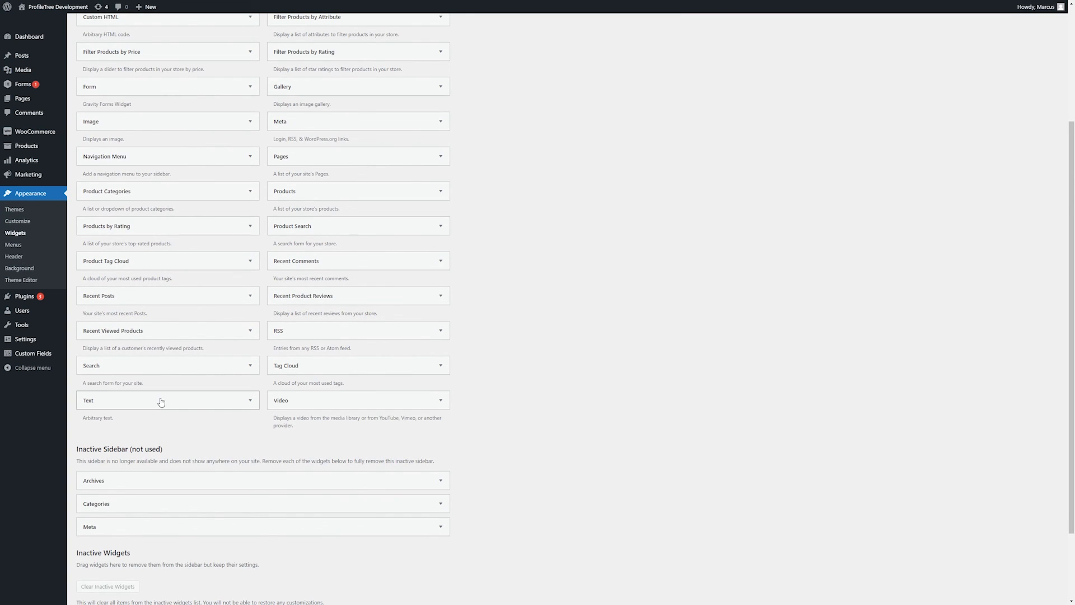
pyautogui.moveTo(233, 364)
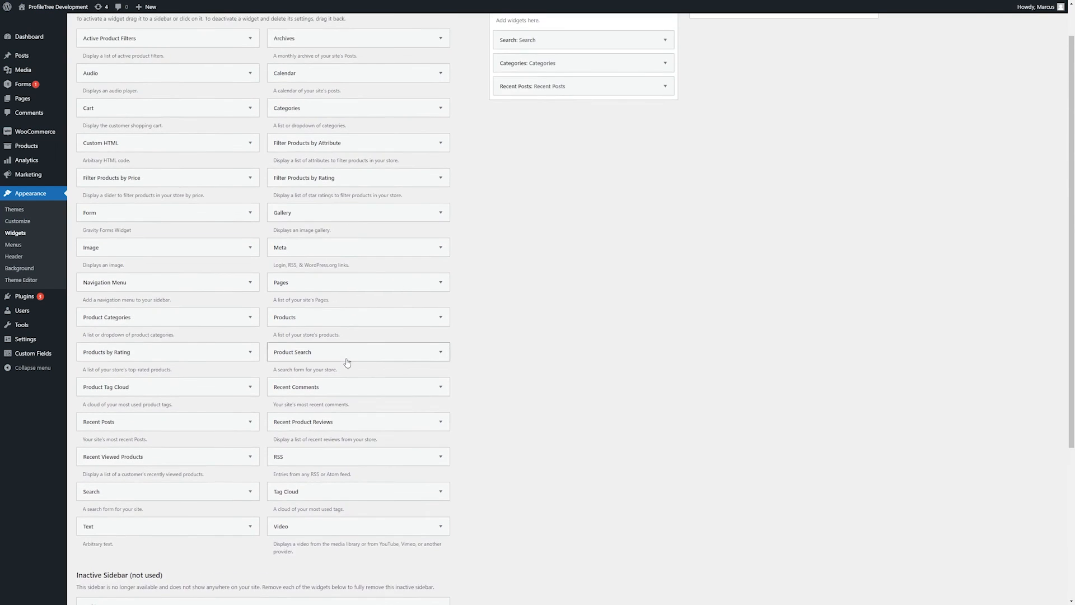
pyautogui.scroll(3)
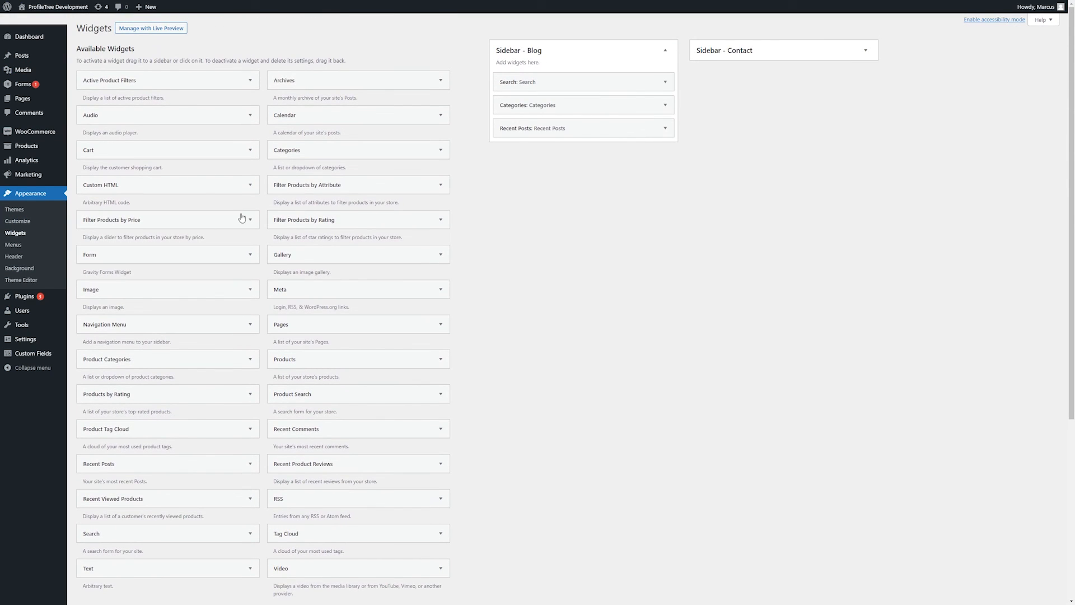
pyautogui.moveTo(321, 130)
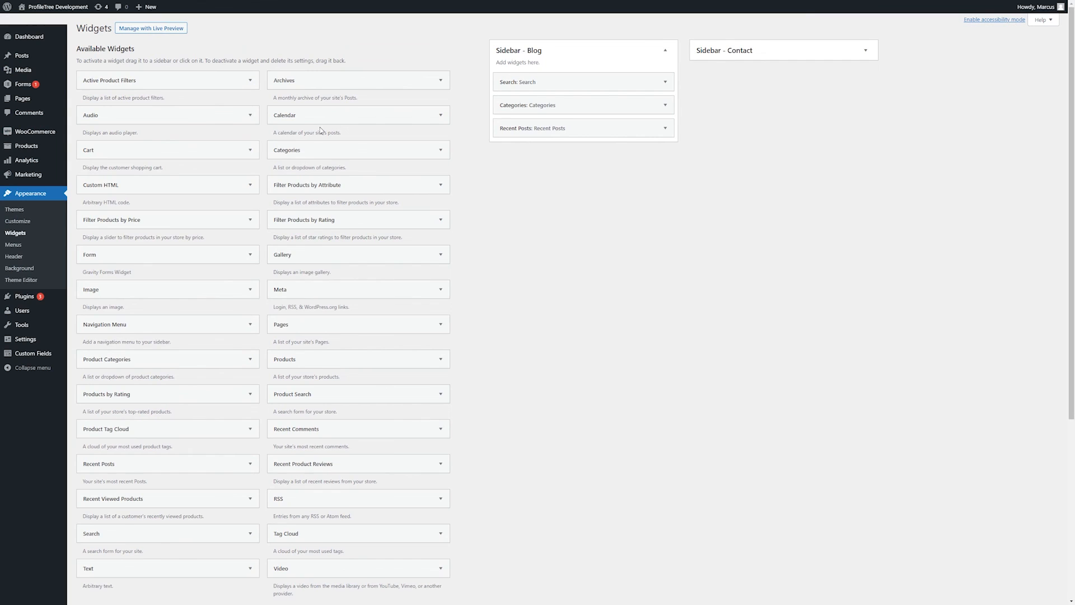
pyautogui.scroll(-3)
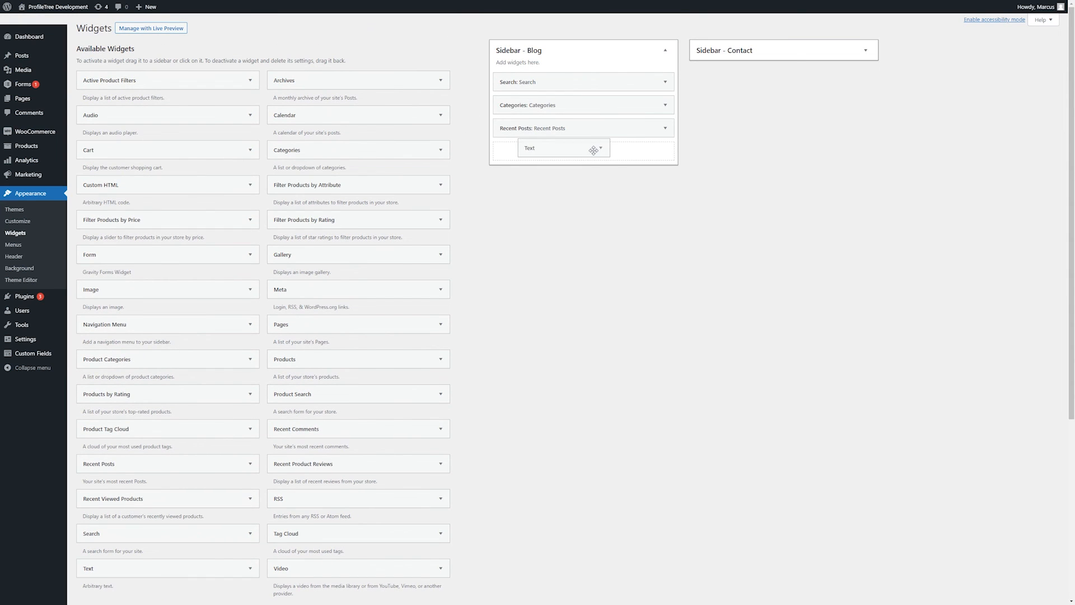
# Drag a Text widget into the Blog sidebar below Recent Posts.
pyautogui.moveTo(562, 147); pyautogui.dragTo(583, 151)
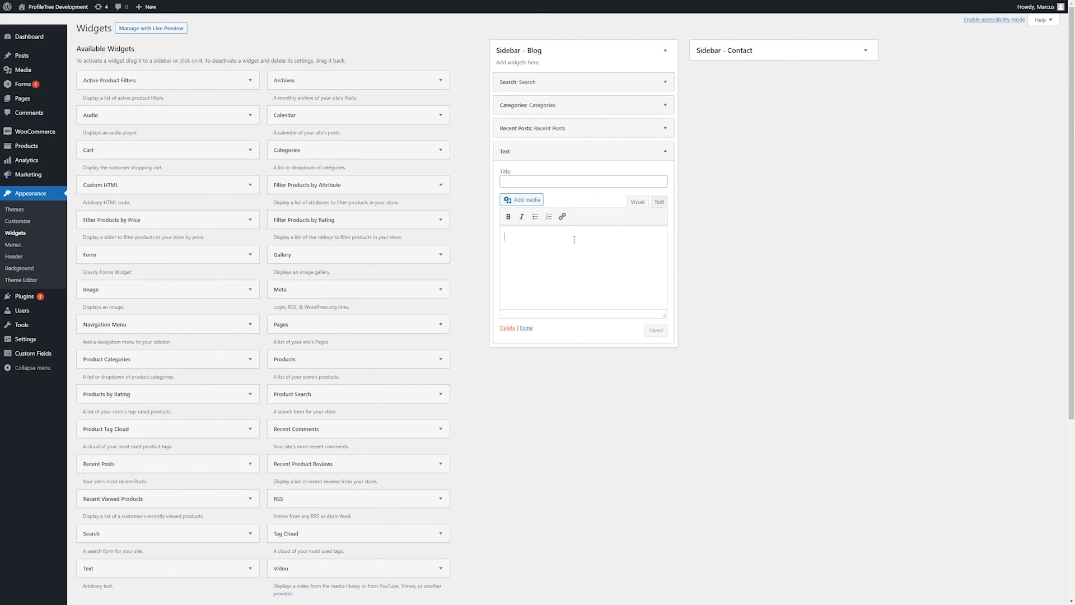
pyautogui.moveTo(535, 217)
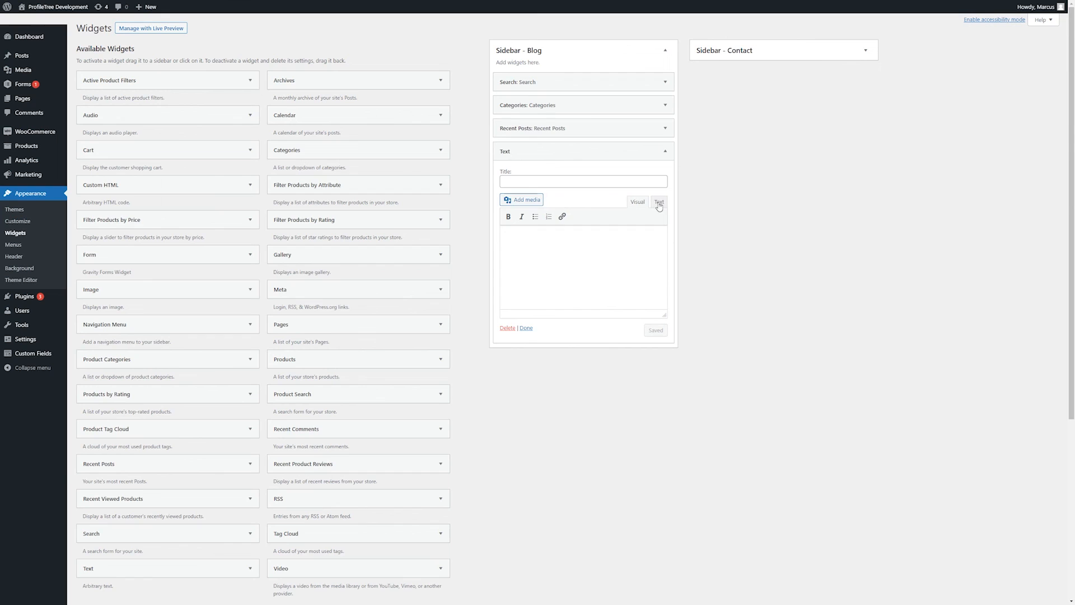
pyautogui.click(659, 201)
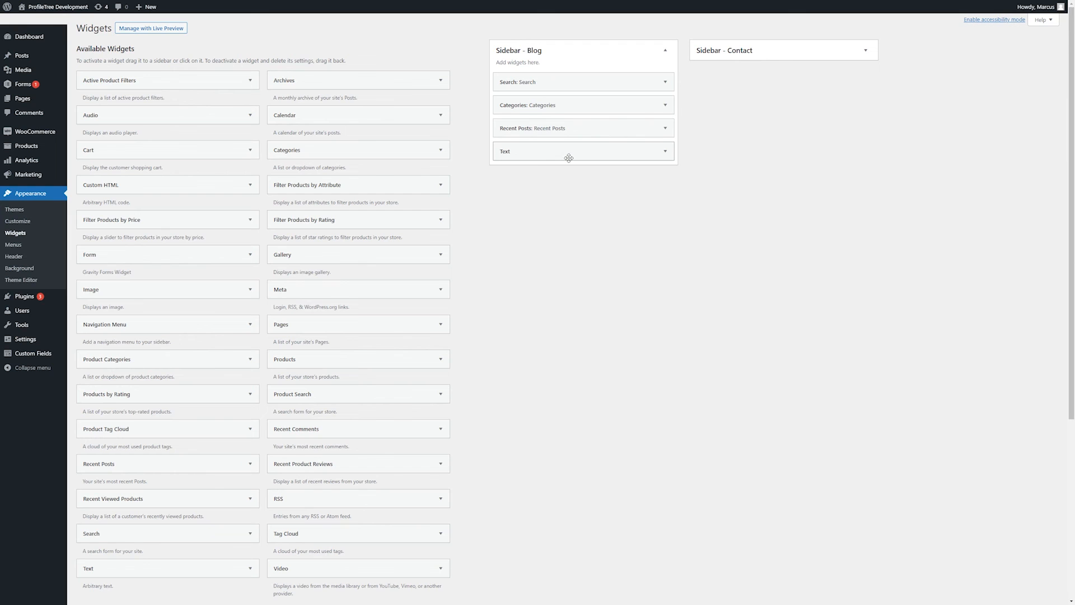
pyautogui.scroll(-3)
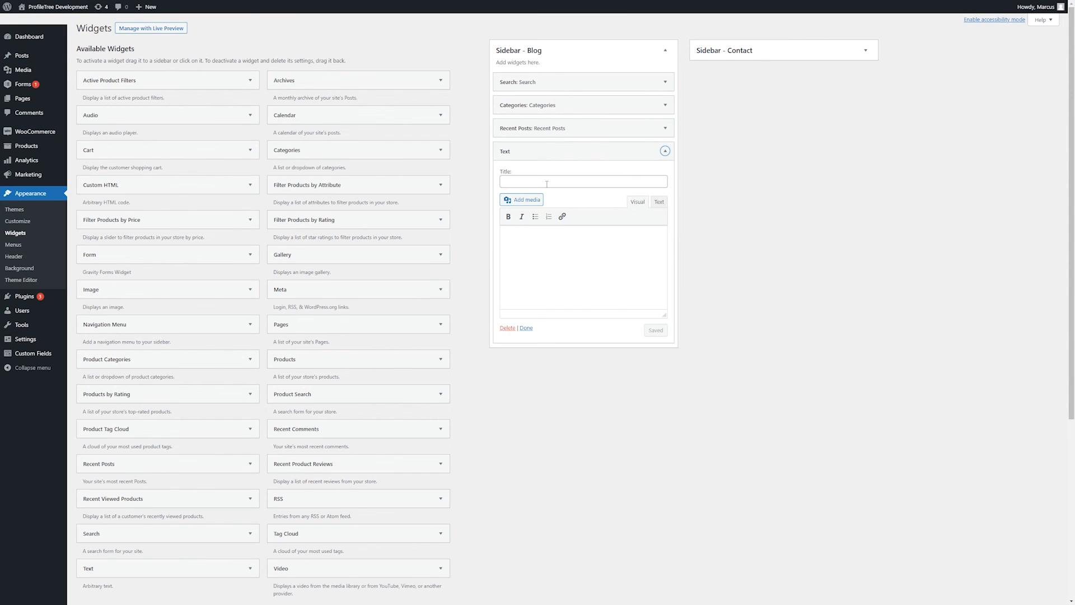
# Title the Text widget 'Test' and save it.
pyautogui.click(583, 181)
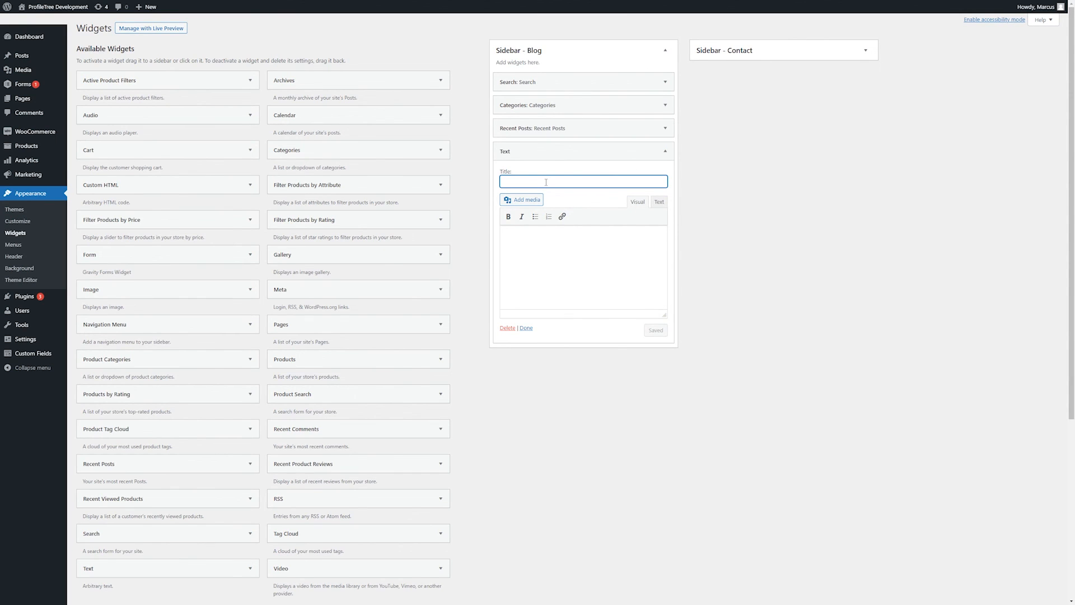
pyautogui.write('Test')
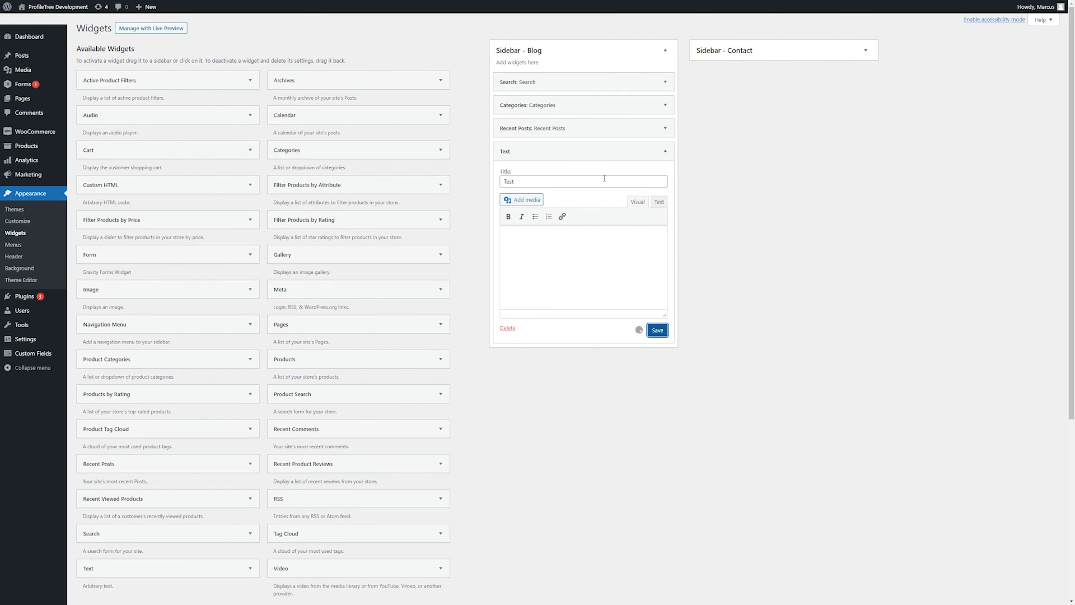
pyautogui.click(657, 329)
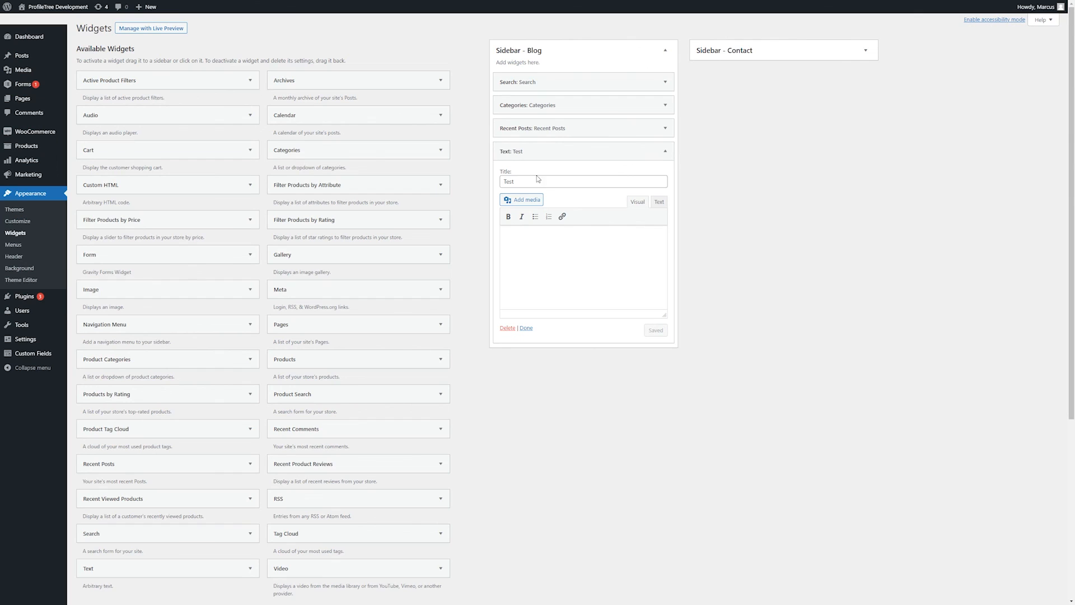
pyautogui.doubleClick(509, 181)
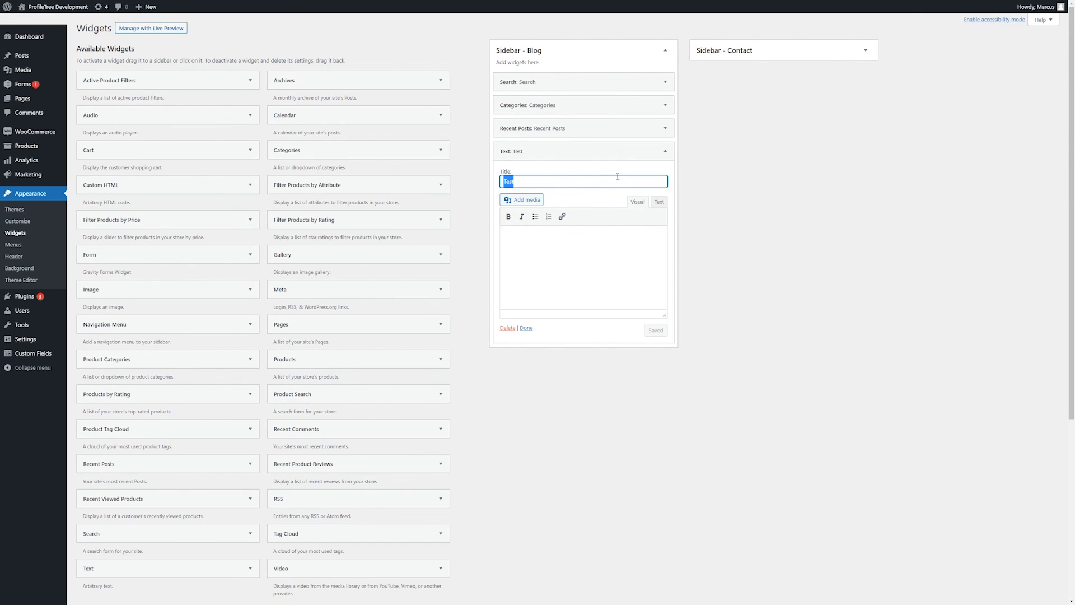
pyautogui.moveTo(615, 156)
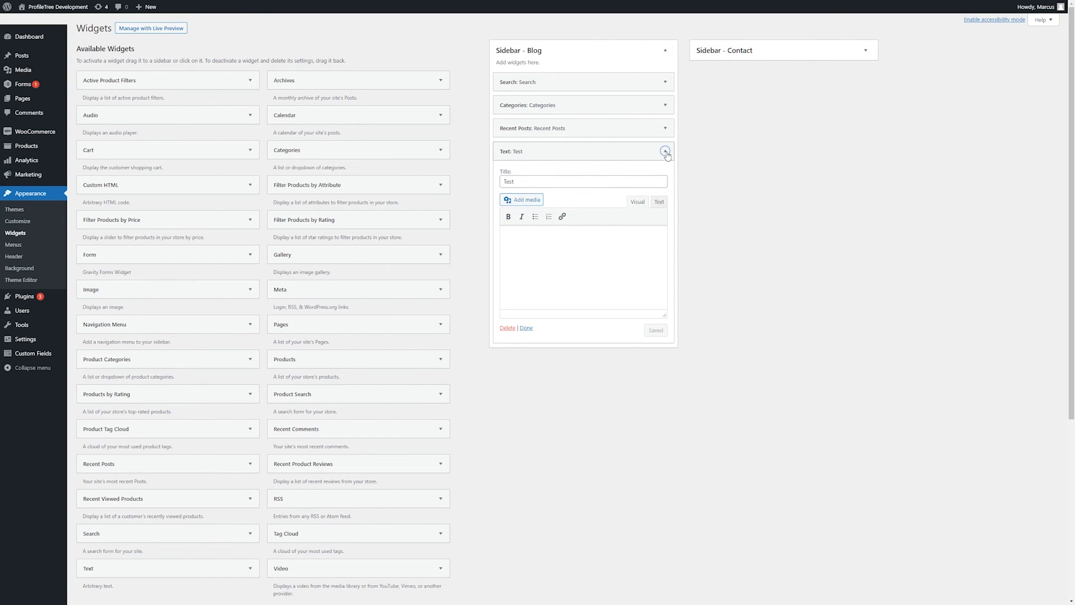
# Expand the Text: Test widget and delete it, leaving Search, Categories and Recent Posts.
pyautogui.click(665, 150)
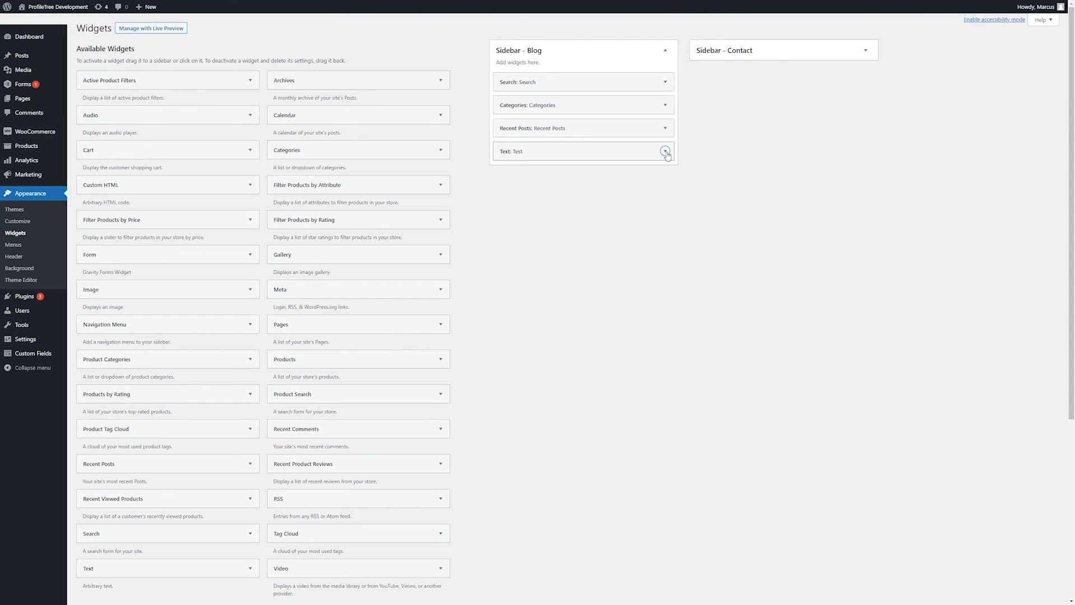
pyautogui.click(665, 151)
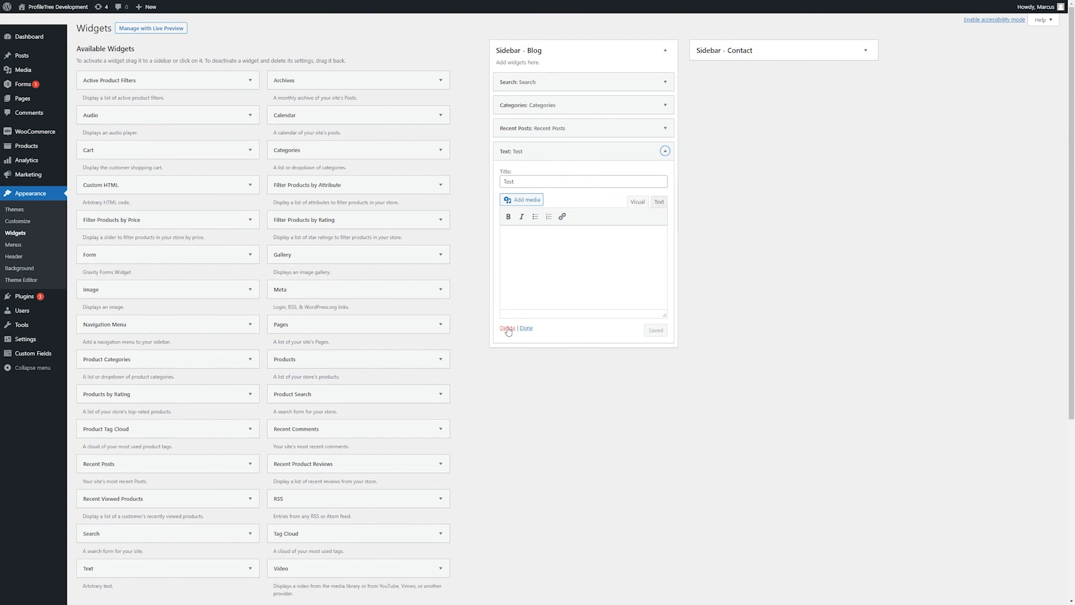
pyautogui.click(507, 328)
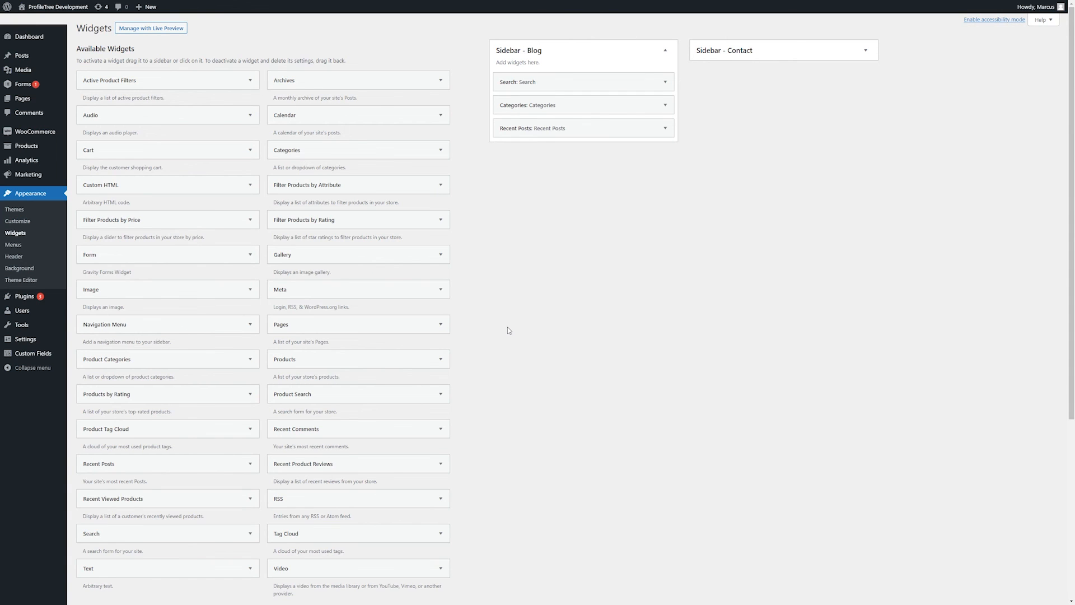